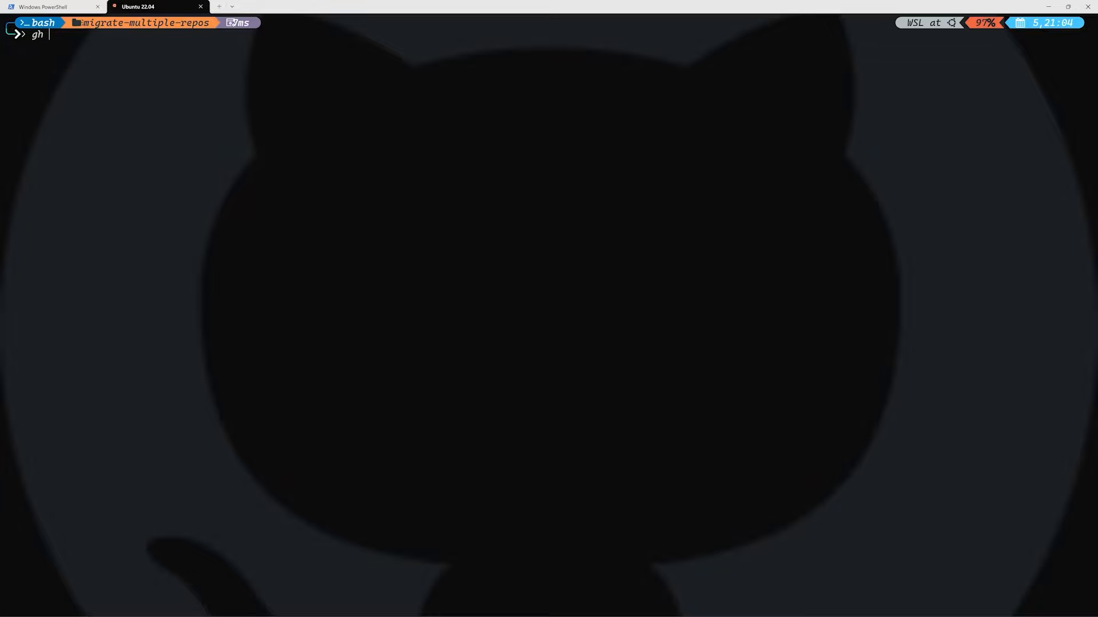
Type 'gei migr', then backspace it away so the prompt reads only 'gh gei'.
{"action": "type", "text": "gei migrate-repo"}
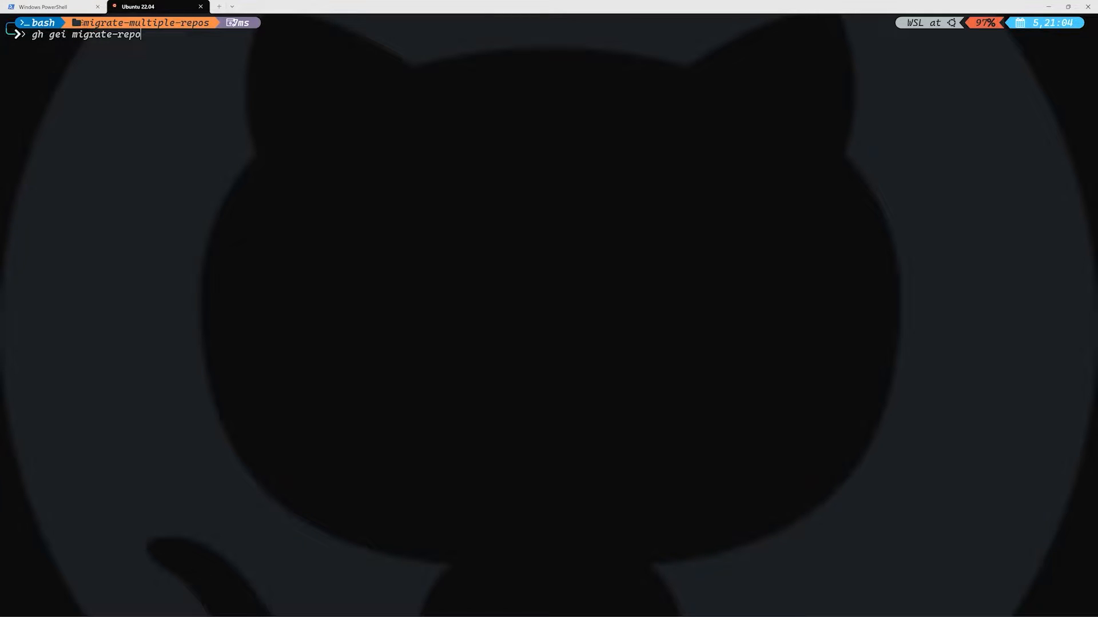
{"action": "key", "text": "Backspace"}
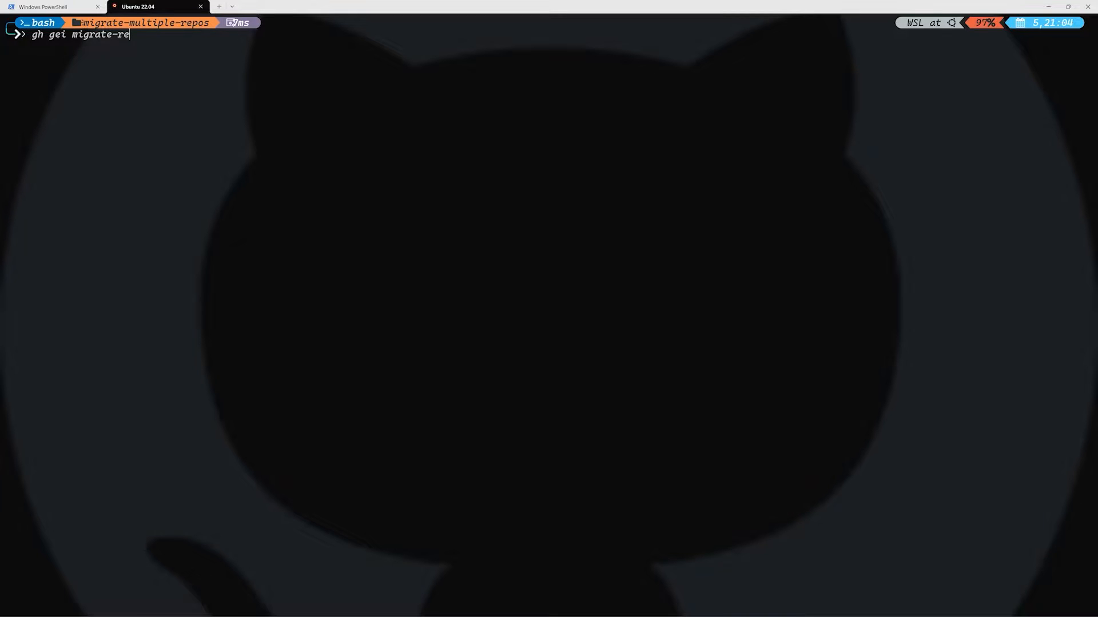
{"action": "key", "text": "Backspace"}
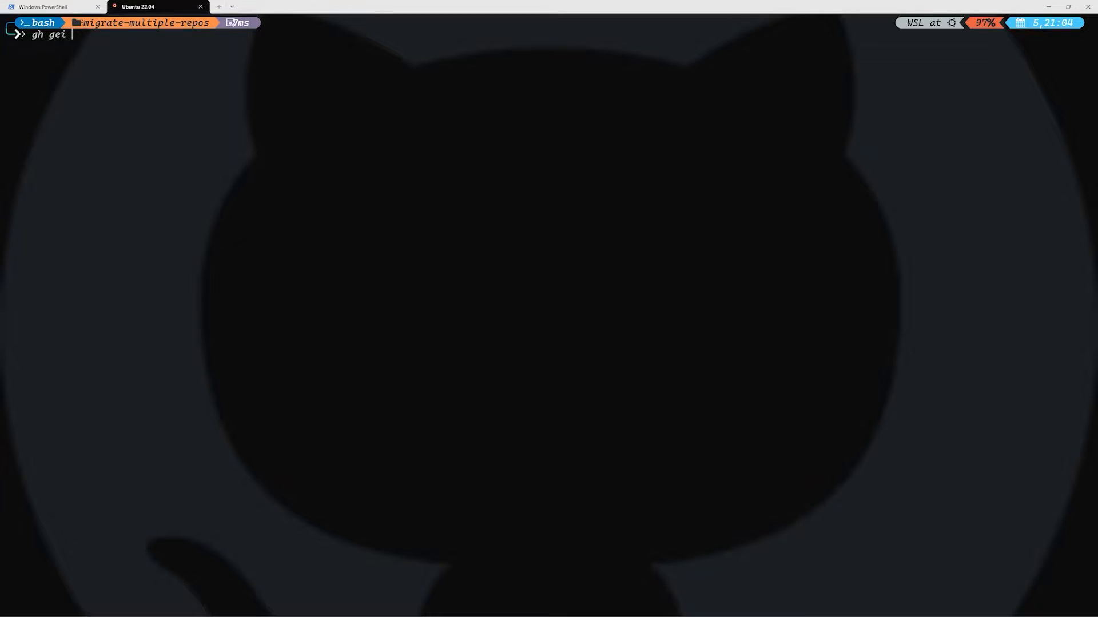
Print the gei command list with 'gh gei --help'.
{"action": "type", "text": "--help"}
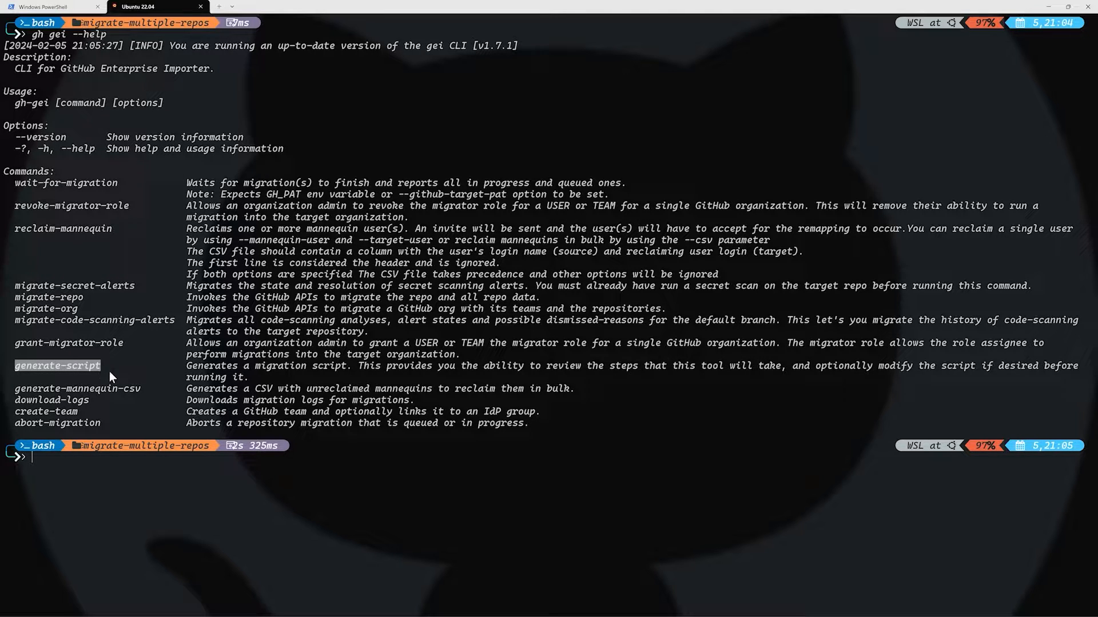
{"action": "mouse_move", "coordinate": [275, 371]}
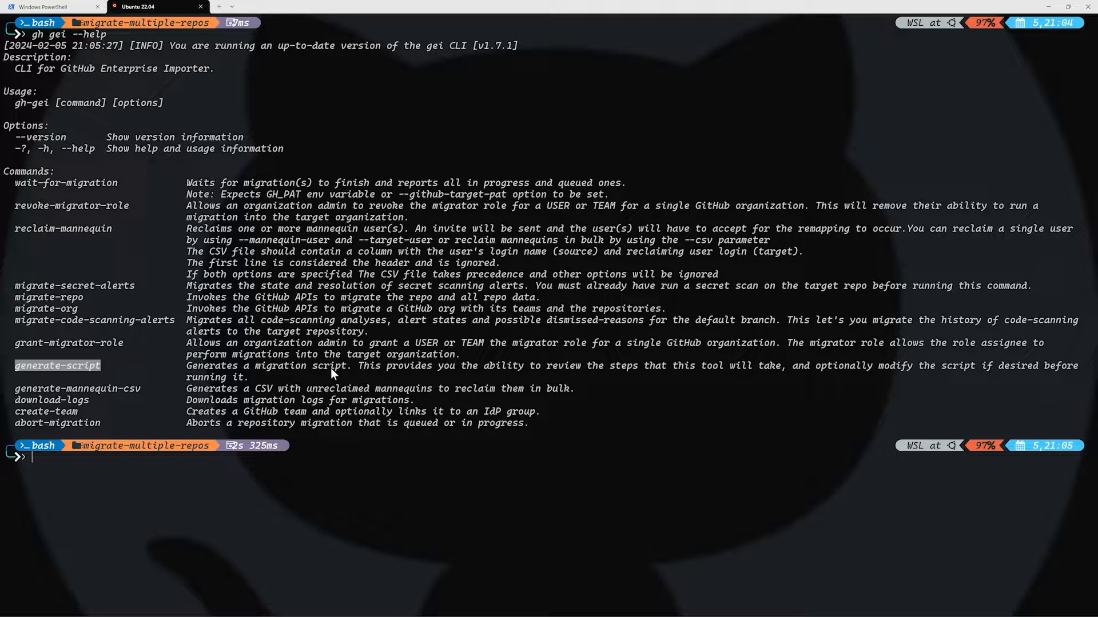
Clear the terminal, show generate-script help, and highlight github-source-org and sequential options.
{"action": "type", "text": "cl"}
{"action": "type", "text": "gh gei"}
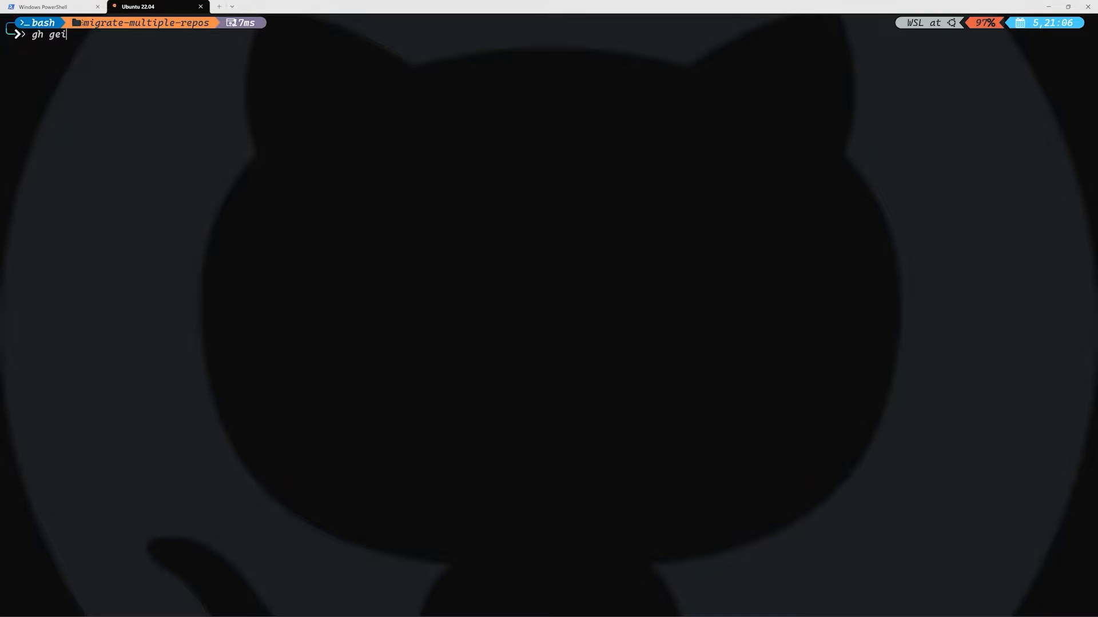
{"action": "type", "text": "generate"}
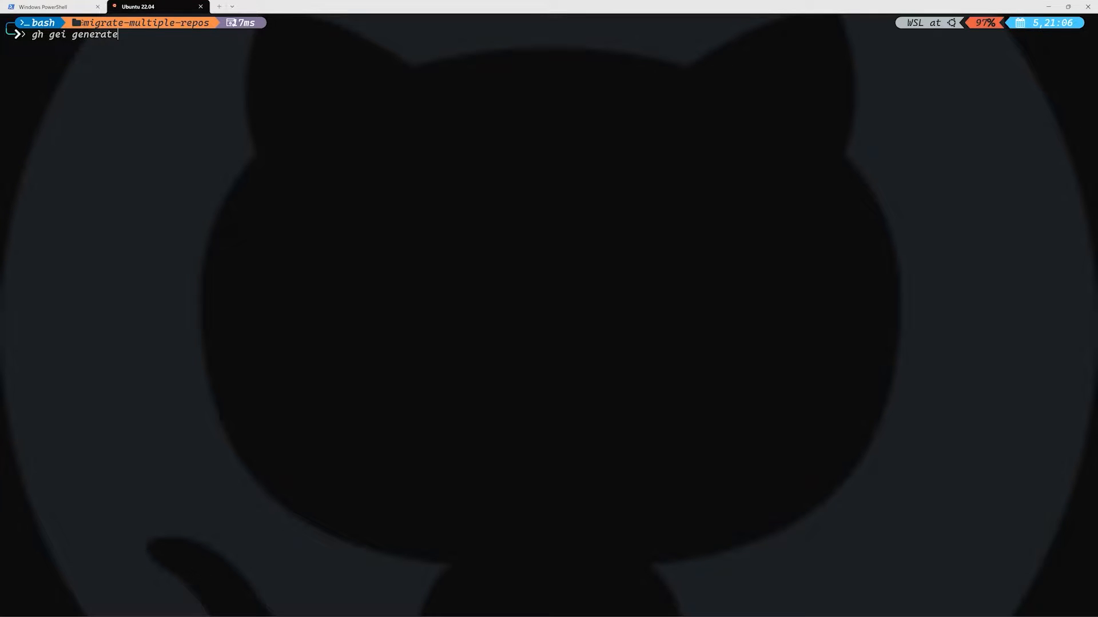
{"action": "type", "text": "-script --he"}
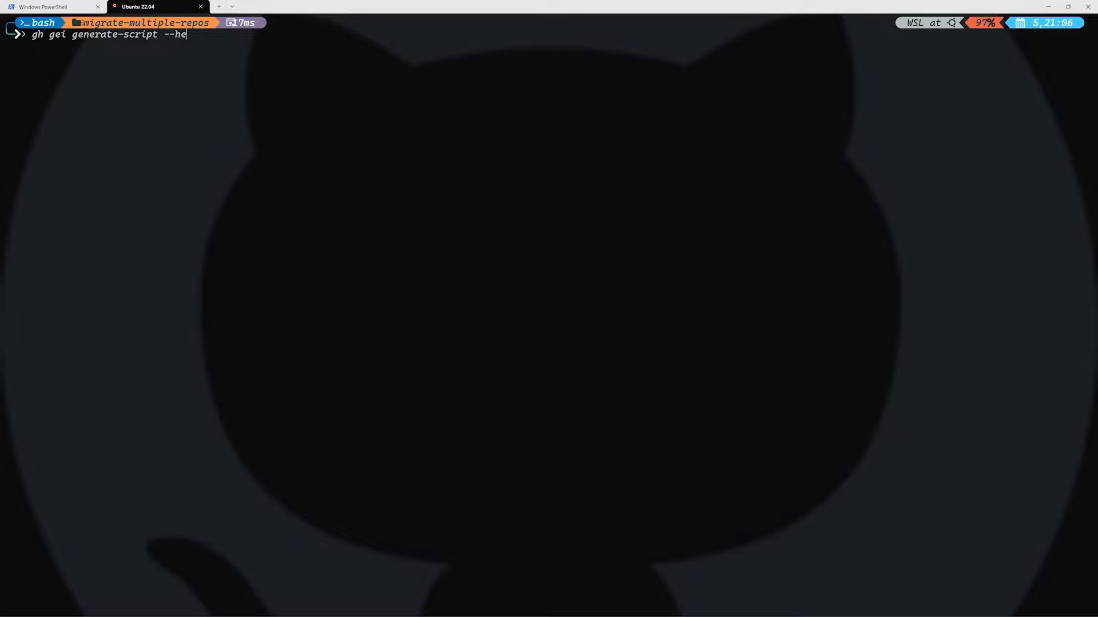
{"action": "type", "text": "lp"}
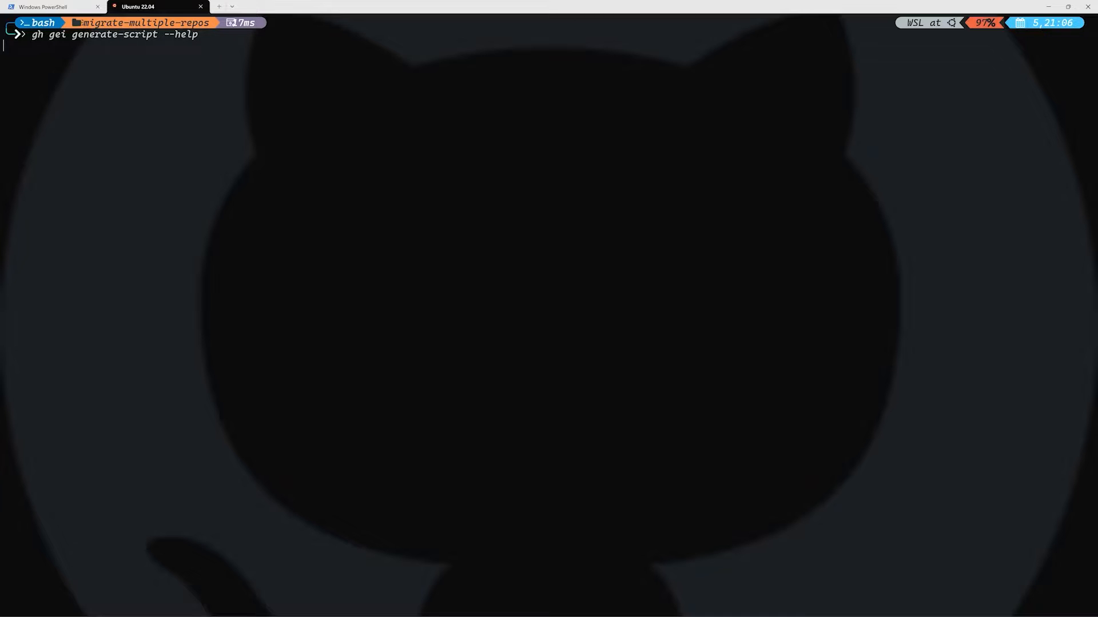
{"action": "mouse_move", "coordinate": [329, 383]}
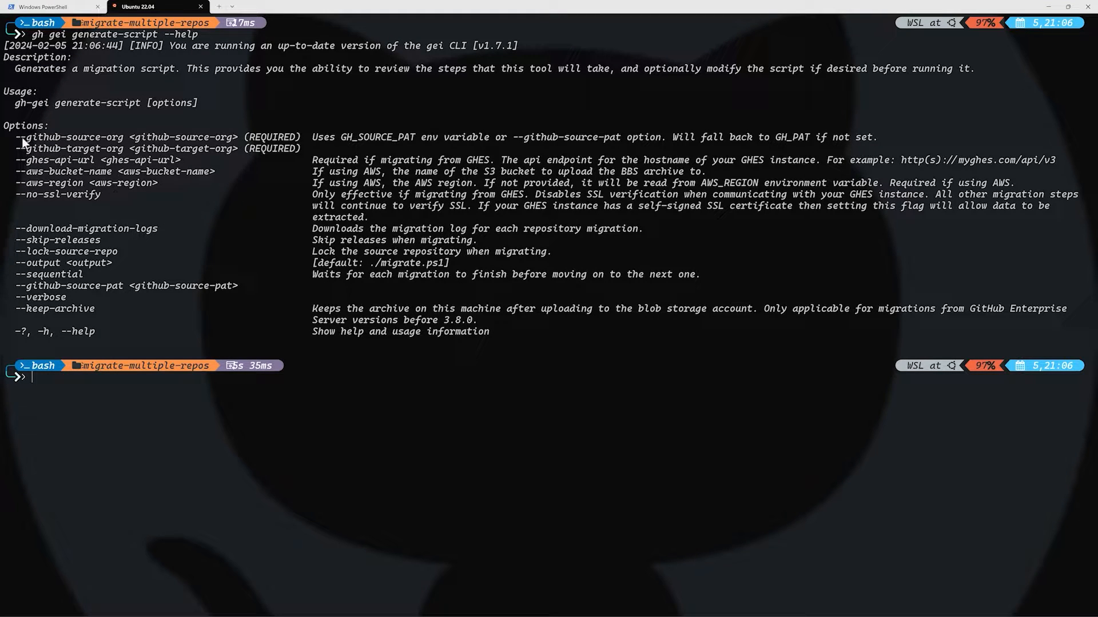
{"action": "double_click", "coordinate": [70, 137]}
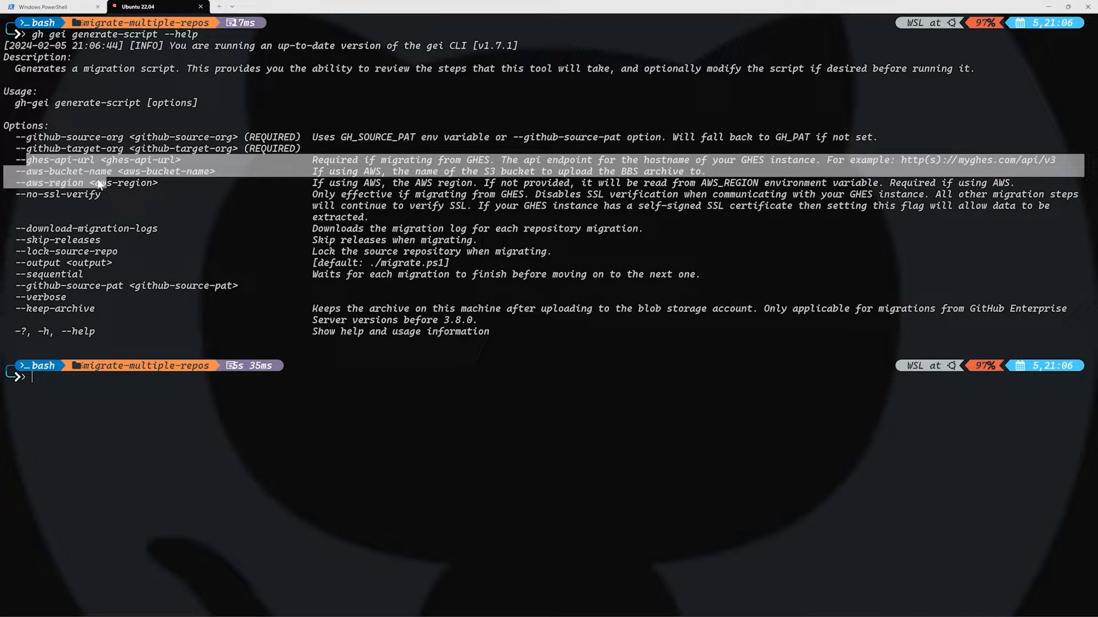
{"action": "mouse_move", "coordinate": [90, 204]}
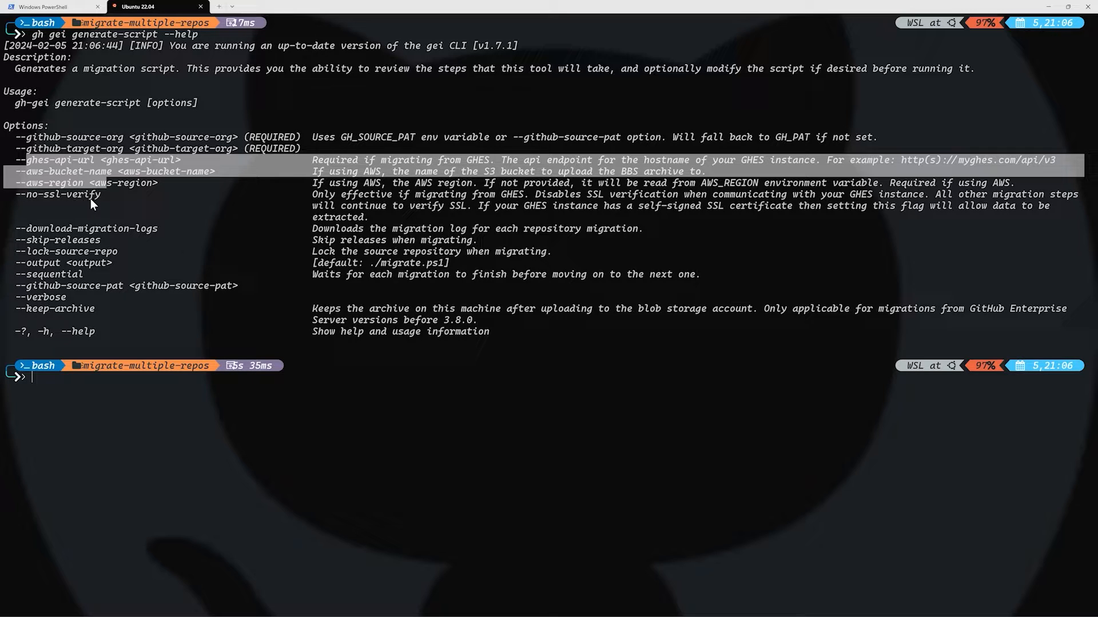
{"action": "mouse_move", "coordinate": [43, 240]}
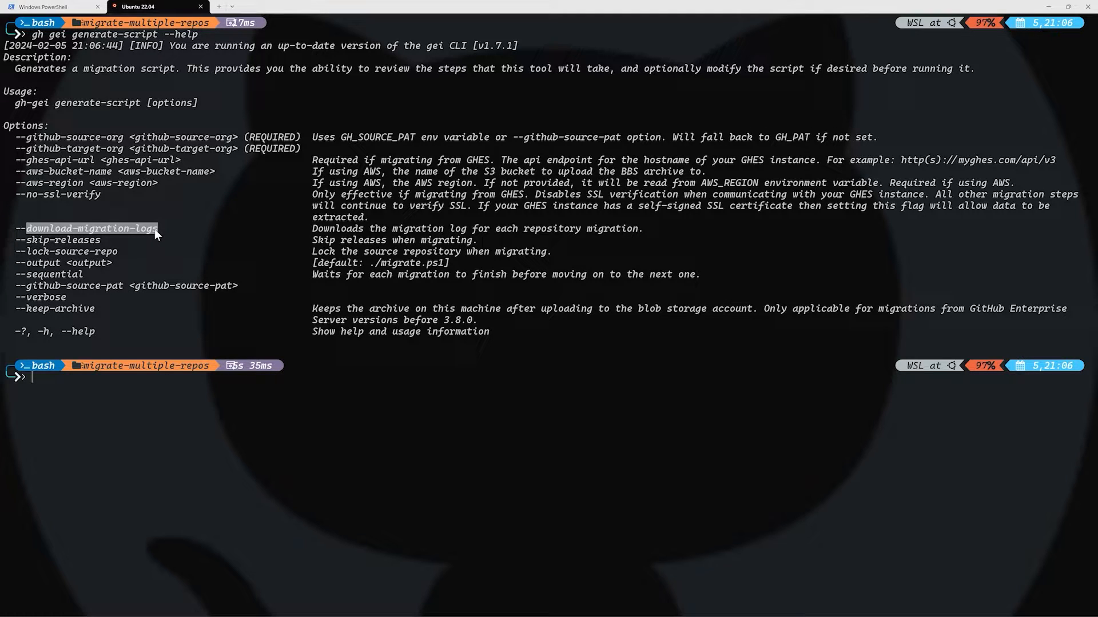
{"action": "mouse_move", "coordinate": [35, 249]}
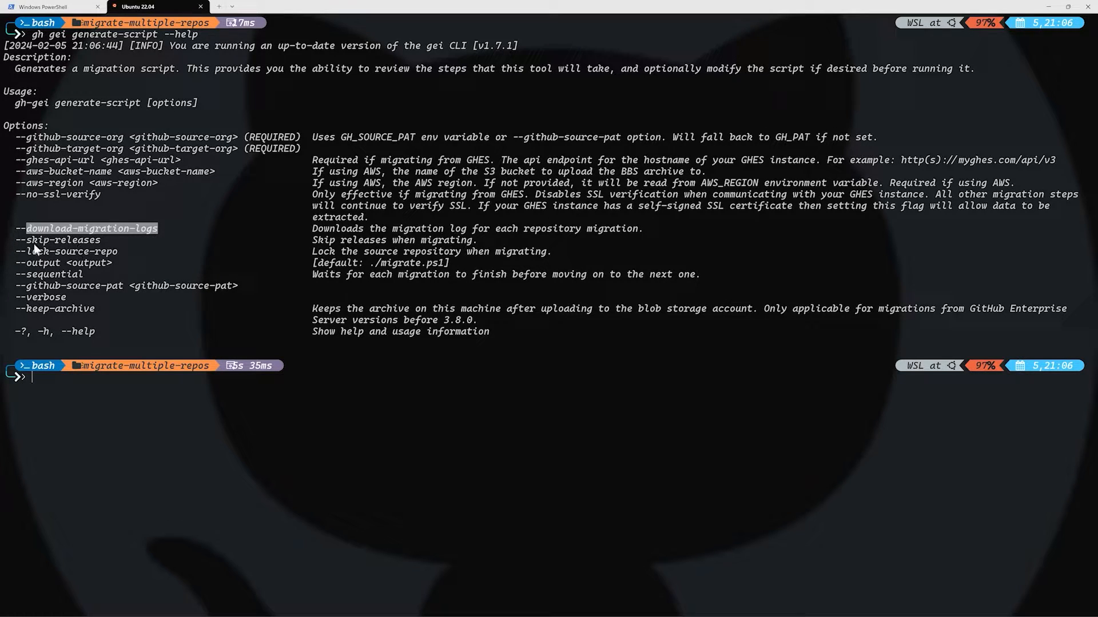
{"action": "mouse_move", "coordinate": [90, 258]}
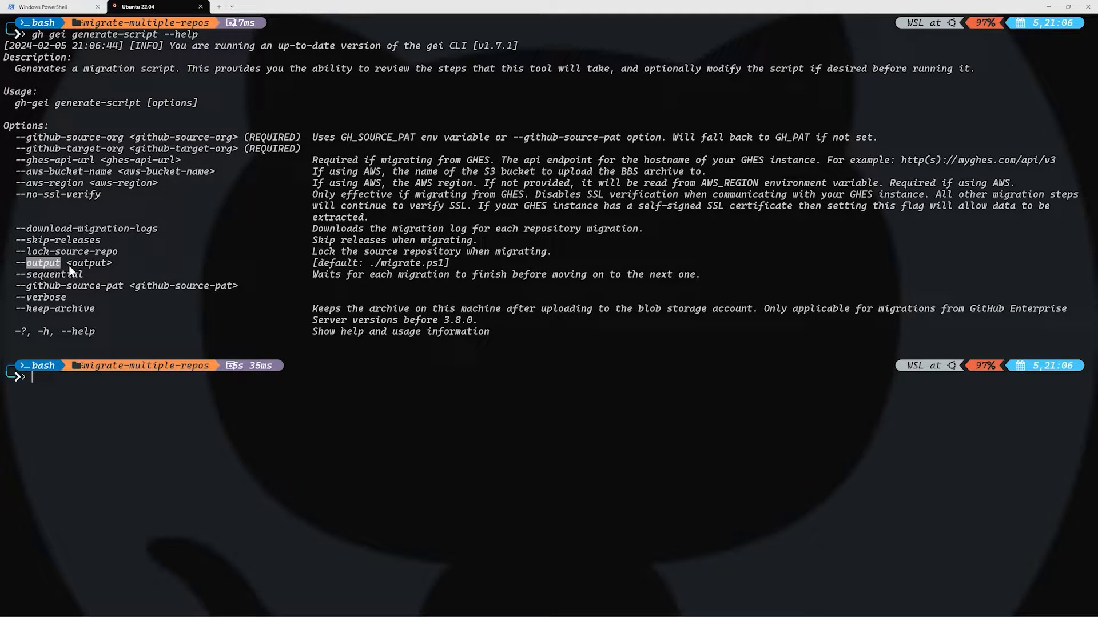
{"action": "mouse_move", "coordinate": [384, 272]}
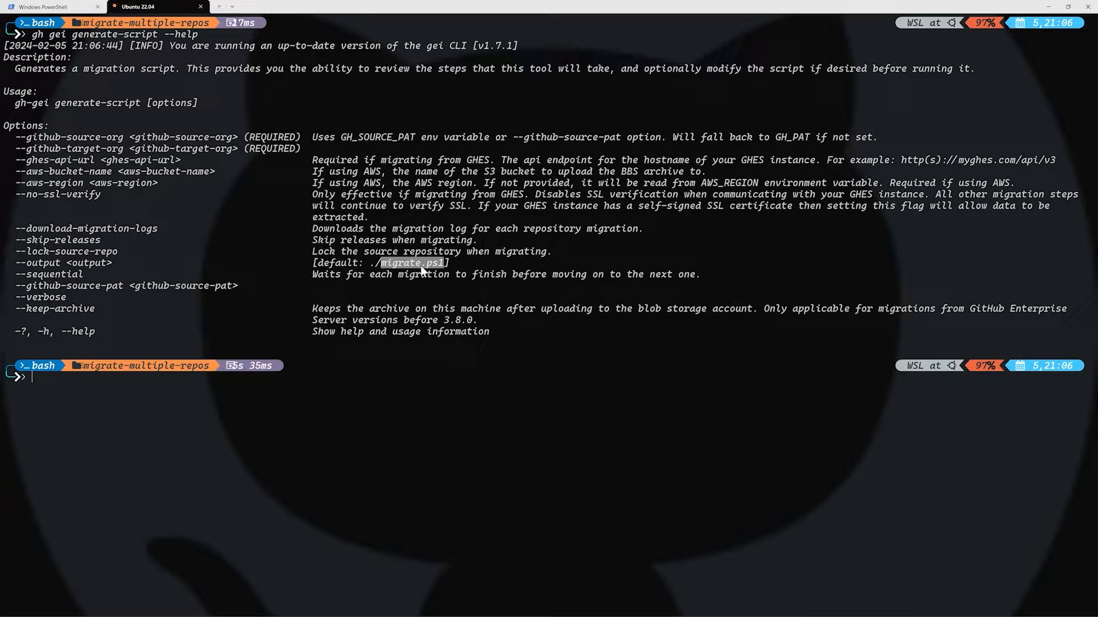
{"action": "mouse_move", "coordinate": [321, 275]}
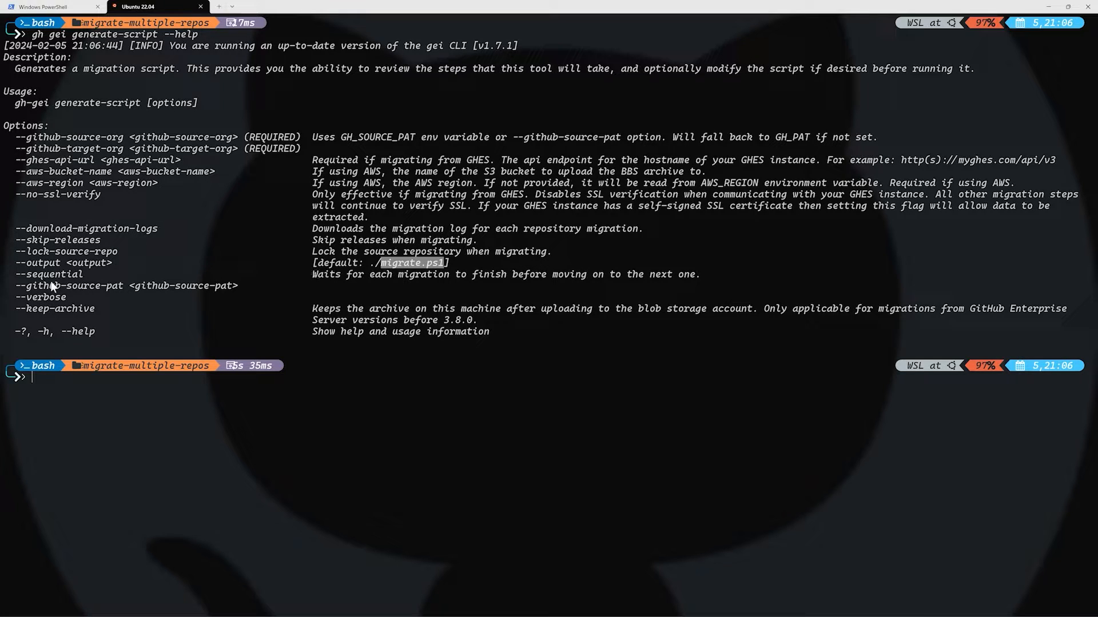
{"action": "double_click", "coordinate": [55, 274]}
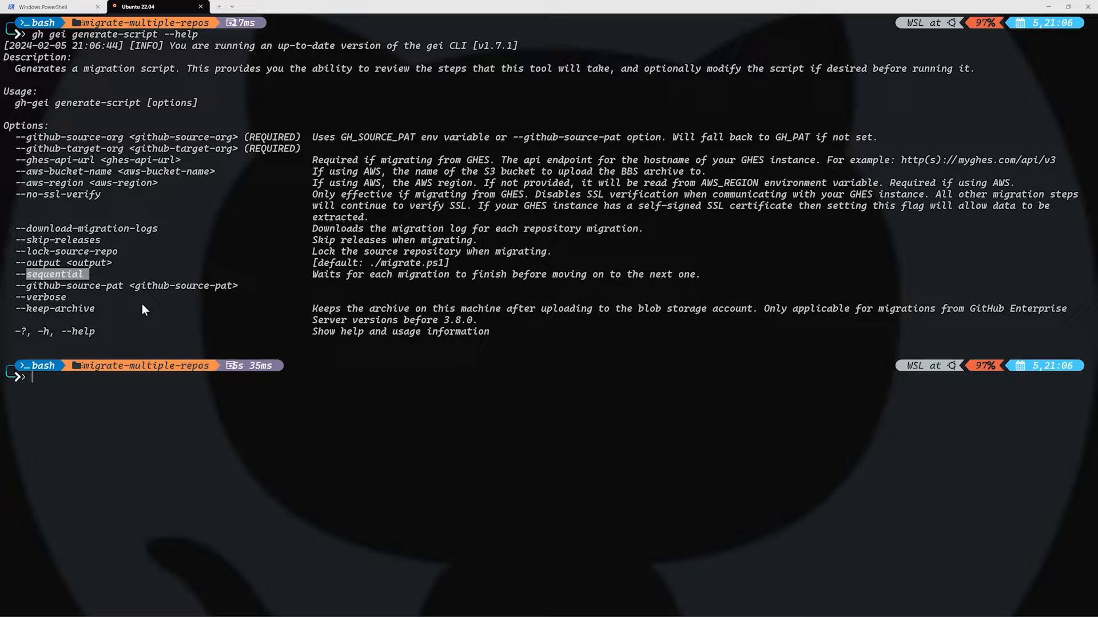
{"action": "mouse_move", "coordinate": [331, 397]}
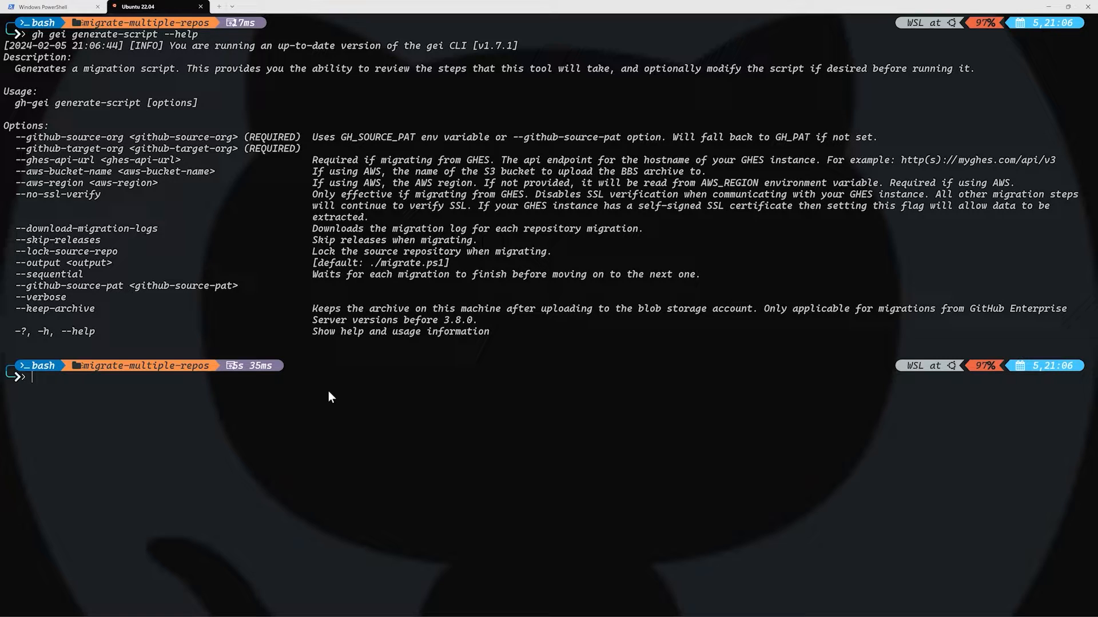
Run gh gei generate-script from source org devopselvis to target org mickey-volcano.
{"action": "type", "text": "gh gei generate-script"}
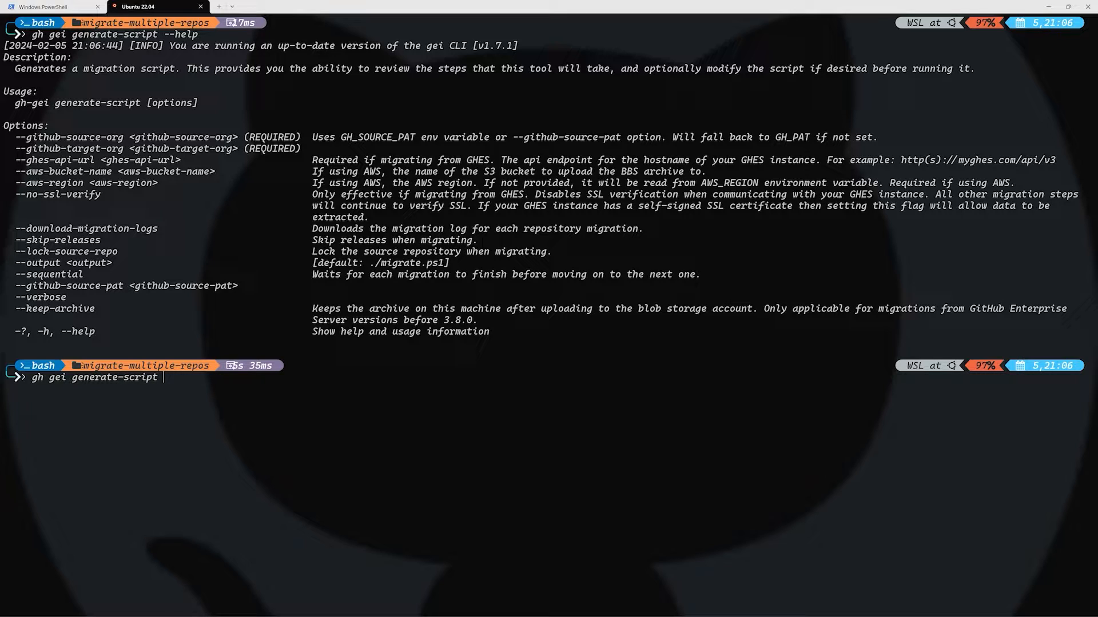
{"action": "type", "text": "--github-"}
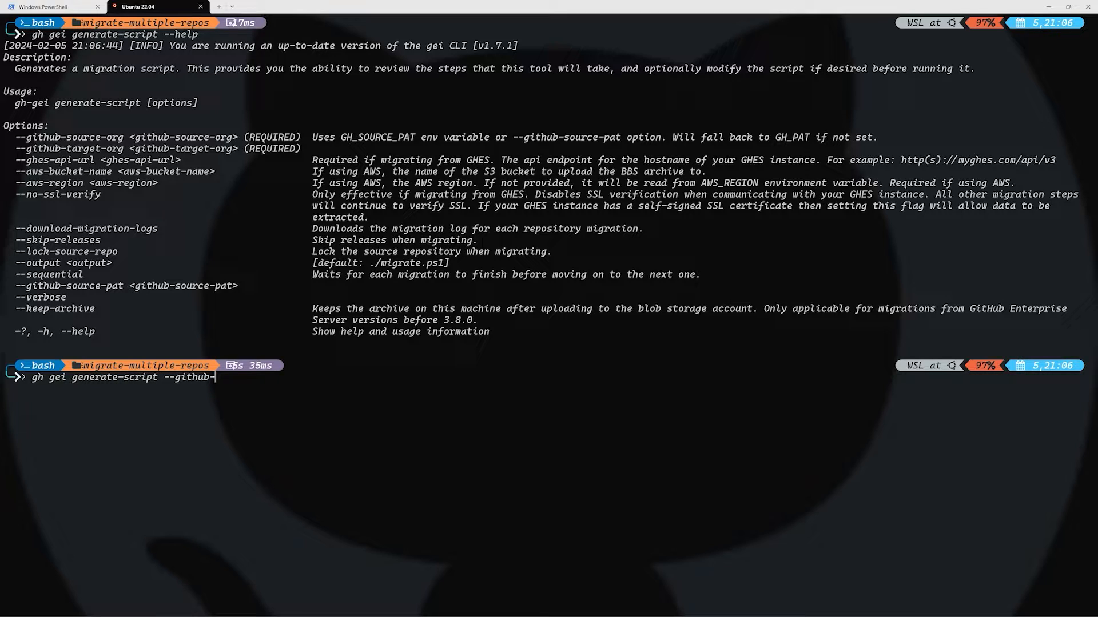
{"action": "type", "text": "source-org"}
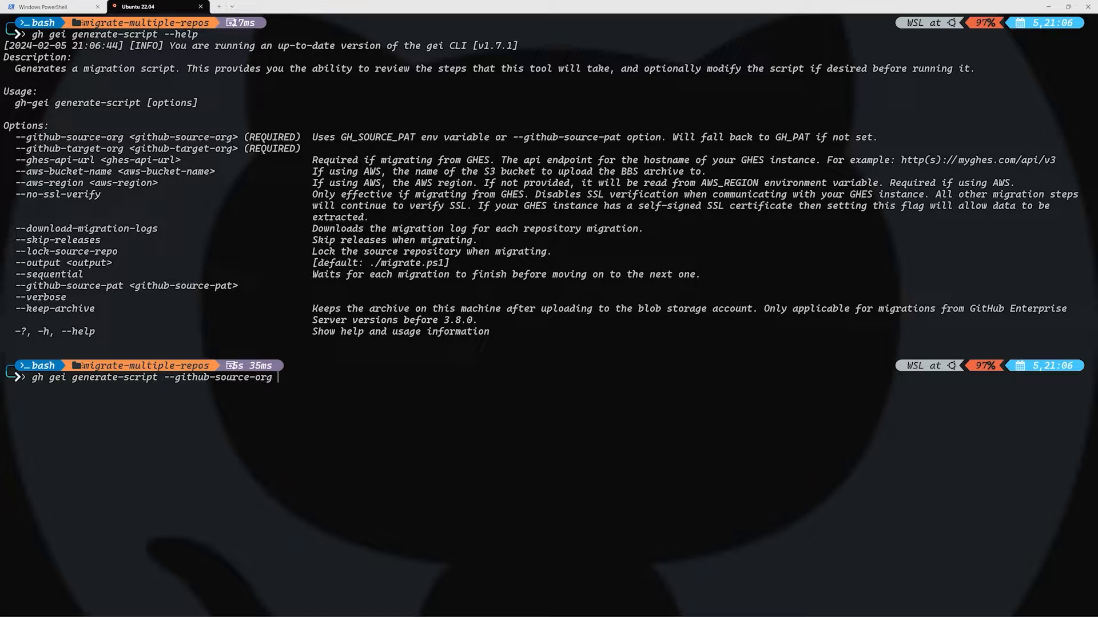
{"action": "type", "text": "devlopsel"}
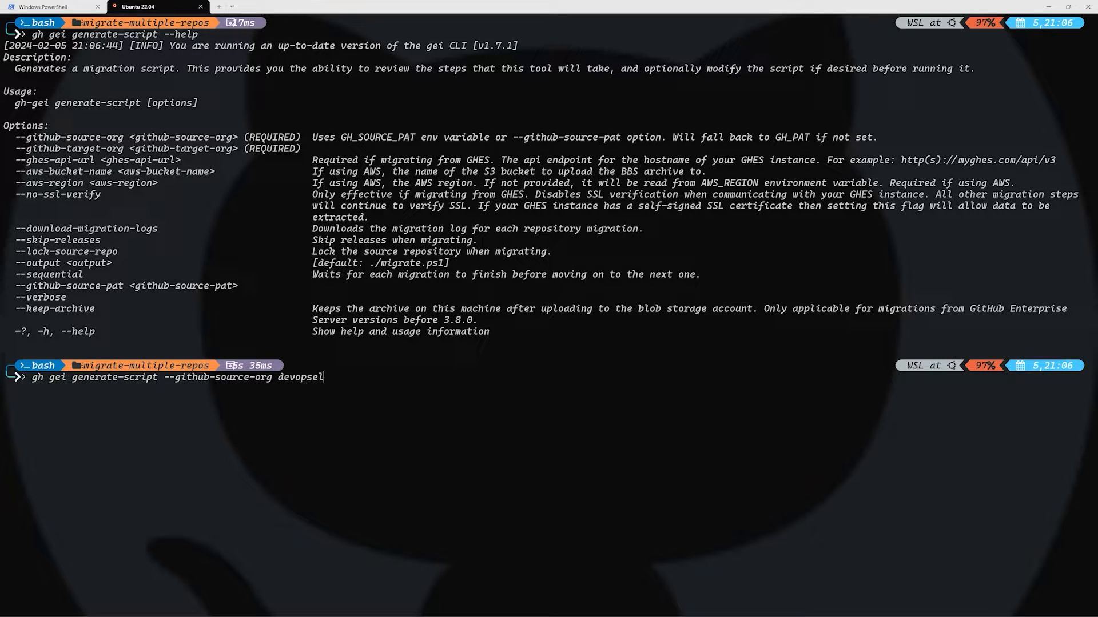
{"action": "type", "text": "vis --gi"}
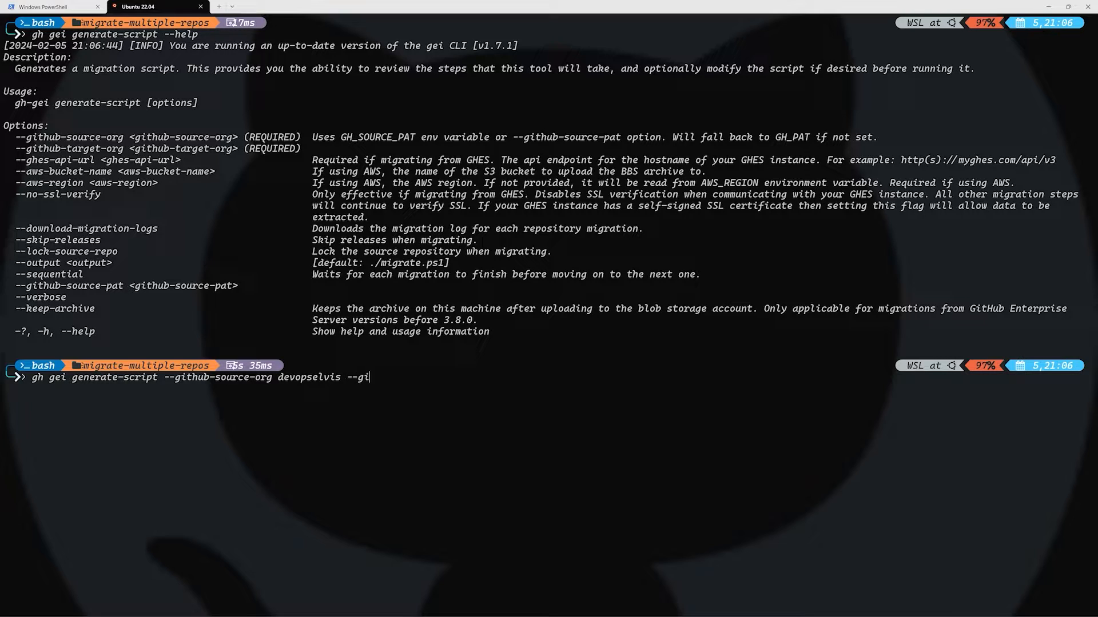
{"action": "type", "text": "thub-"}
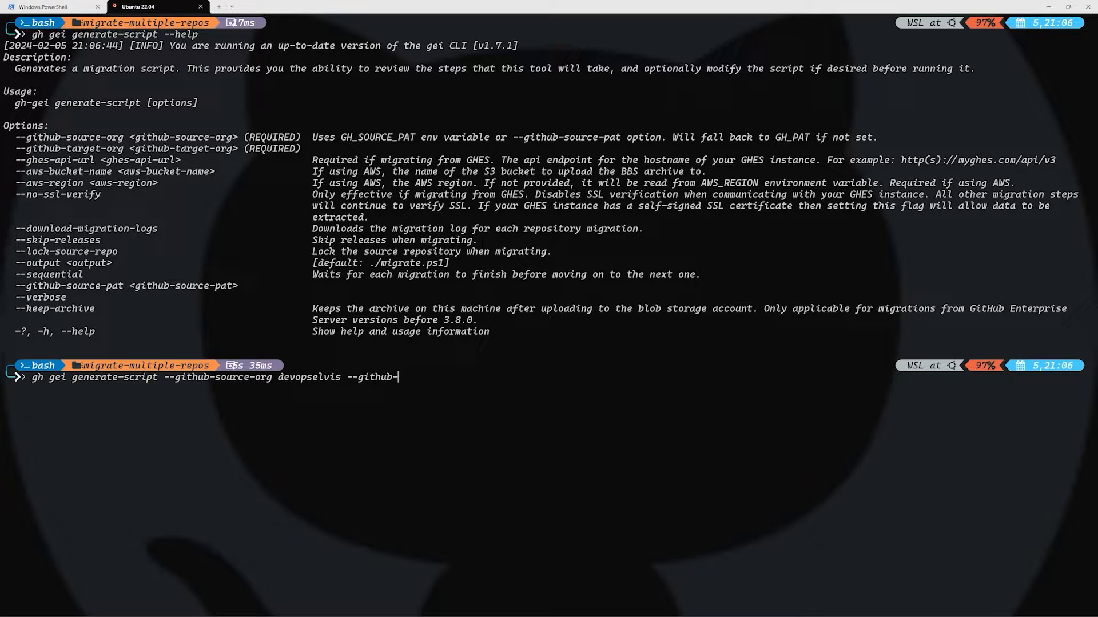
{"action": "type", "text": "target-org mick"}
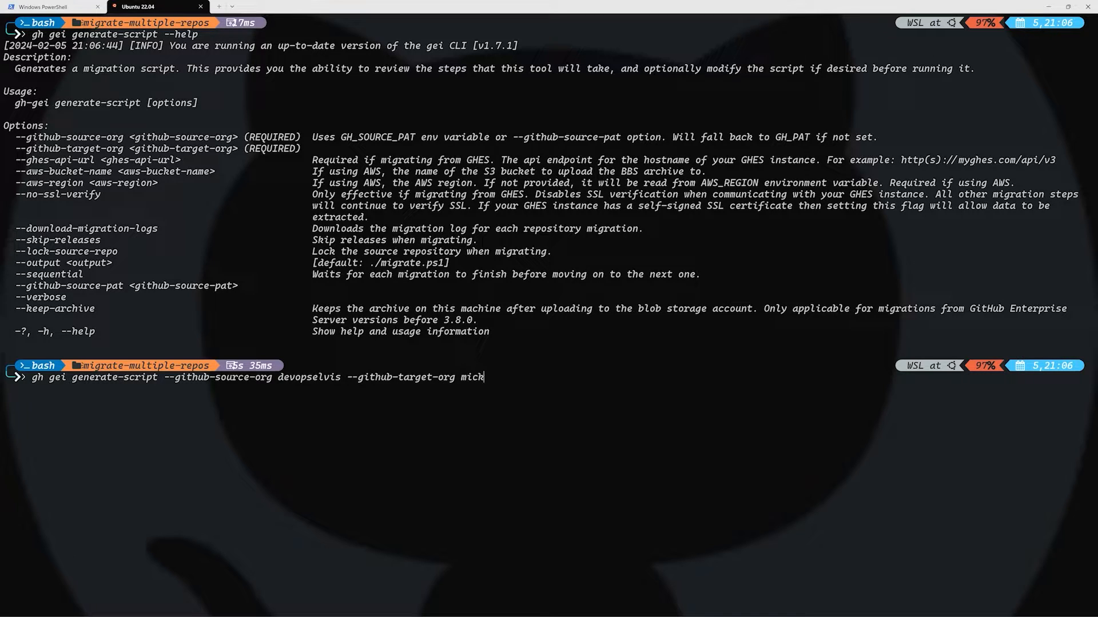
{"action": "type", "text": "ey-volcan"}
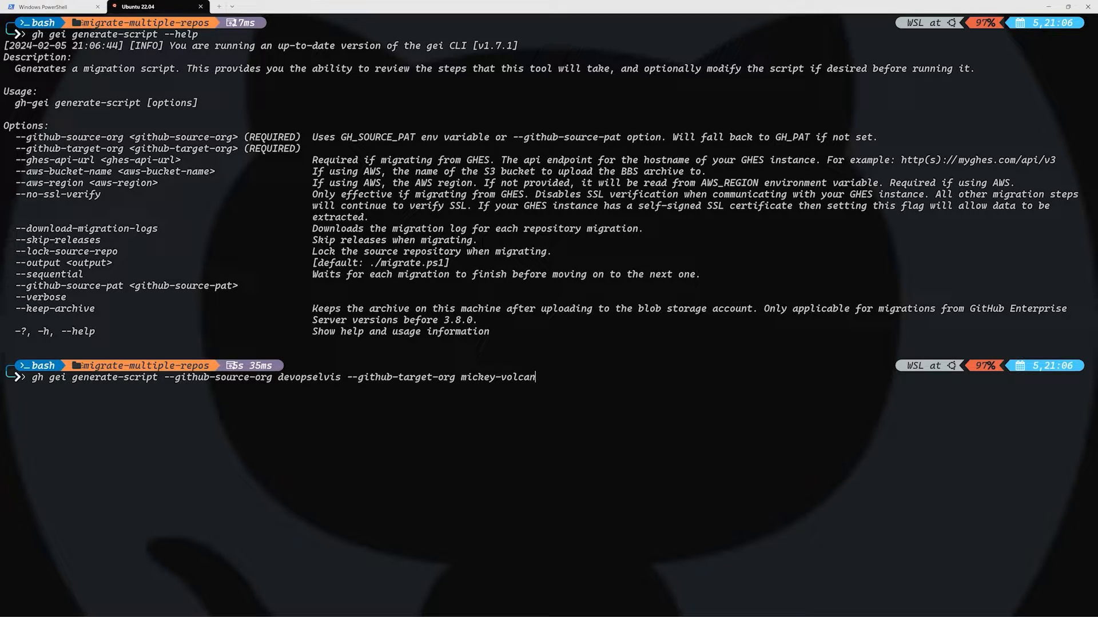
{"action": "type", "text": "o"}
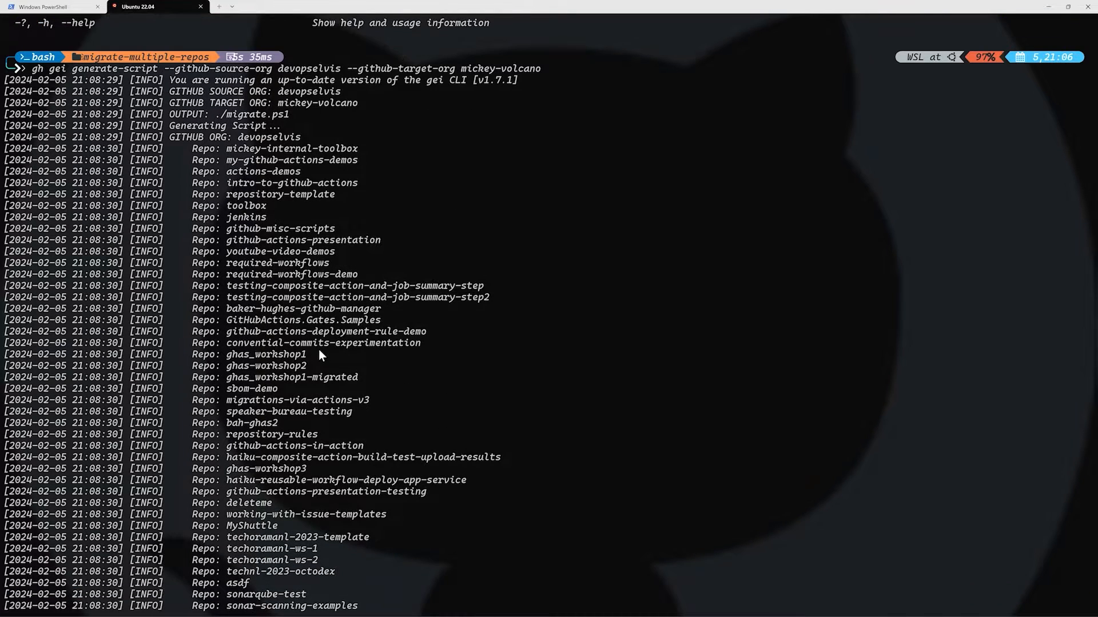
Scroll the output, list files with ls to find migrate.ps1, and open it with code.
{"action": "scroll", "scroll_direction": "down", "scroll_amount": 3}
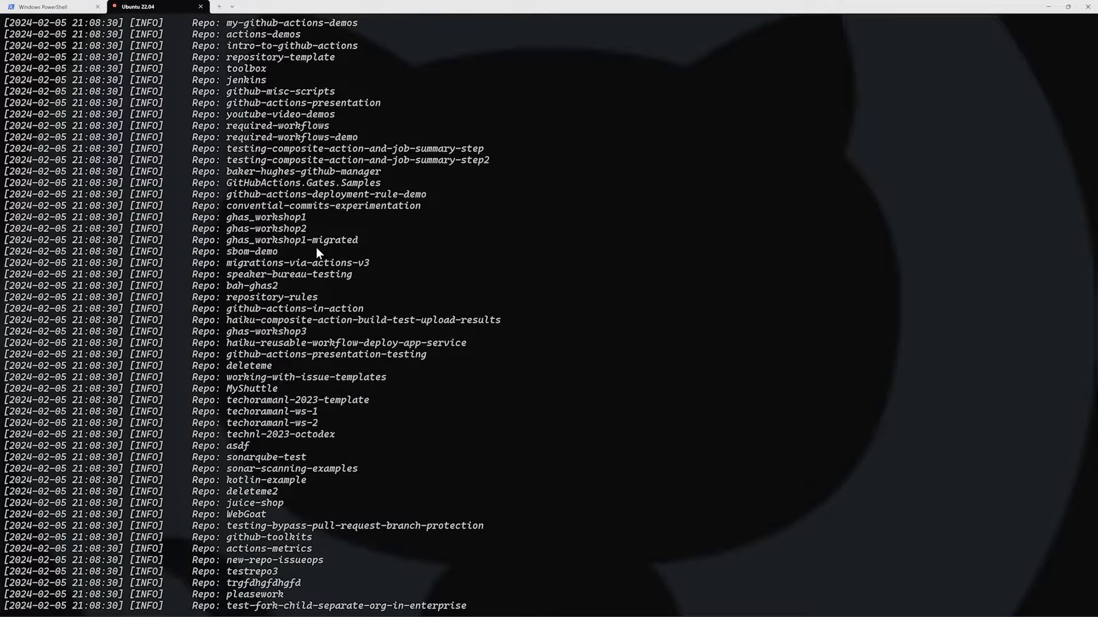
{"action": "scroll", "scroll_direction": "down", "scroll_amount": 3}
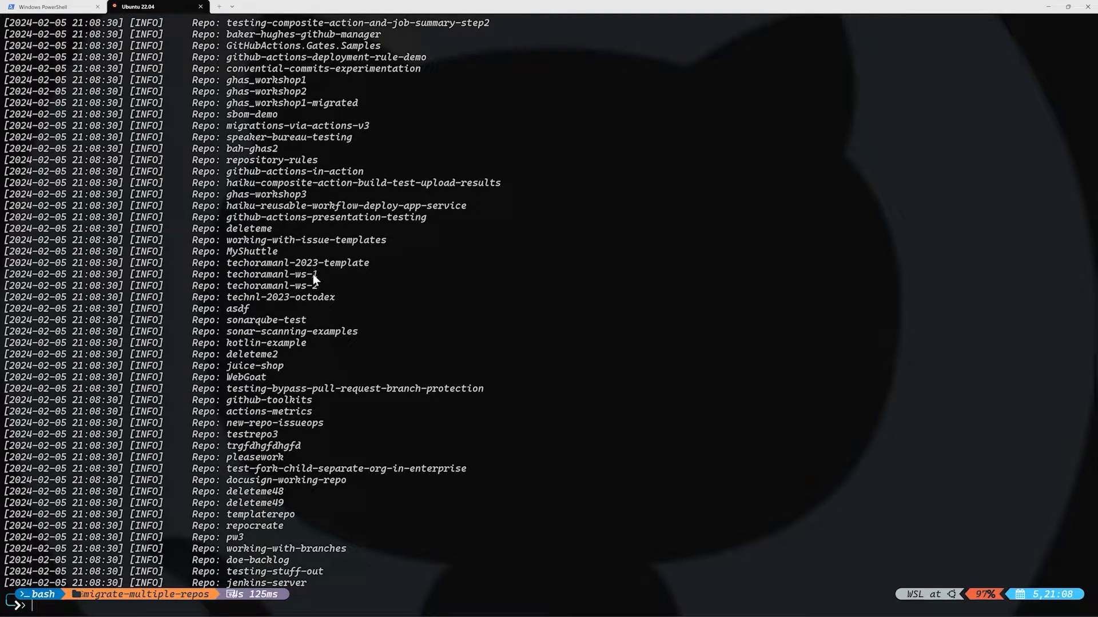
{"action": "type", "text": "ls -la"}
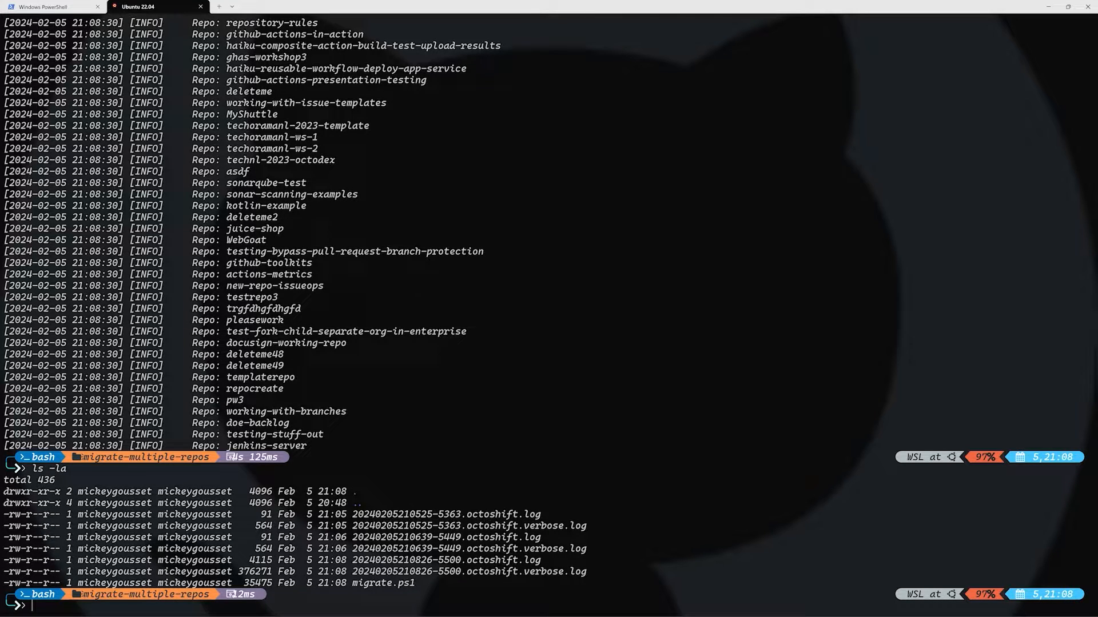
{"action": "type", "text": "code"}
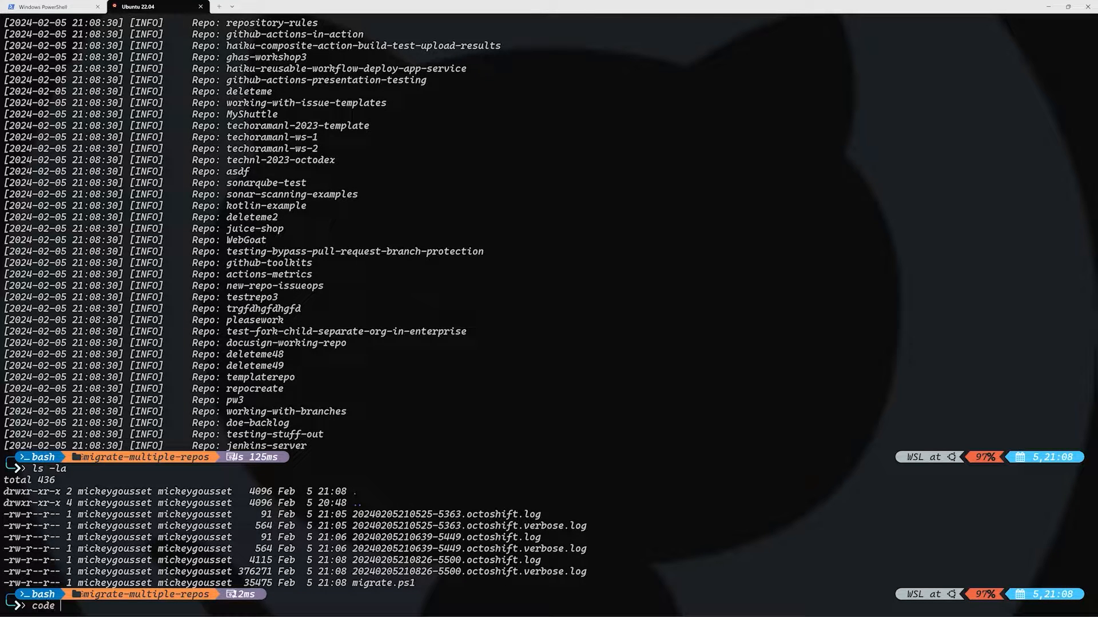
{"action": "type", "text": "migrate.ps"}
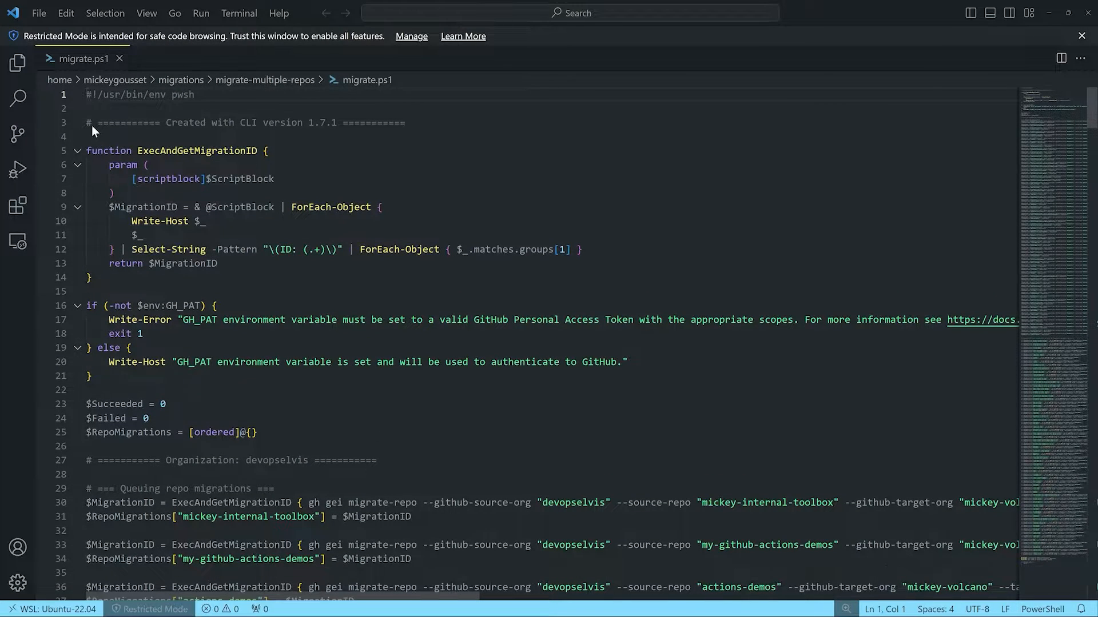
{"action": "left_click_drag", "start_coordinate": [95, 122], "coordinate": [115, 150]}
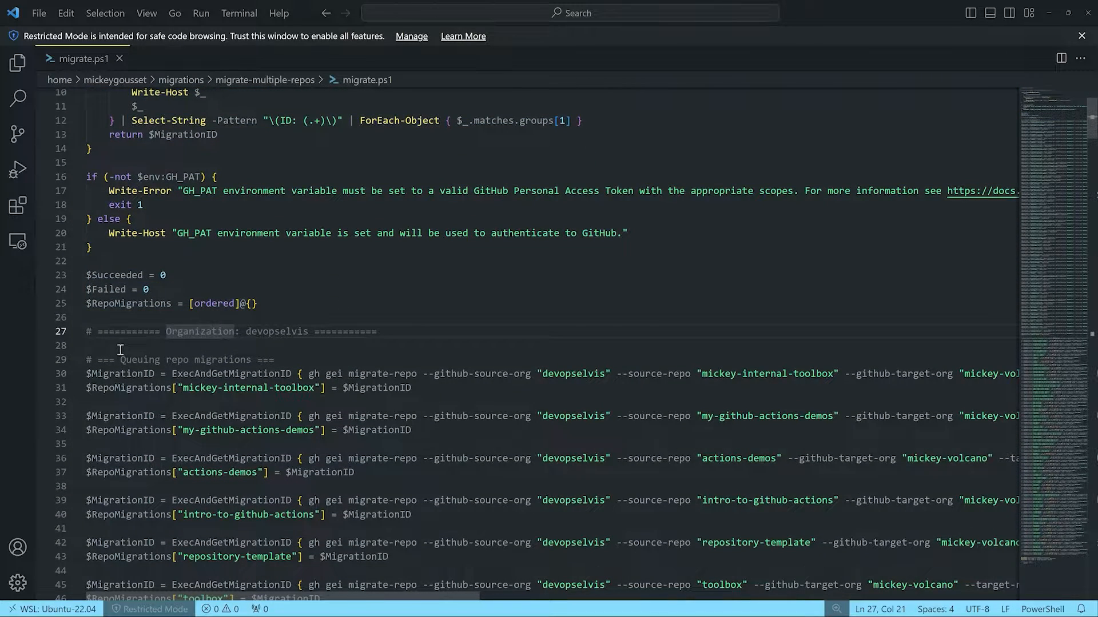
{"action": "left_click", "coordinate": [112, 345]}
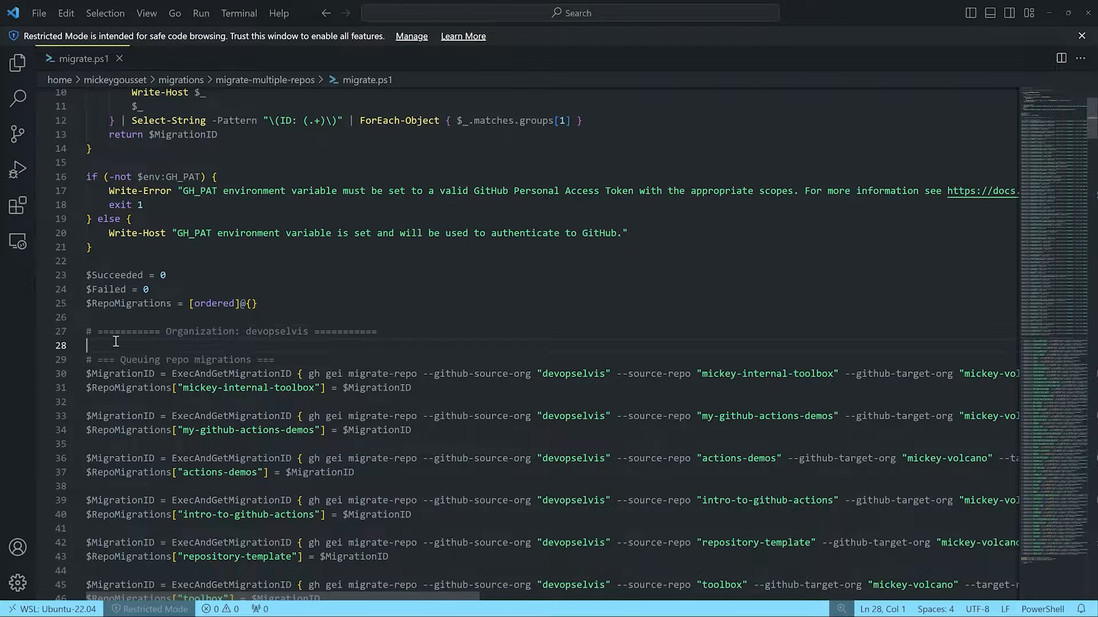
{"action": "left_click_drag", "start_coordinate": [86, 359], "coordinate": [143, 359]}
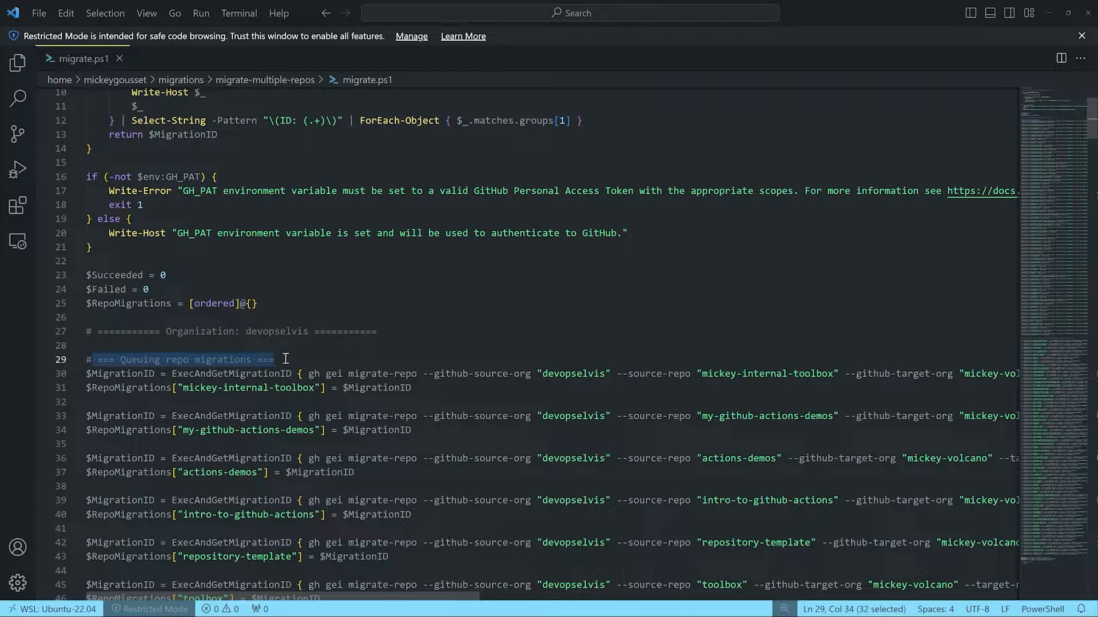
{"action": "mouse_move", "coordinate": [303, 350]}
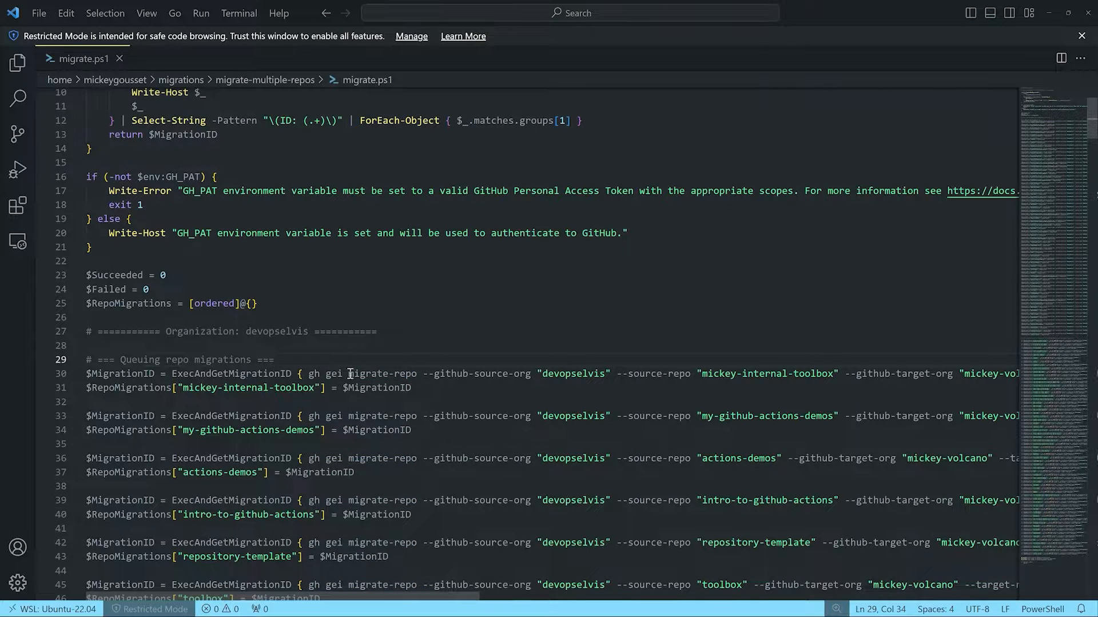
{"action": "double_click", "coordinate": [367, 373]}
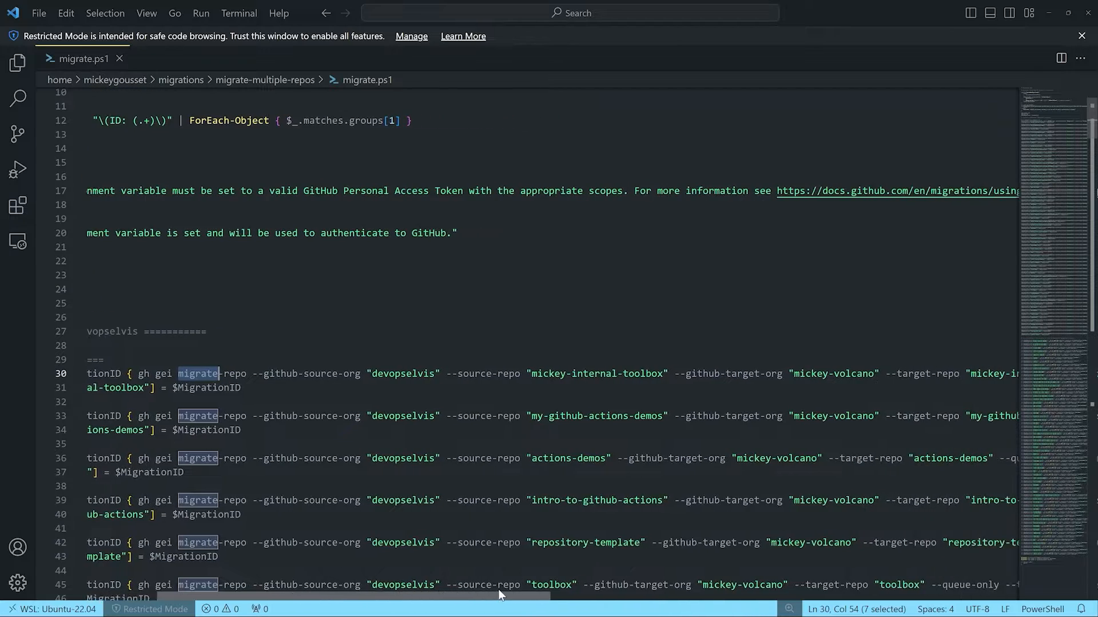
{"action": "scroll", "scroll_direction": "right", "scroll_amount": 3}
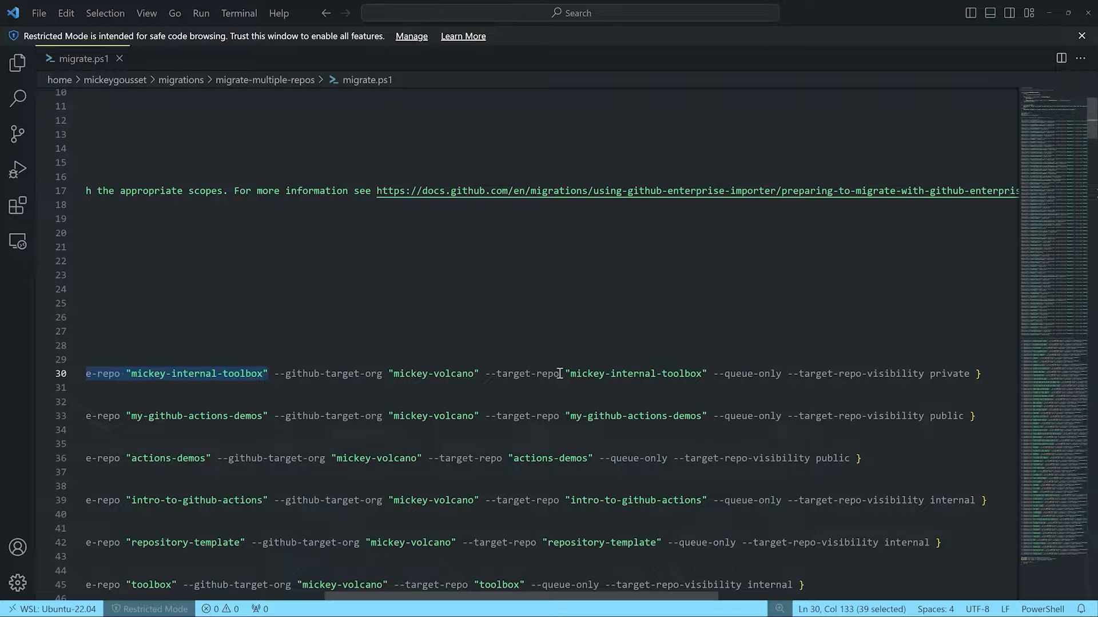
{"action": "double_click", "coordinate": [520, 373]}
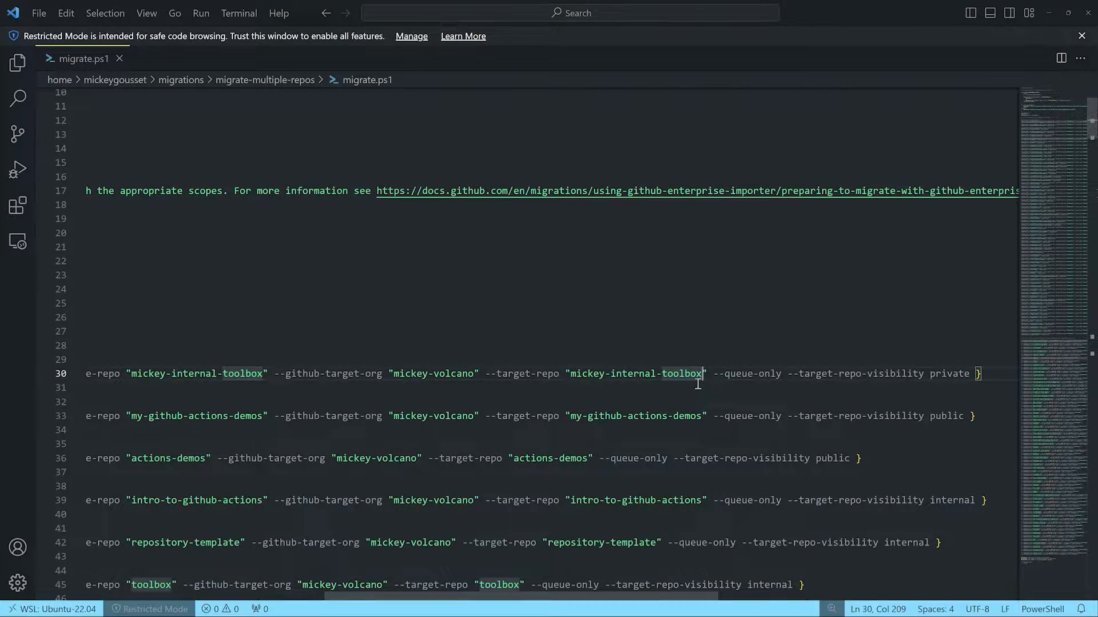
Rename the first target repo to mickey-internal-toolbox-changedname and make my-github-actions-demos private.
{"action": "type", "text": "-changedname"}
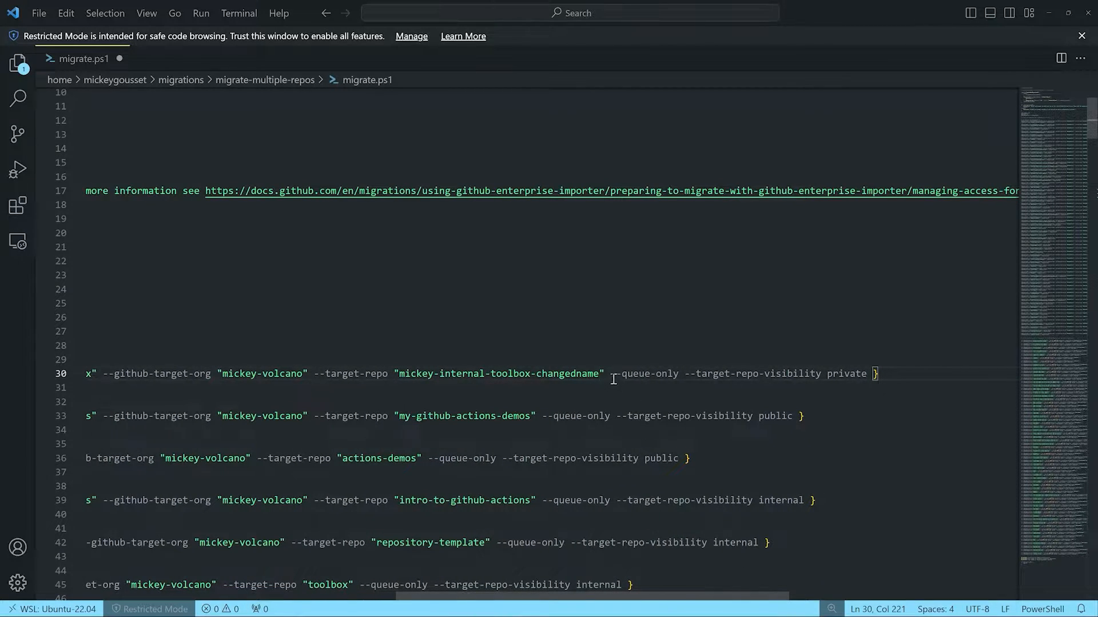
{"action": "double_click", "coordinate": [640, 374]}
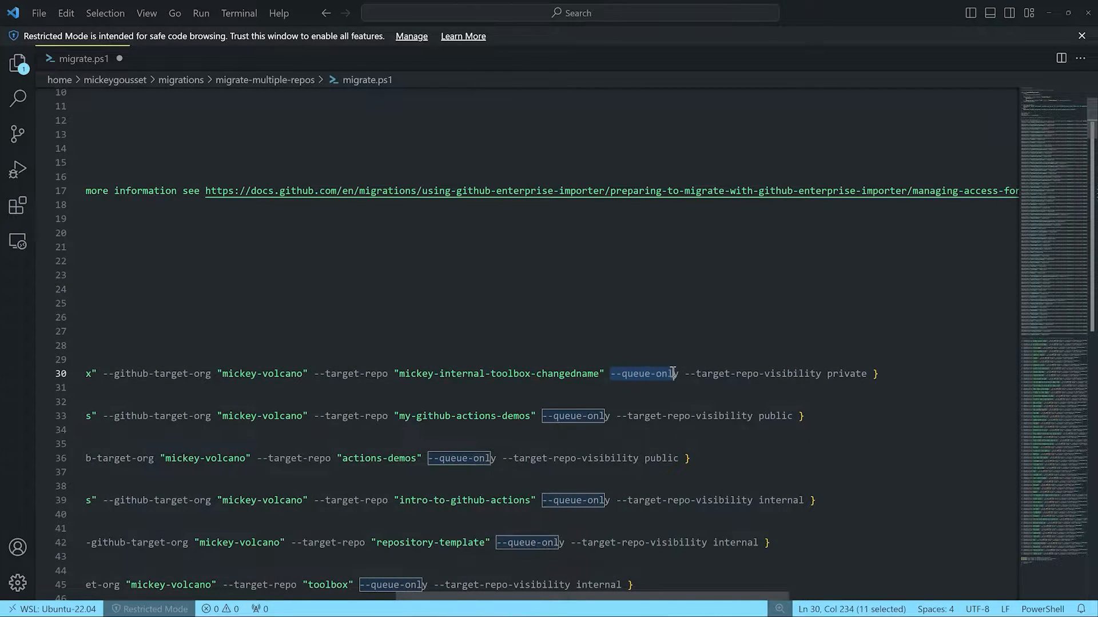
{"action": "key", "text": "shift+Right"}
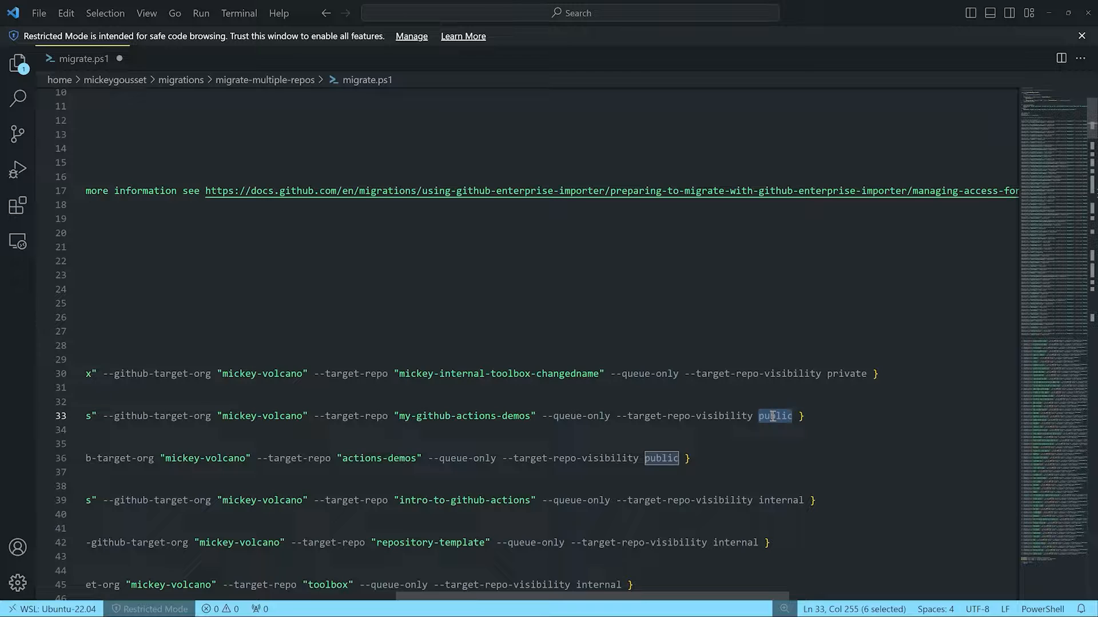
{"action": "type", "text": "private"}
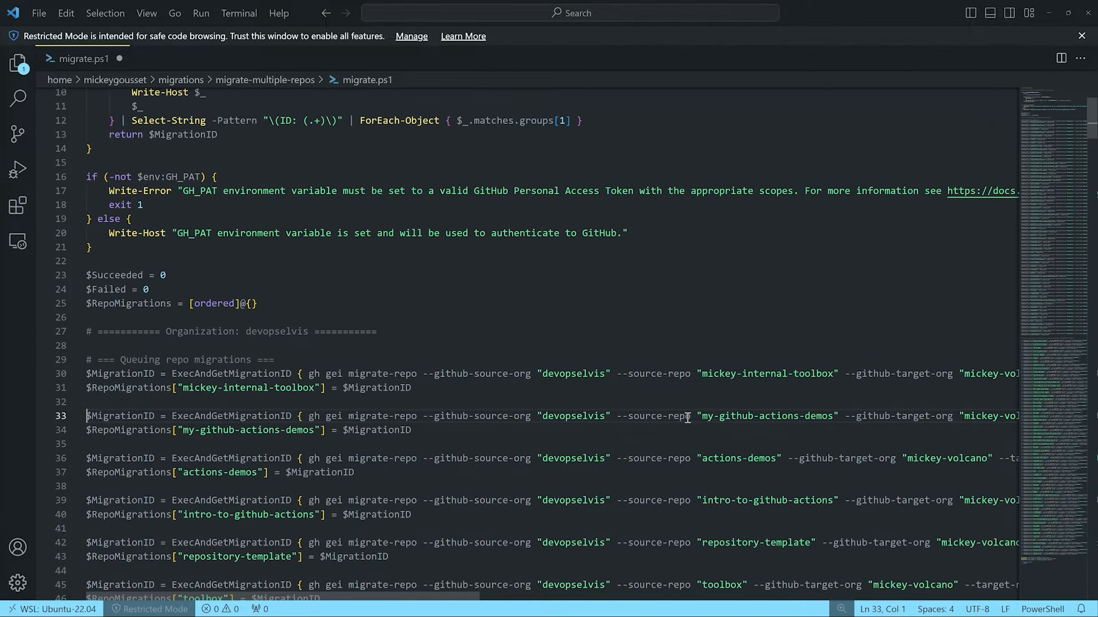
{"action": "mouse_move", "coordinate": [273, 373]}
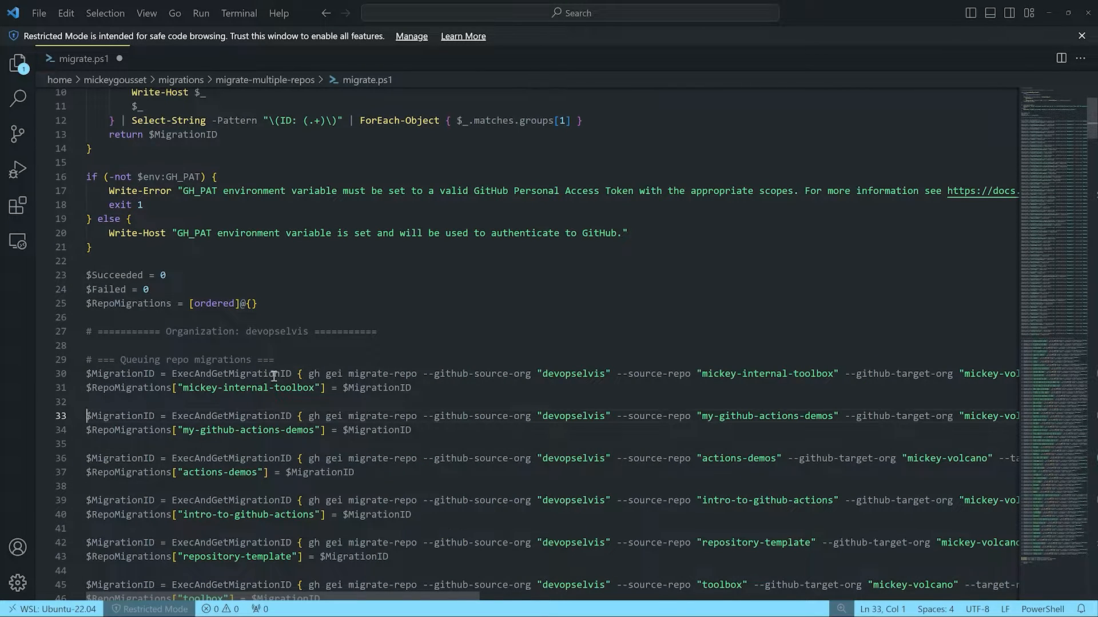
{"action": "double_click", "coordinate": [190, 373]}
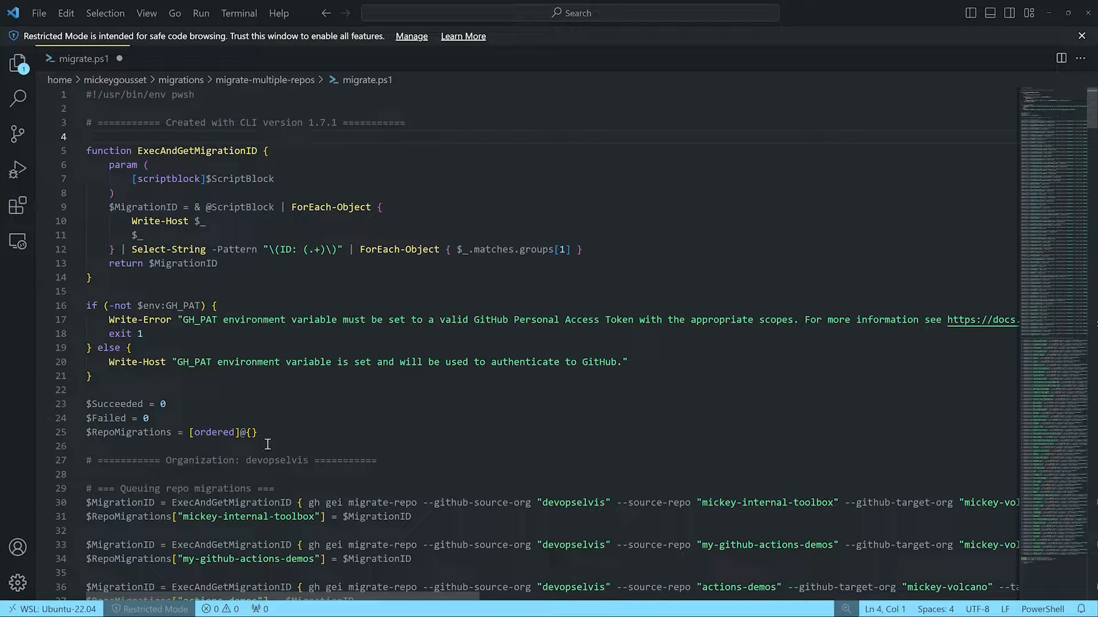
{"action": "double_click", "coordinate": [321, 502]}
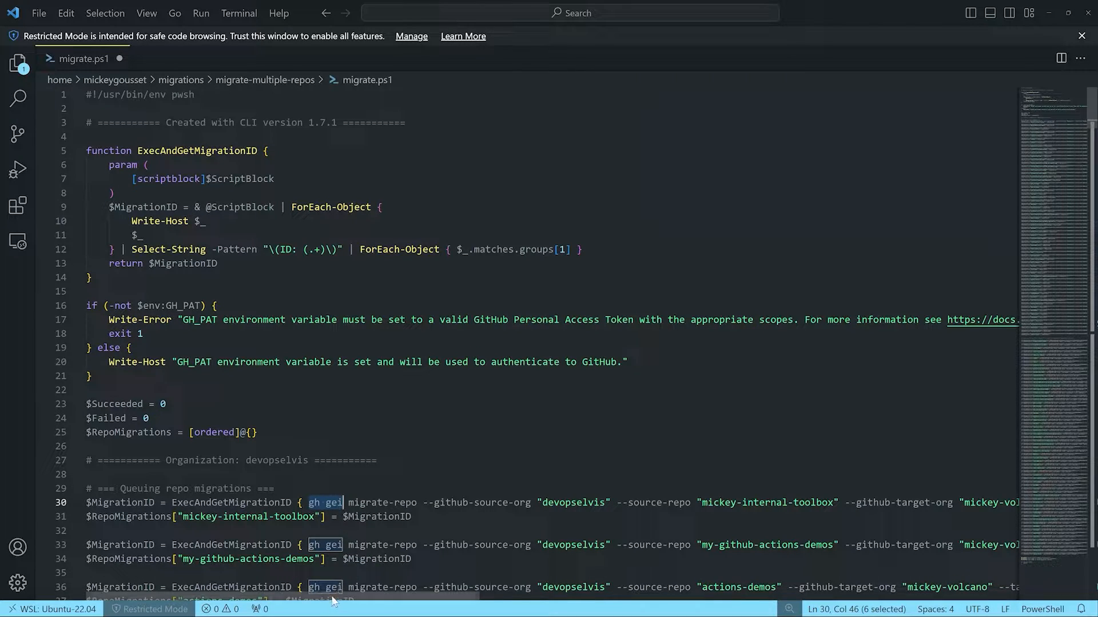
{"action": "scroll", "scroll_direction": "right", "scroll_amount": 3}
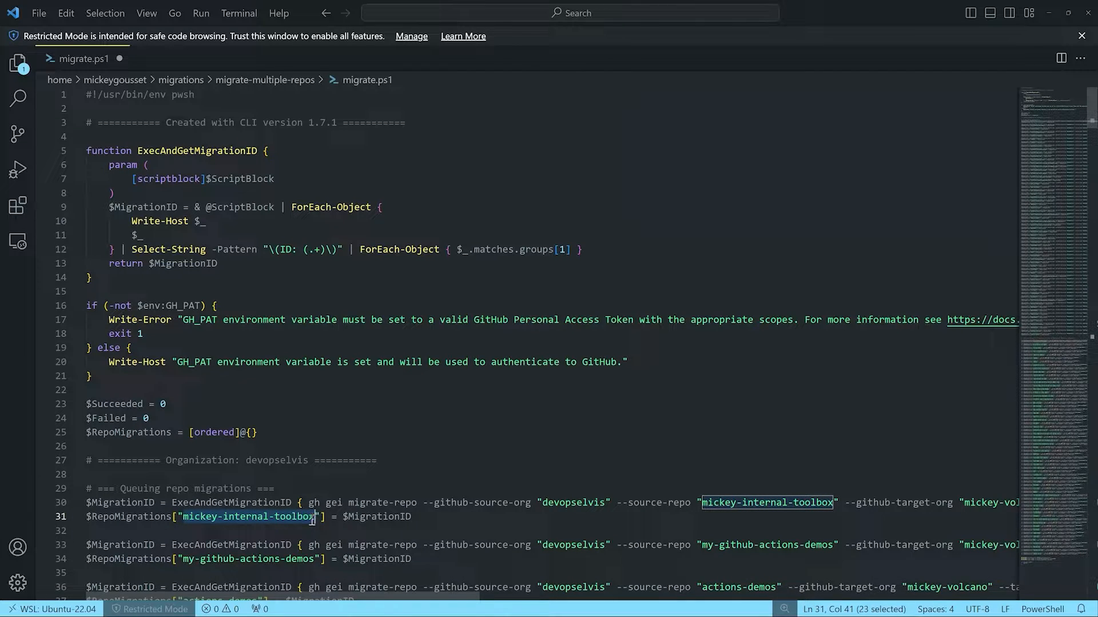
Append -changedname to the mickey-internal-toolbox key on line 31, then scroll down.
{"action": "type", "text": "-changedname"}
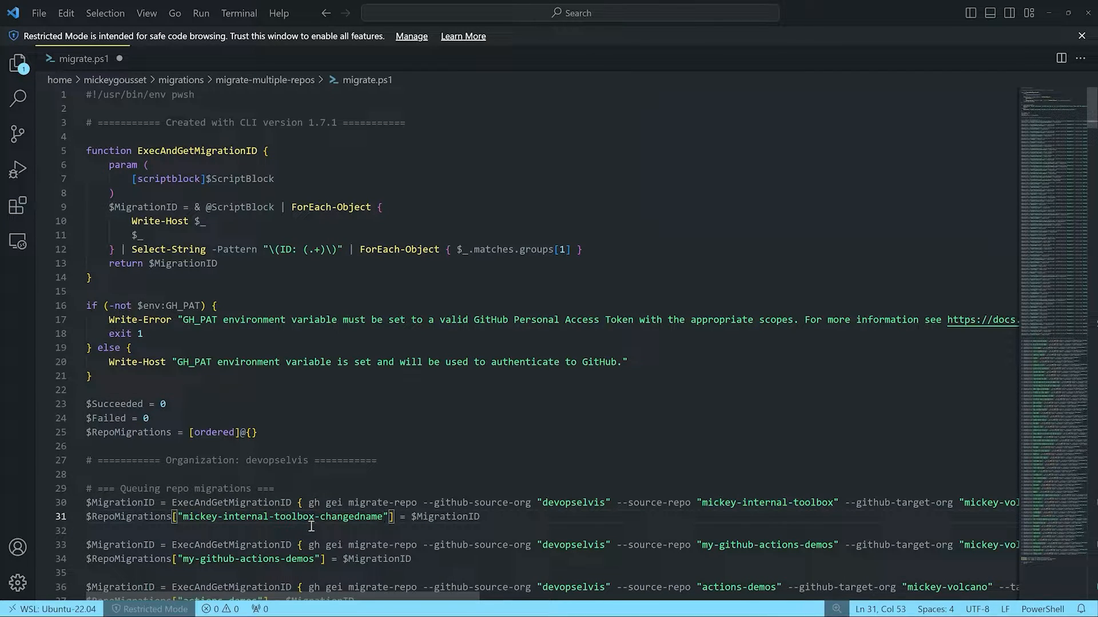
{"action": "mouse_move", "coordinate": [293, 517]}
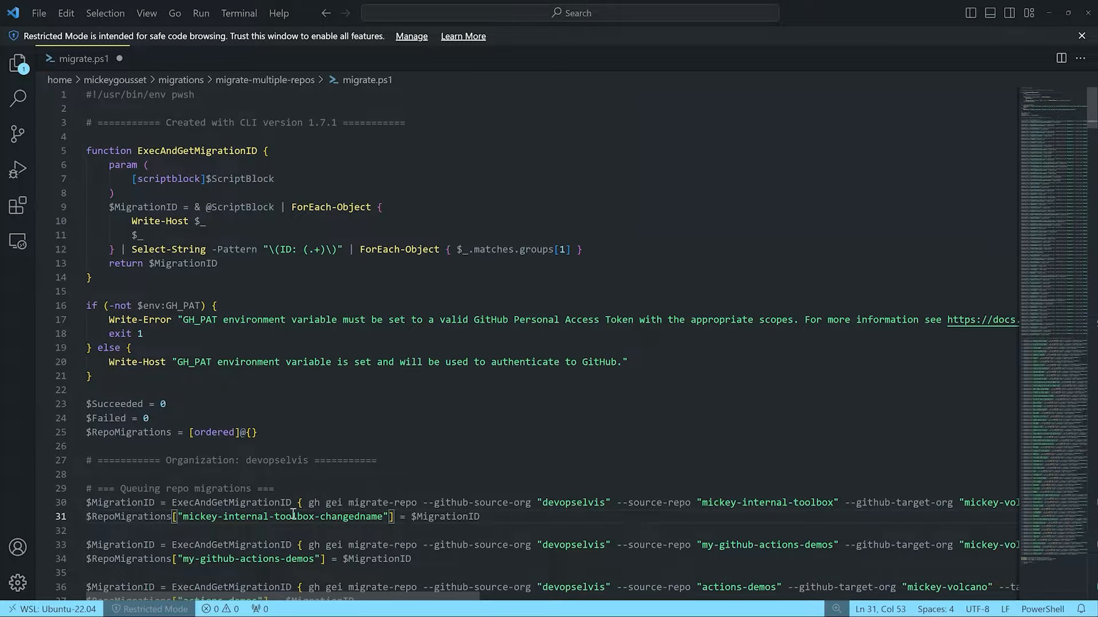
{"action": "scroll", "scroll_direction": "down", "scroll_amount": 3}
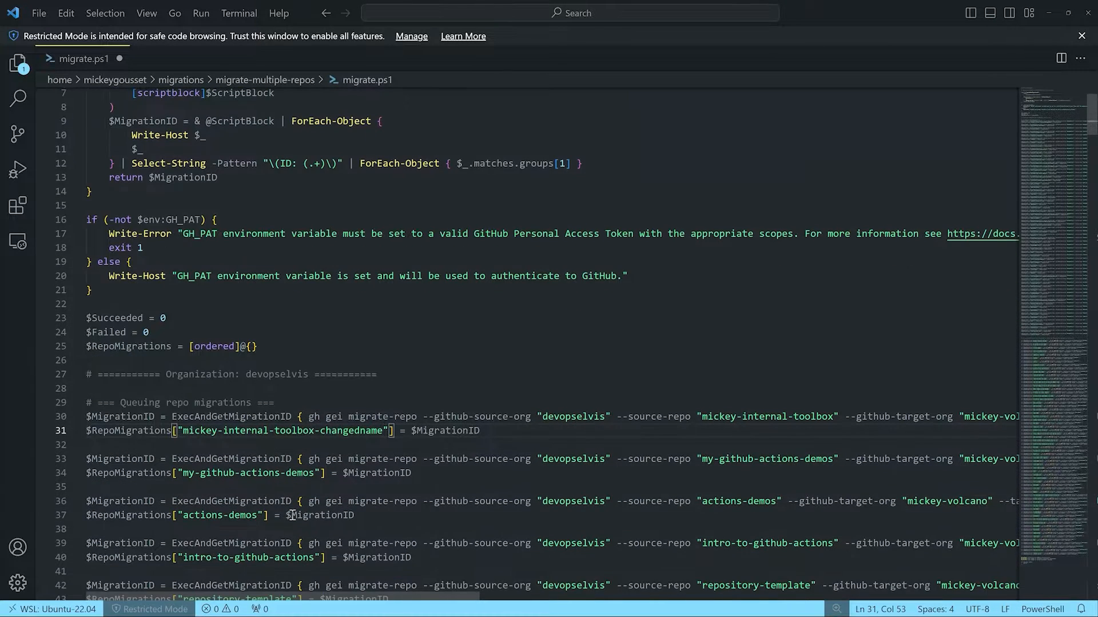
{"action": "scroll", "scroll_direction": "down", "scroll_amount": 3}
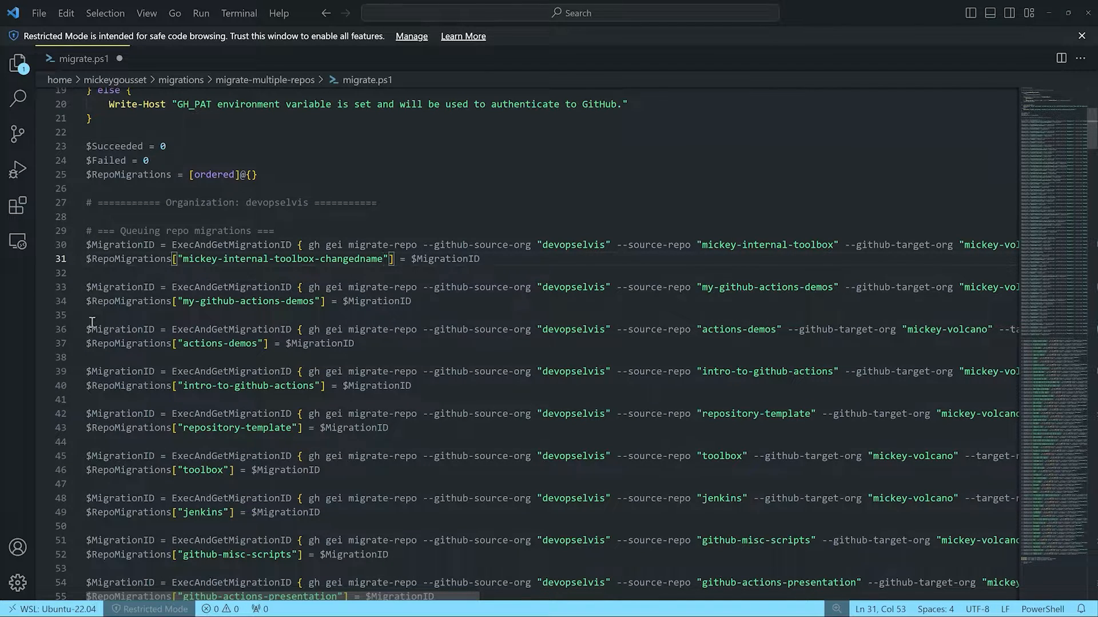
Select the extra migrate-repo blocks starting after my-github-actions-demos, scrolling down through them.
{"action": "left_click", "coordinate": [87, 329]}
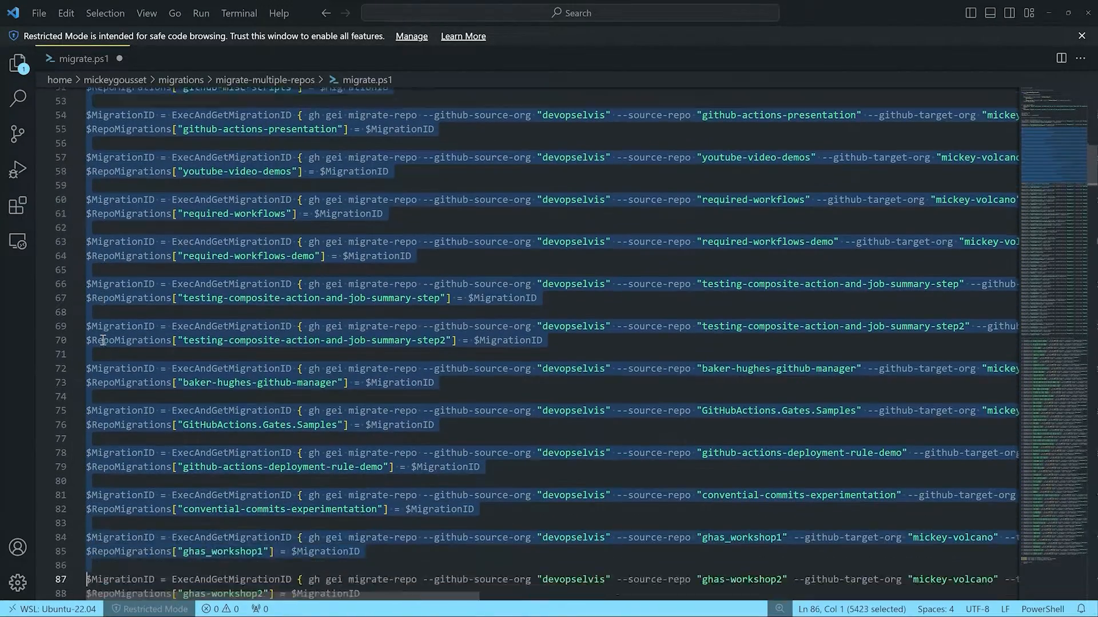
{"action": "scroll", "scroll_direction": "down", "scroll_amount": 3}
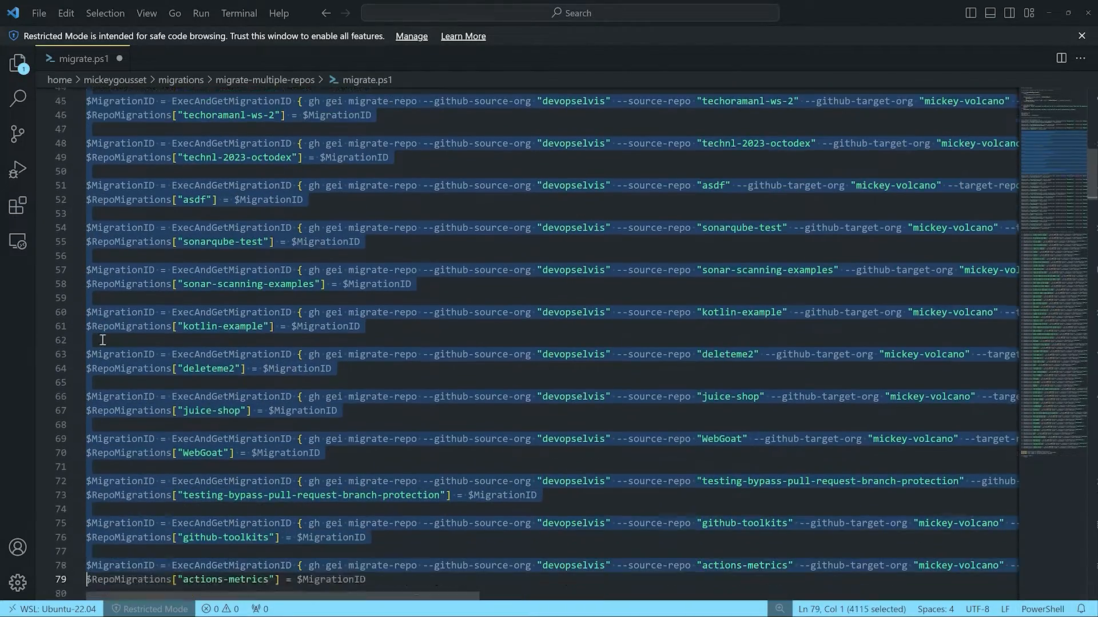
{"action": "scroll", "scroll_direction": "down", "scroll_amount": 3}
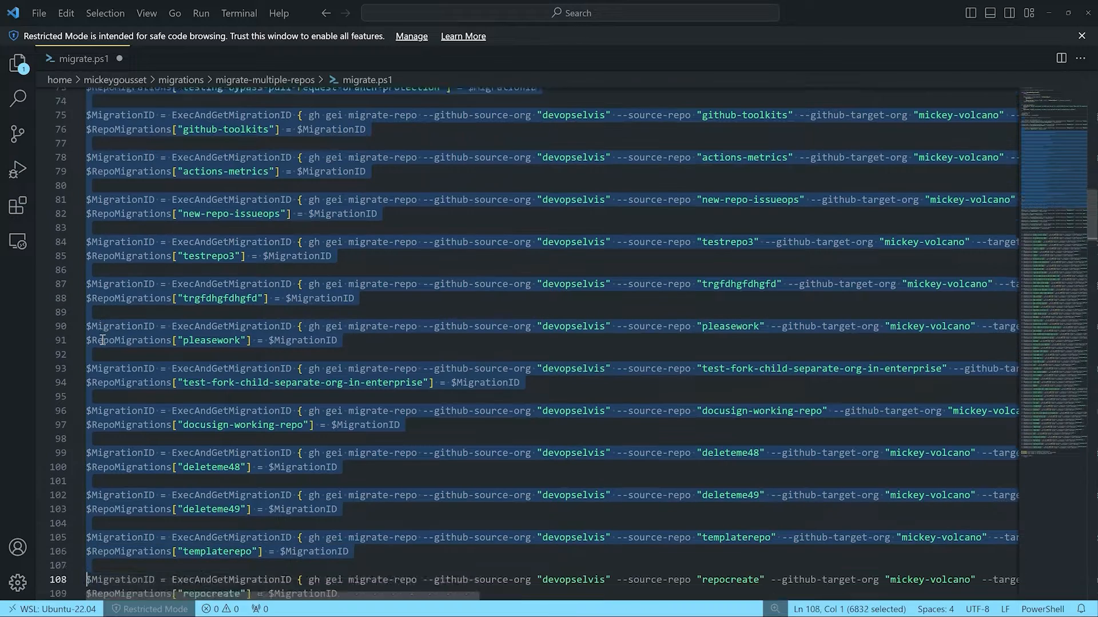
{"action": "scroll", "scroll_direction": "down", "scroll_amount": 3}
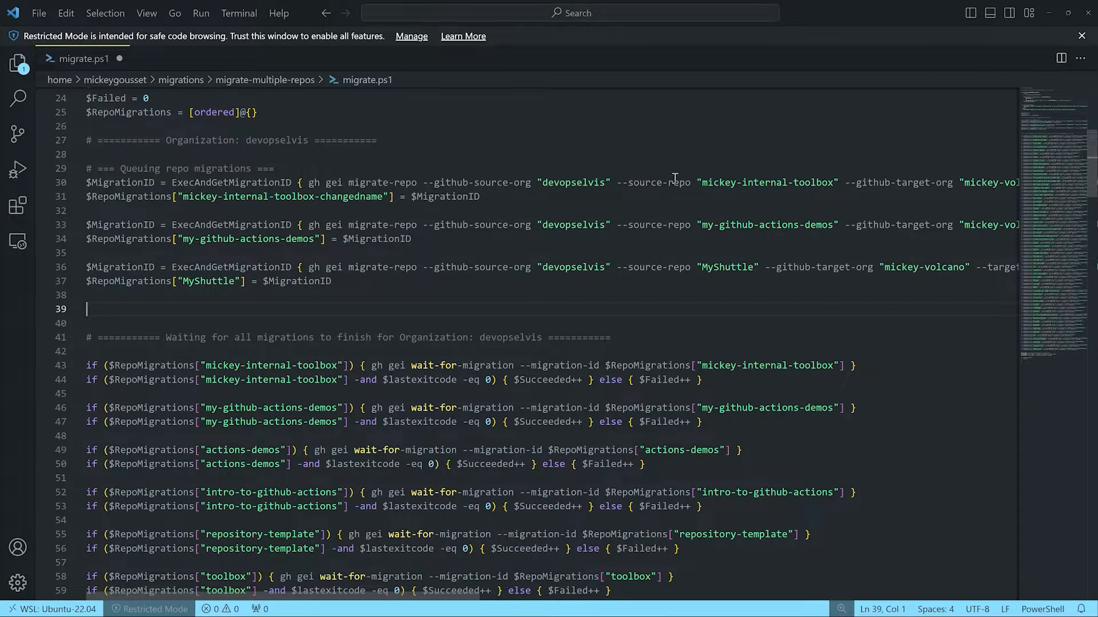
{"action": "mouse_move", "coordinate": [184, 302]}
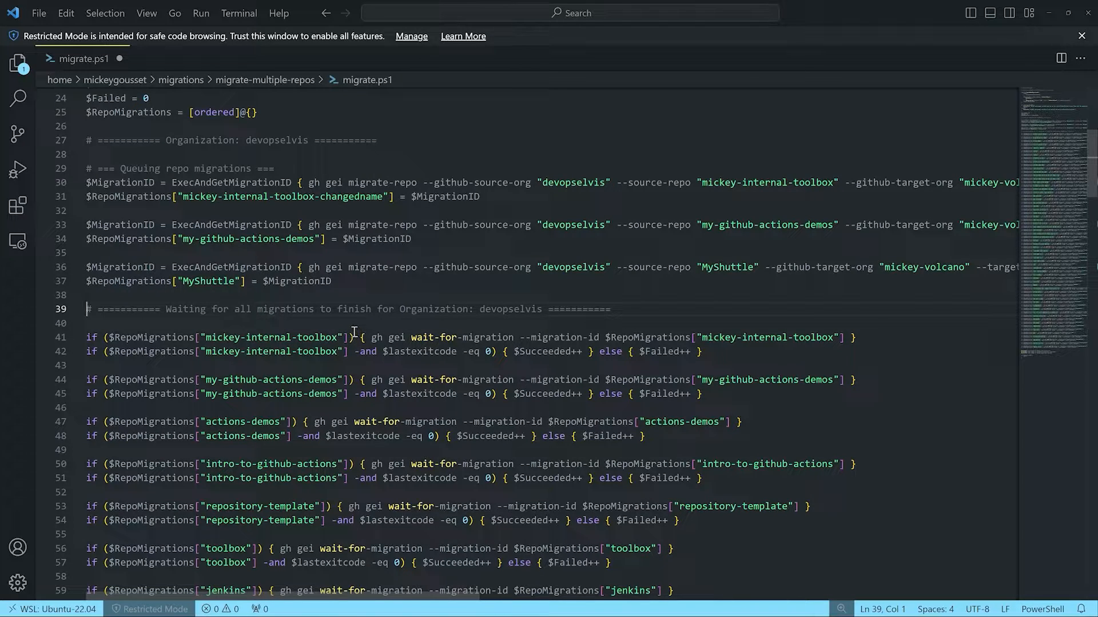
{"action": "mouse_move", "coordinate": [318, 264]}
{"action": "type", "text": "-changedname"}
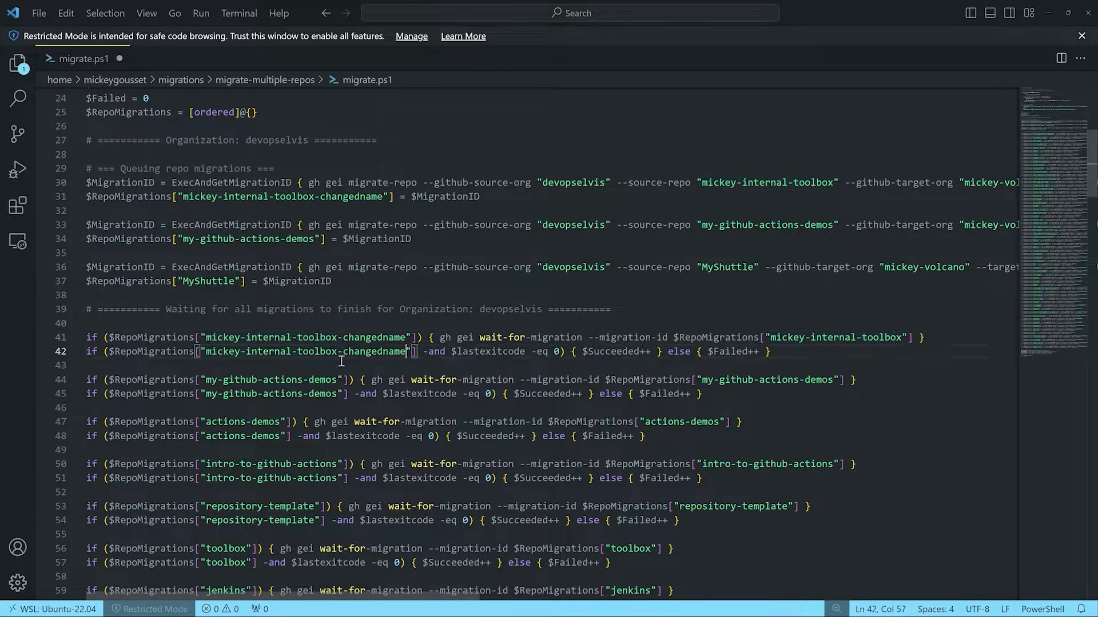
{"action": "mouse_move", "coordinate": [770, 342]}
{"action": "type", "text": "-changedname"}
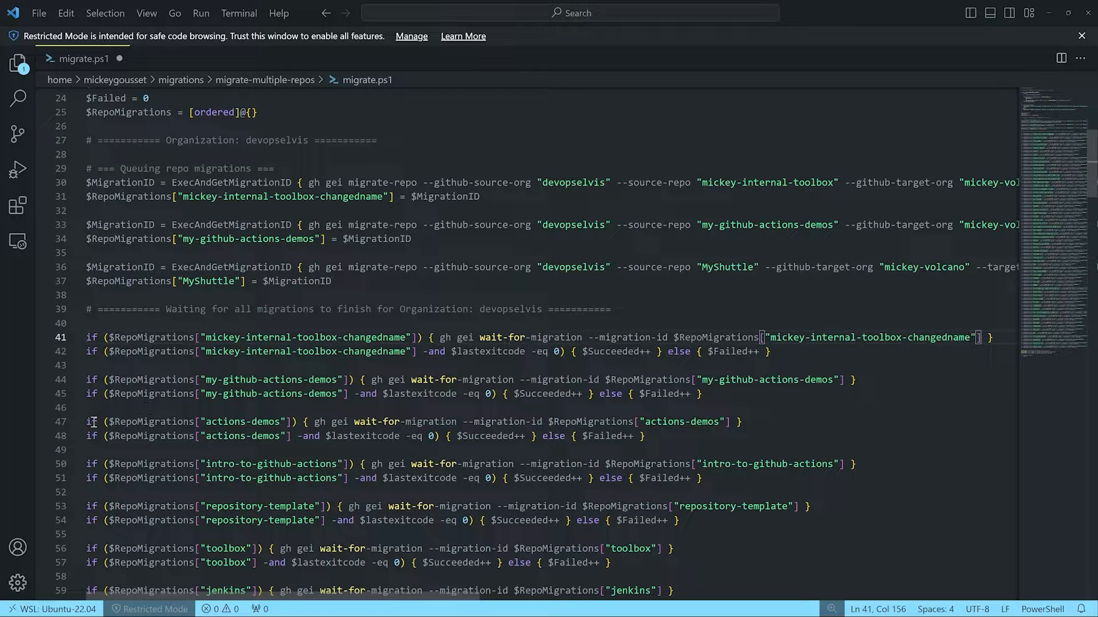
Mark the start of the unneeded wait checks and scroll down through them to MyShuttle.
{"action": "left_click", "coordinate": [89, 422]}
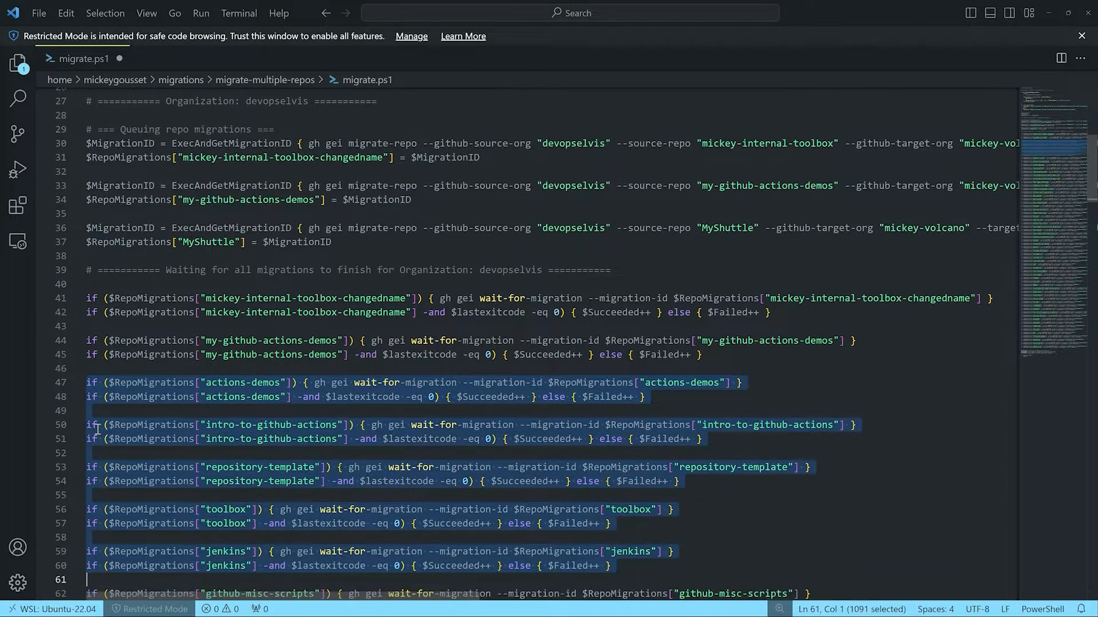
{"action": "scroll", "scroll_direction": "down", "scroll_amount": 3}
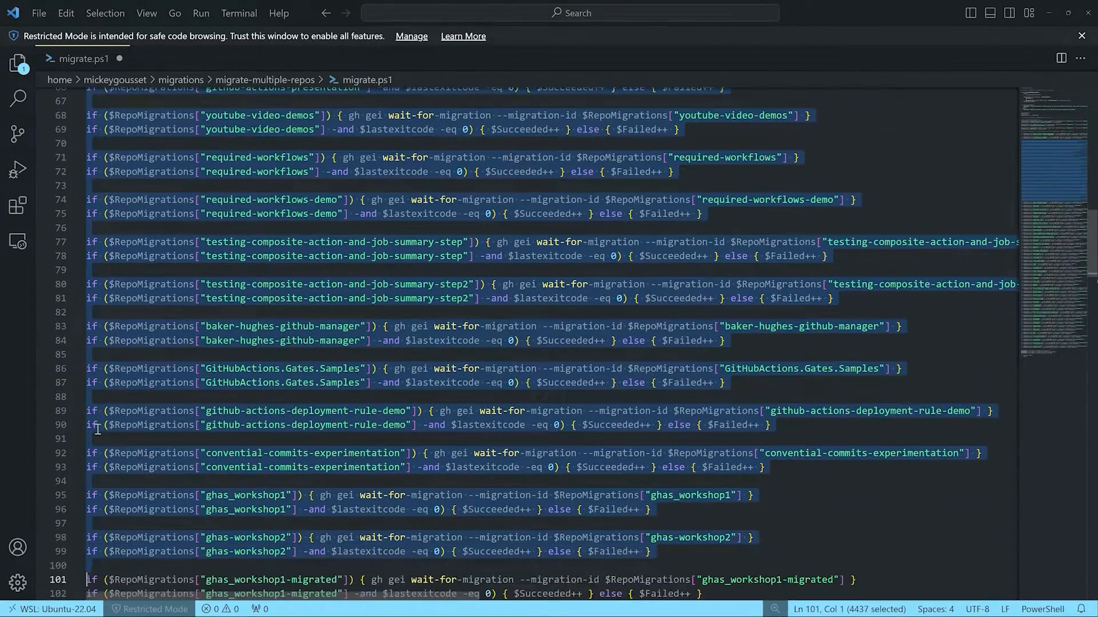
{"action": "scroll", "scroll_direction": "down", "scroll_amount": 3}
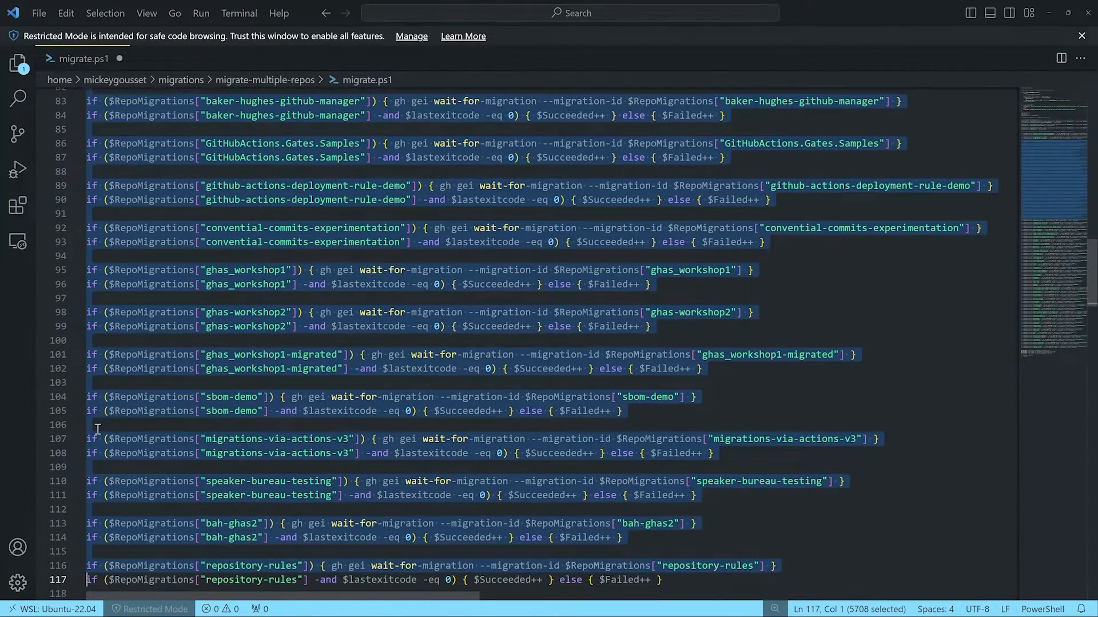
{"action": "scroll", "scroll_direction": "down", "scroll_amount": 3}
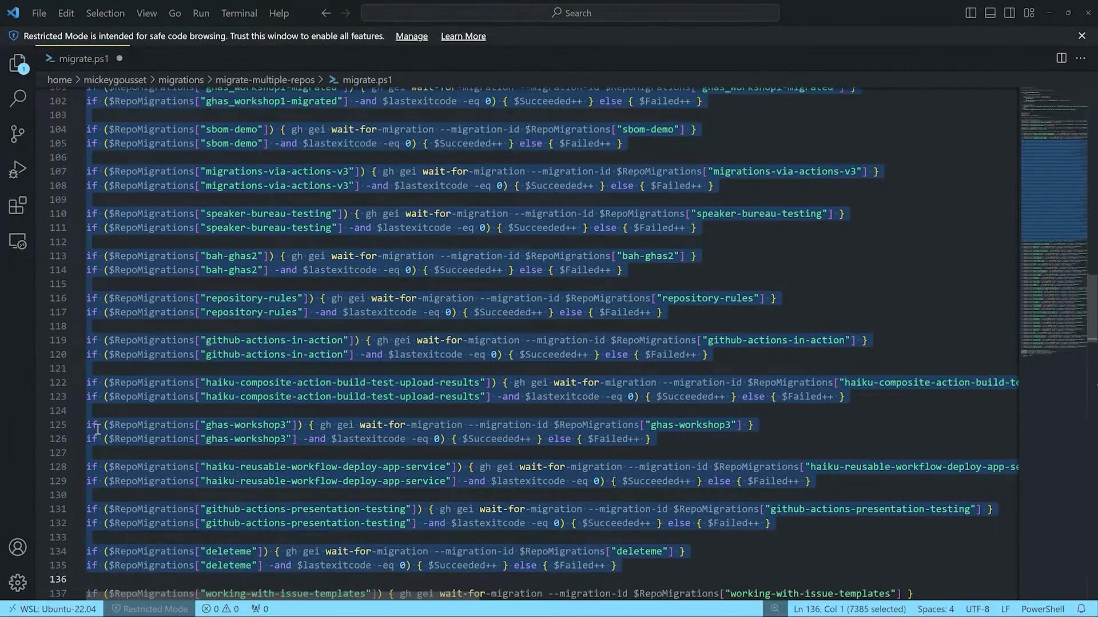
{"action": "scroll", "scroll_direction": "down", "scroll_amount": 3}
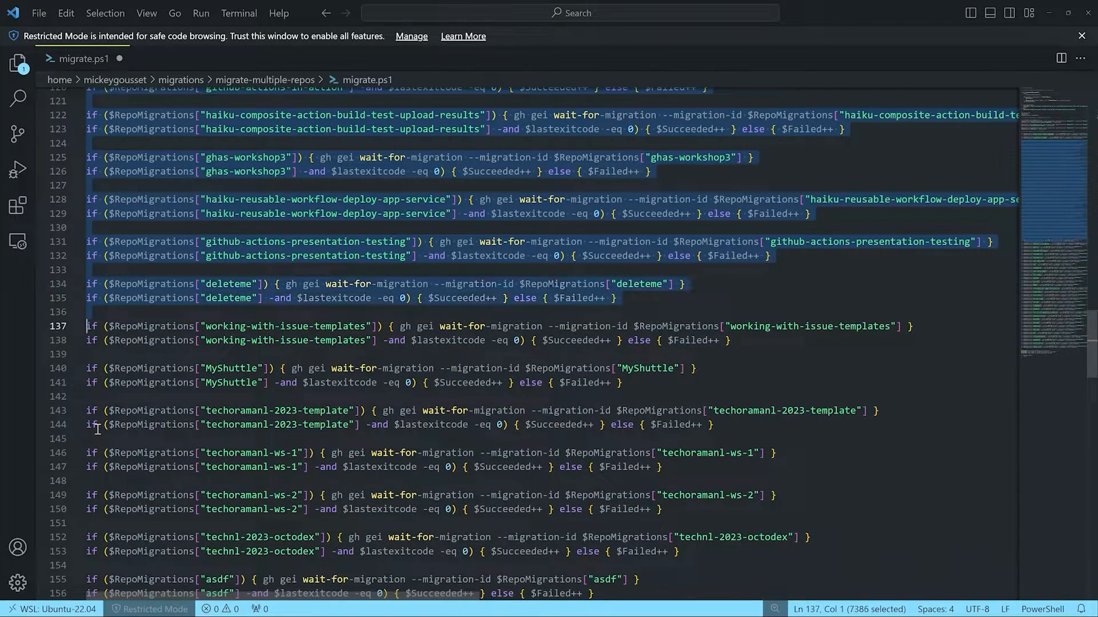
{"action": "scroll", "scroll_direction": "down", "scroll_amount": 3}
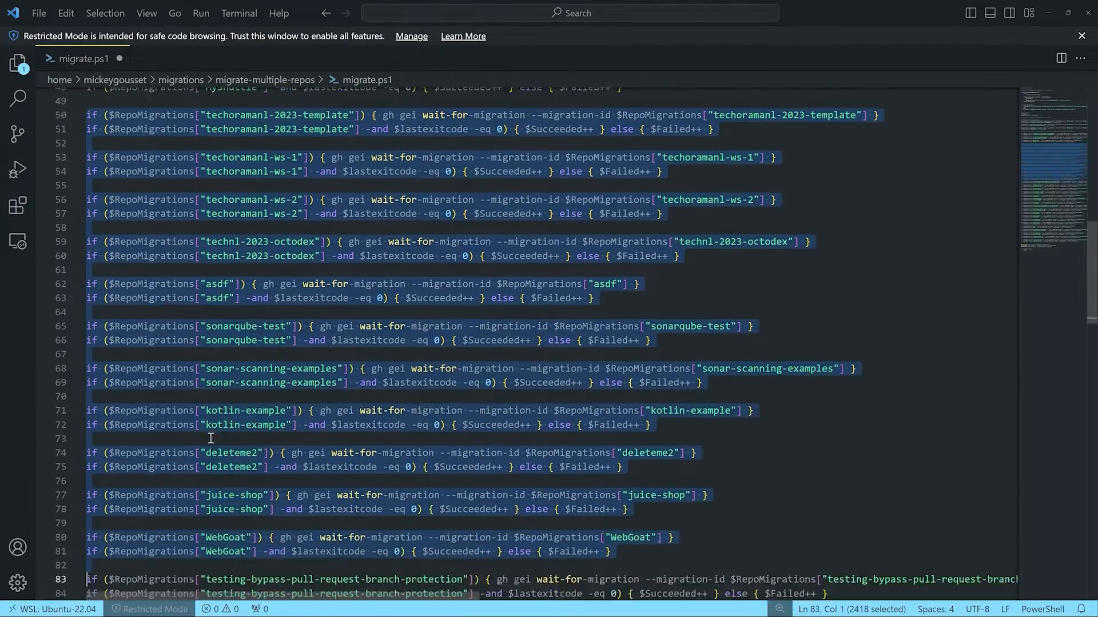
{"action": "scroll", "scroll_direction": "down", "scroll_amount": 3}
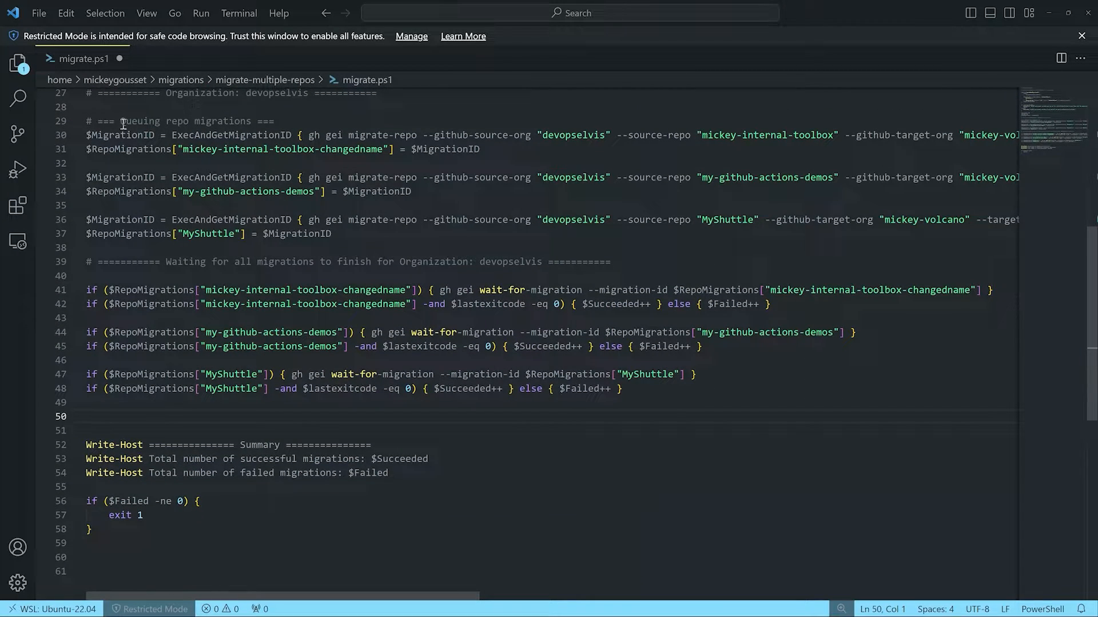
{"action": "double_click", "coordinate": [186, 261]}
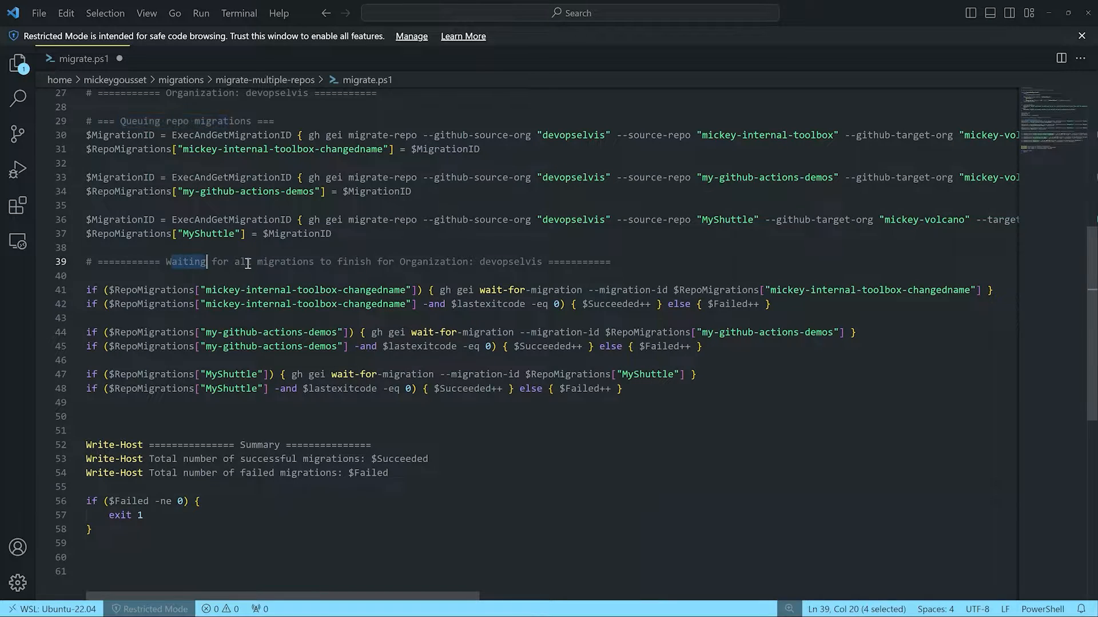
{"action": "left_click_drag", "start_coordinate": [209, 261], "coordinate": [381, 261]}
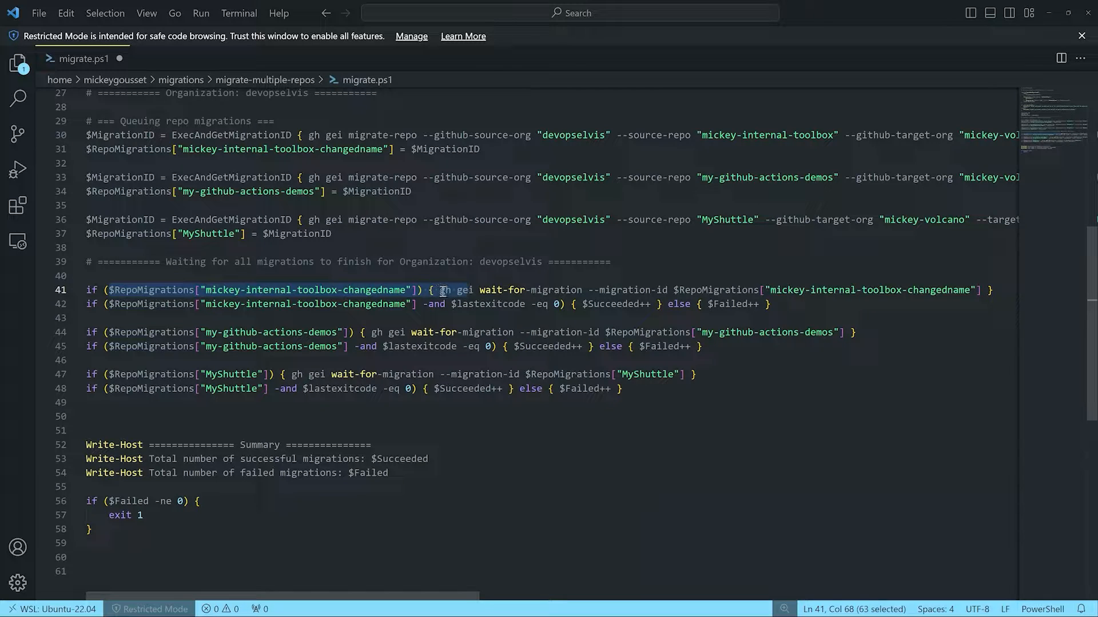
{"action": "double_click", "coordinate": [490, 290]}
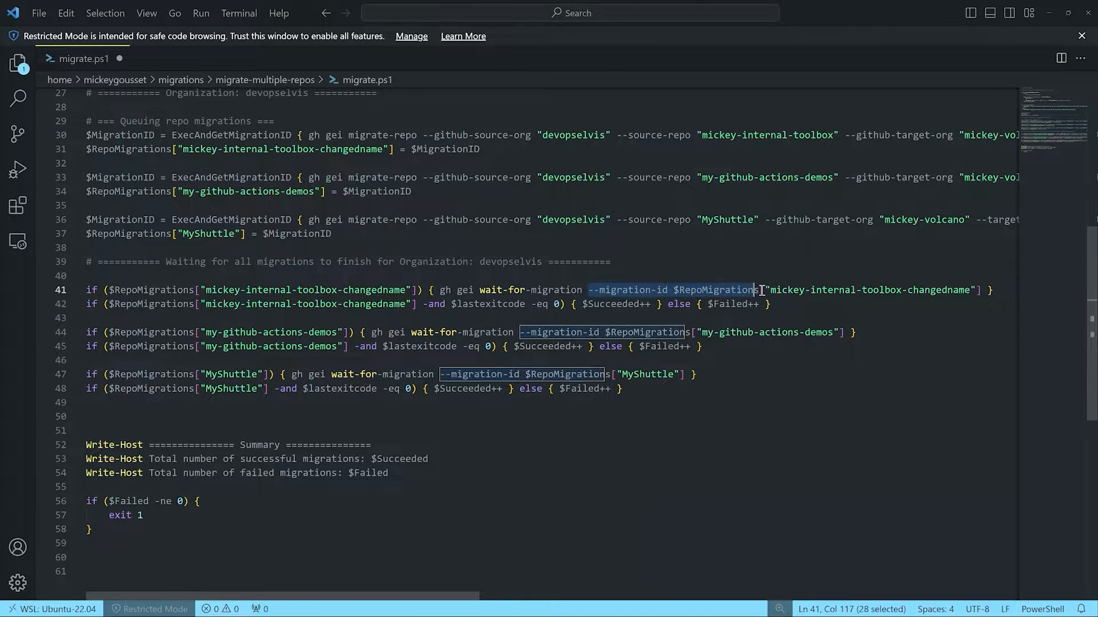
{"action": "left_click_drag", "start_coordinate": [762, 290], "coordinate": [979, 290]}
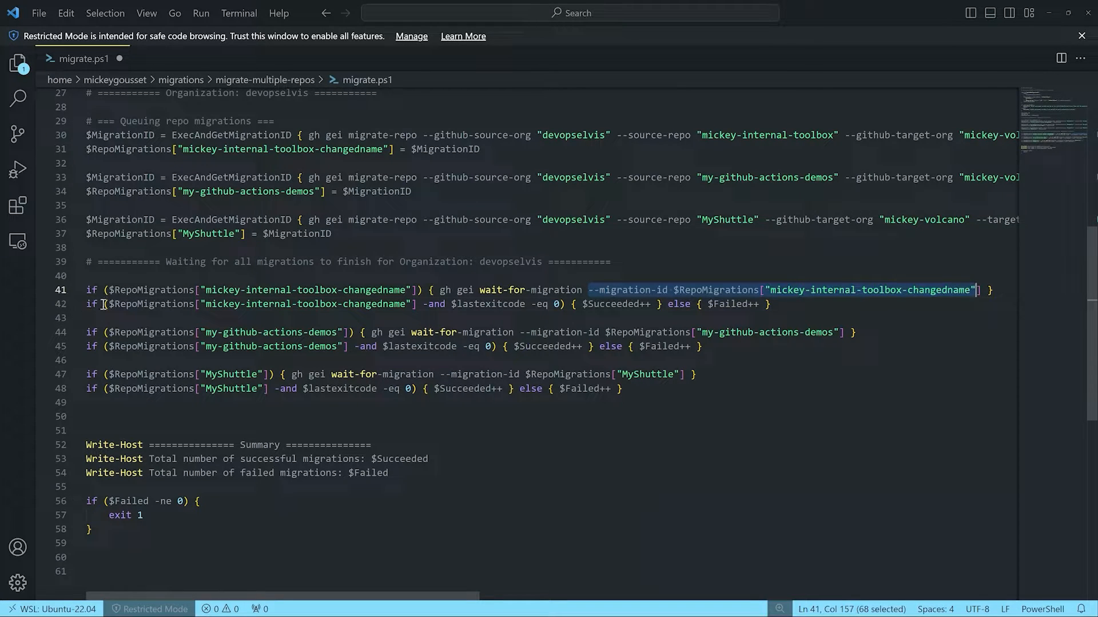
{"action": "left_click", "coordinate": [91, 318]}
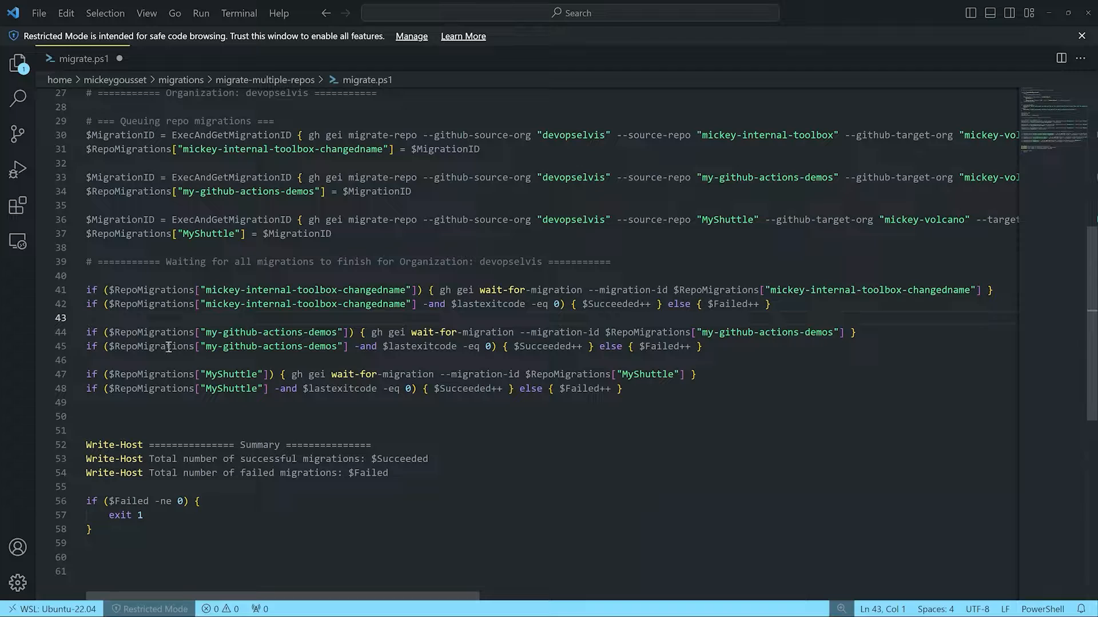
{"action": "left_click", "coordinate": [93, 416]}
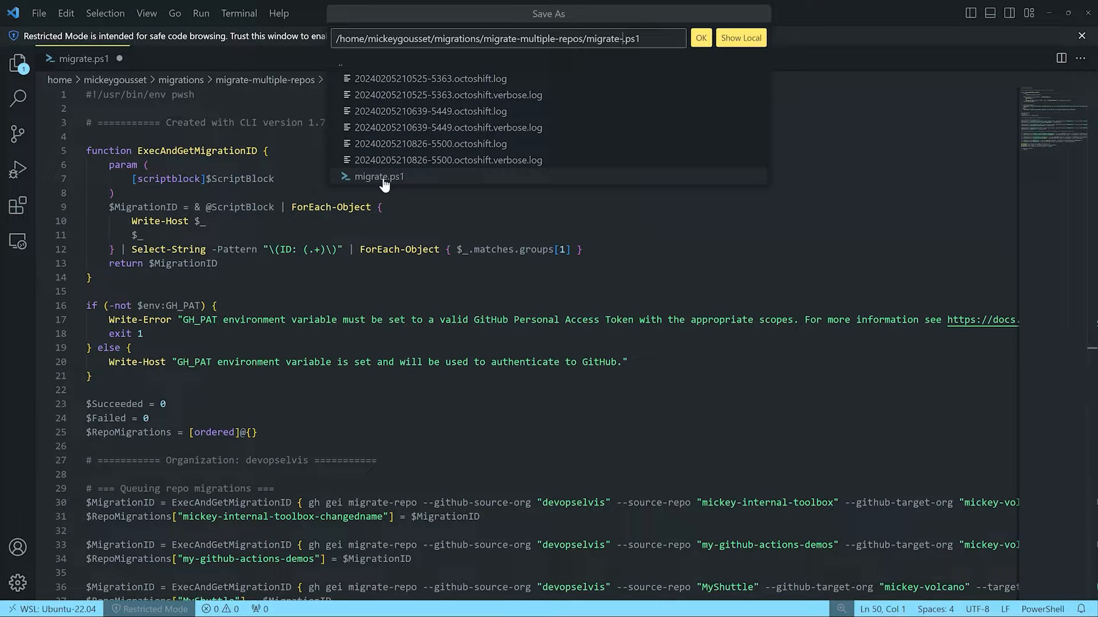
Save the script as migrate-edited.ps1.
{"action": "type", "text": "edited"}
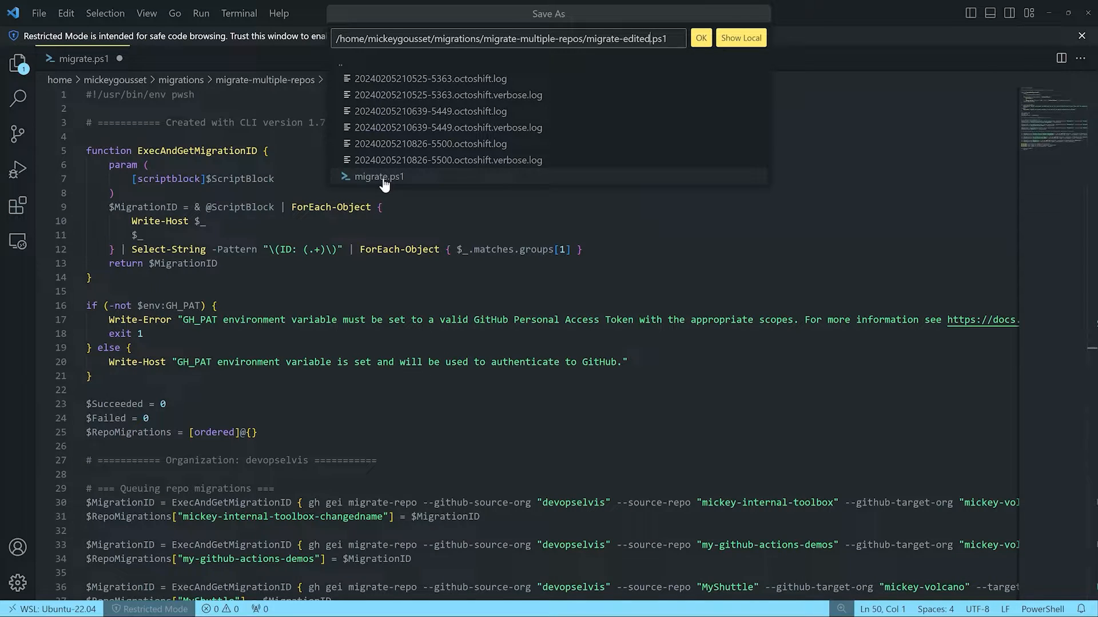
{"action": "left_click", "coordinate": [700, 38]}
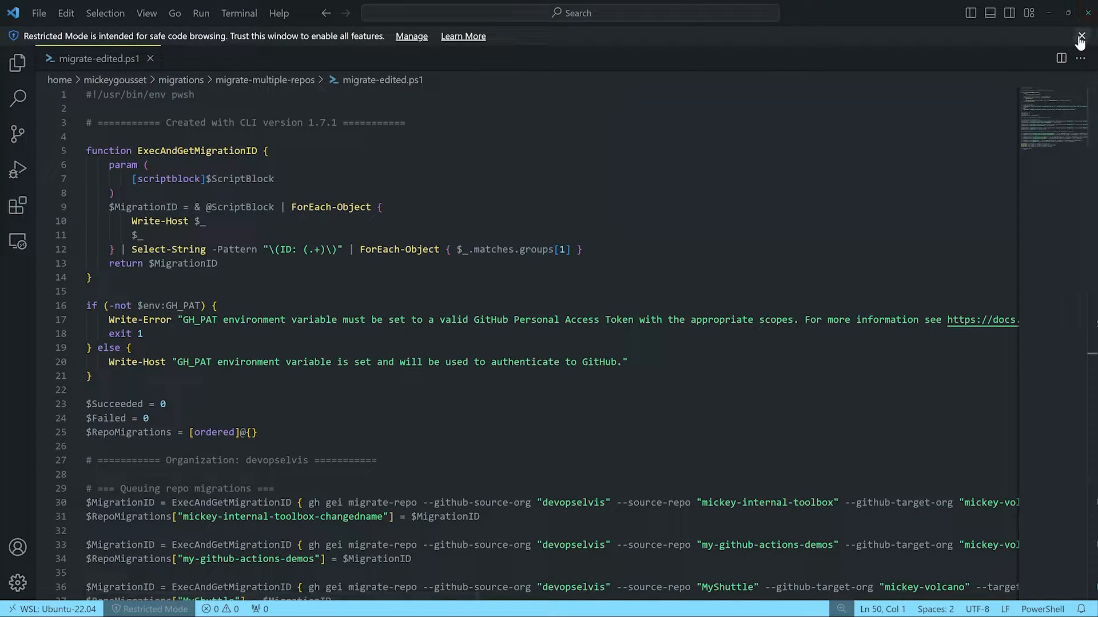
Close VS Code, list the folder to find migrate-edited.ps1, and chmod +x it.
{"action": "left_click", "coordinate": [1080, 36]}
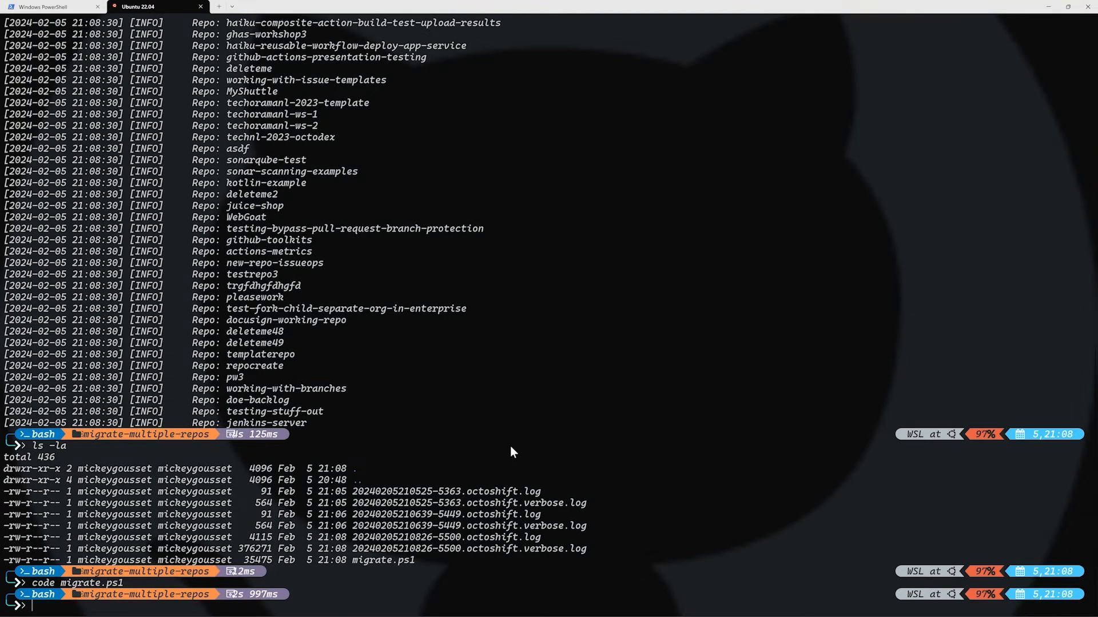
{"action": "type", "text": "ls"}
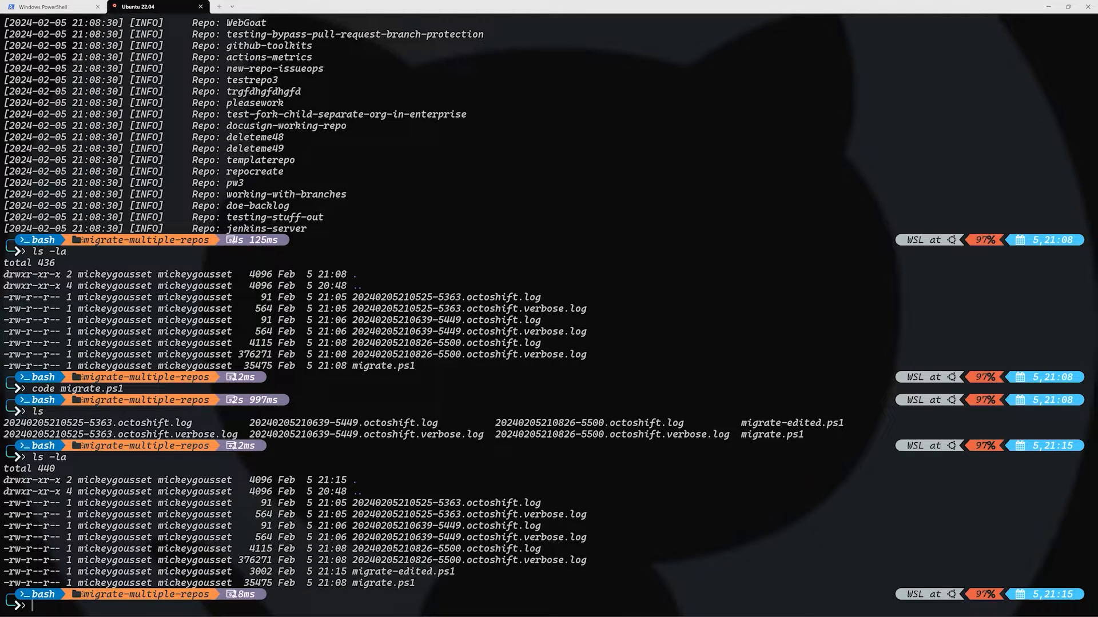
{"action": "type", "text": "chmod"}
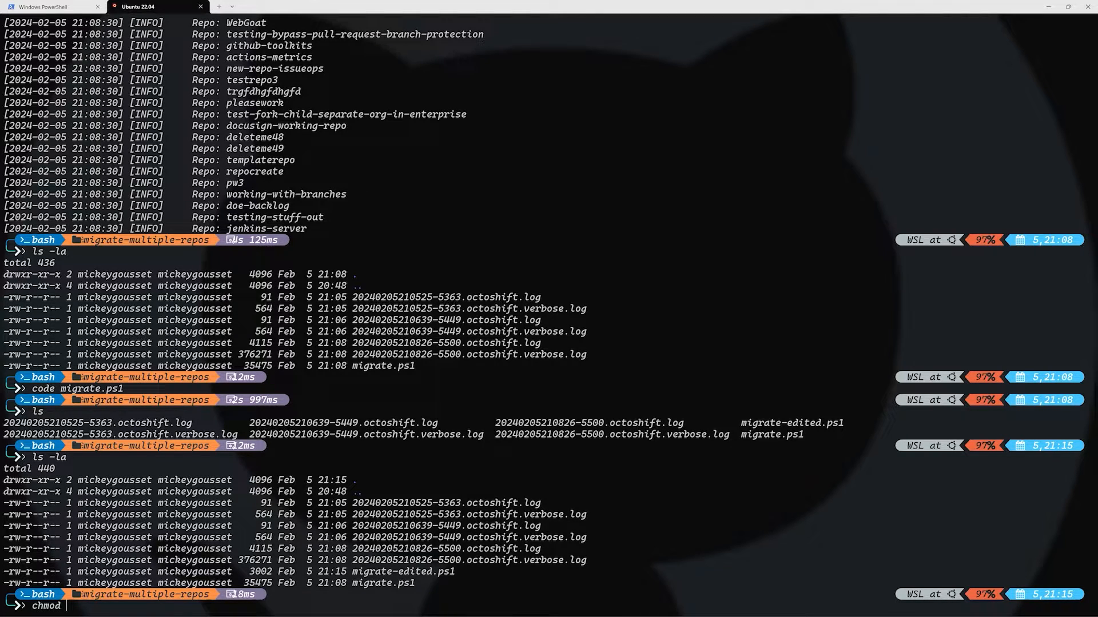
{"action": "type", "text": "+x migrate"}
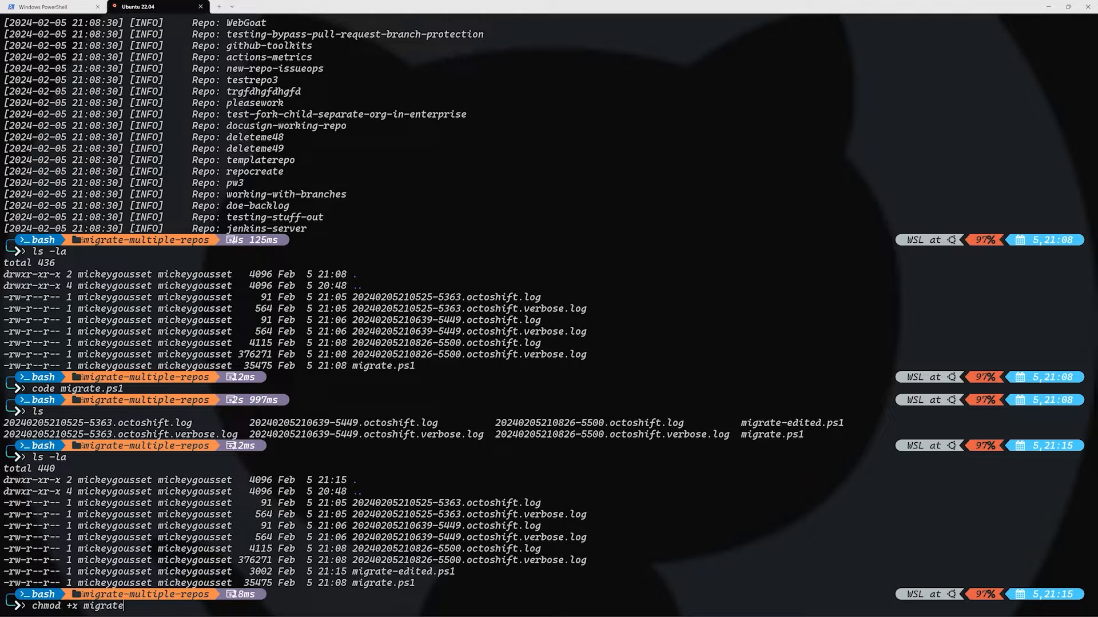
{"action": "type", "text": "-edited.ps1"}
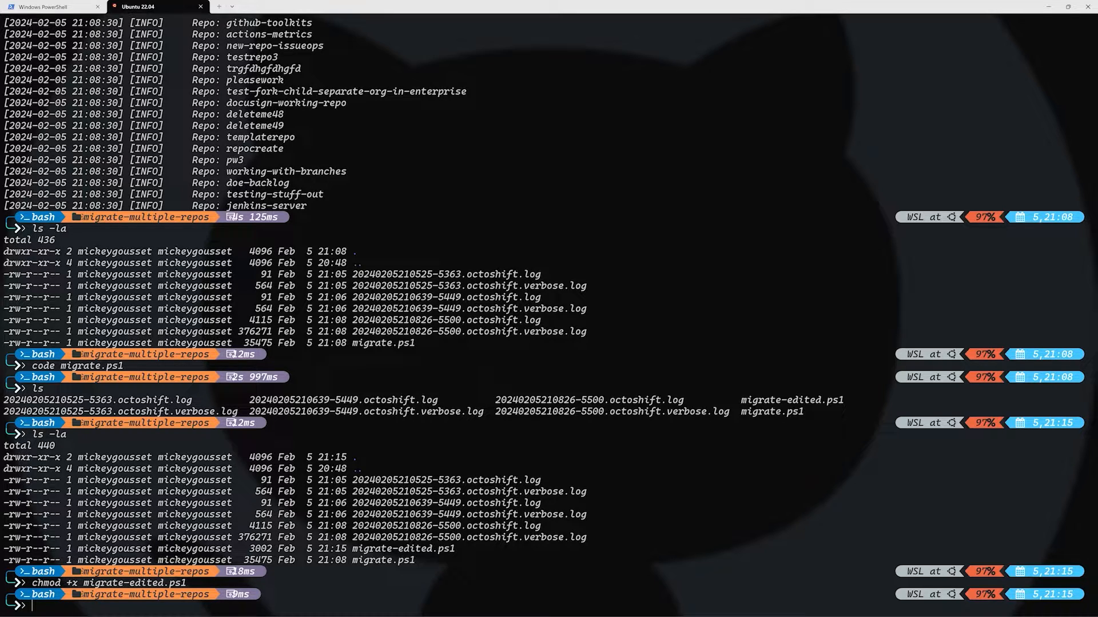
{"action": "type", "text": "./migrat"}
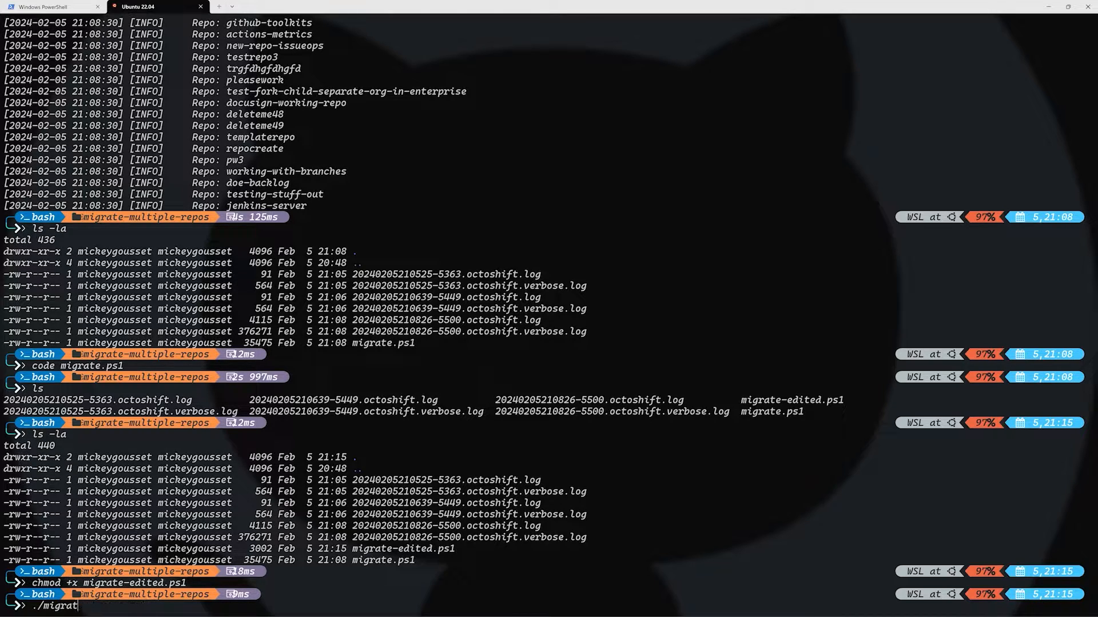
Run ./migrate-edited.ps1 to queue the mickey-internal-toolbox, my-github-actions-demos and MyShuttle migrations.
{"action": "key", "text": "Enter"}
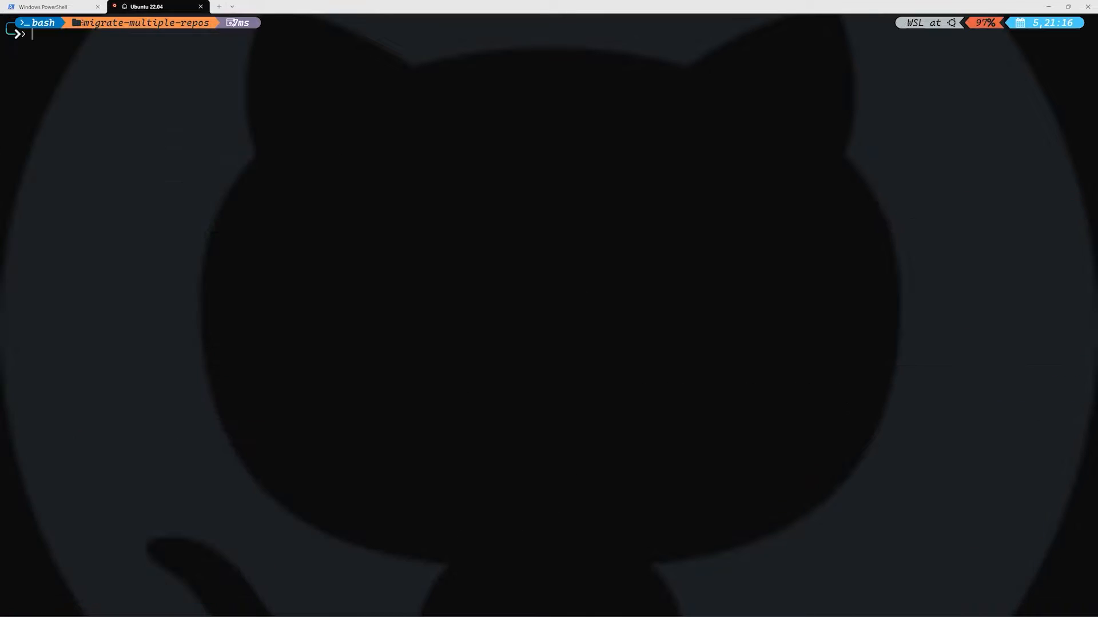
{"action": "type", "text": "./"}
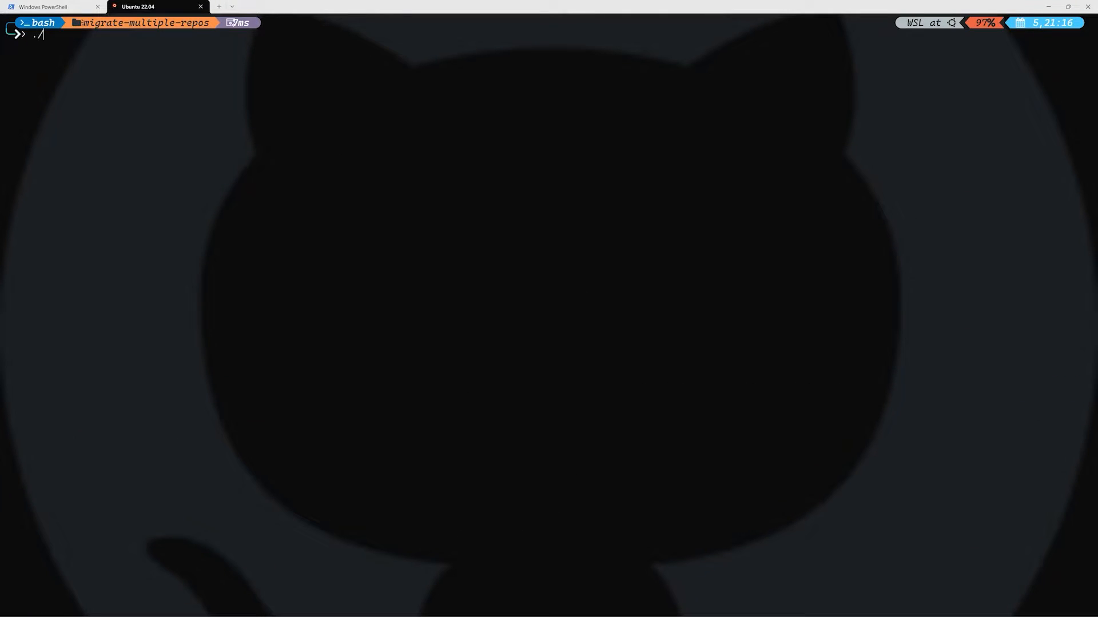
{"action": "type", "text": "migrate-edited.ps1"}
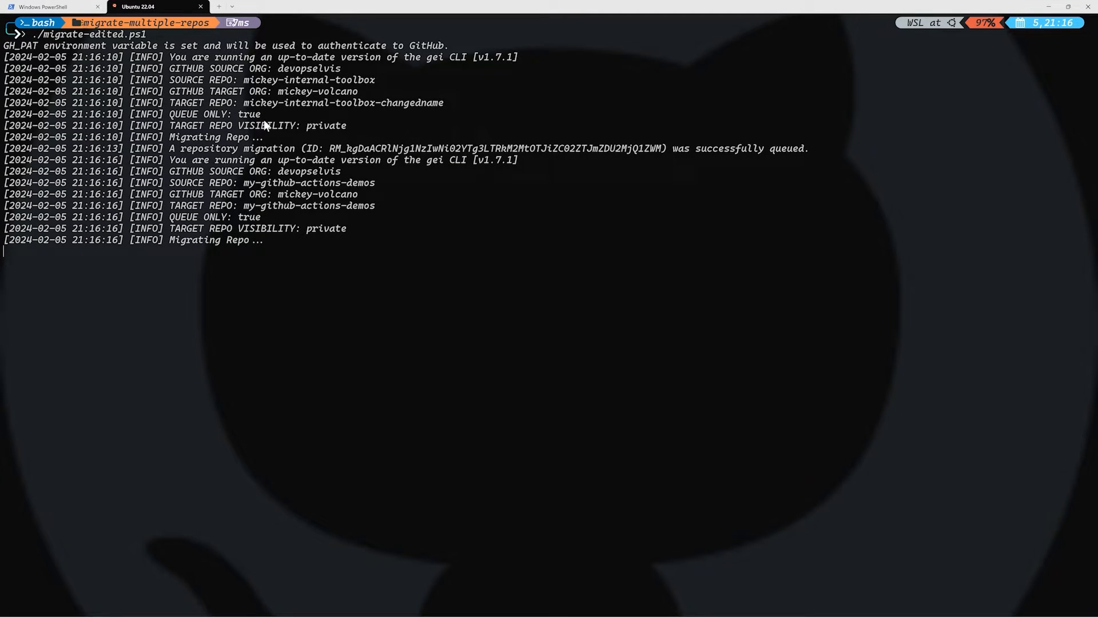
{"action": "mouse_move", "coordinate": [280, 86]}
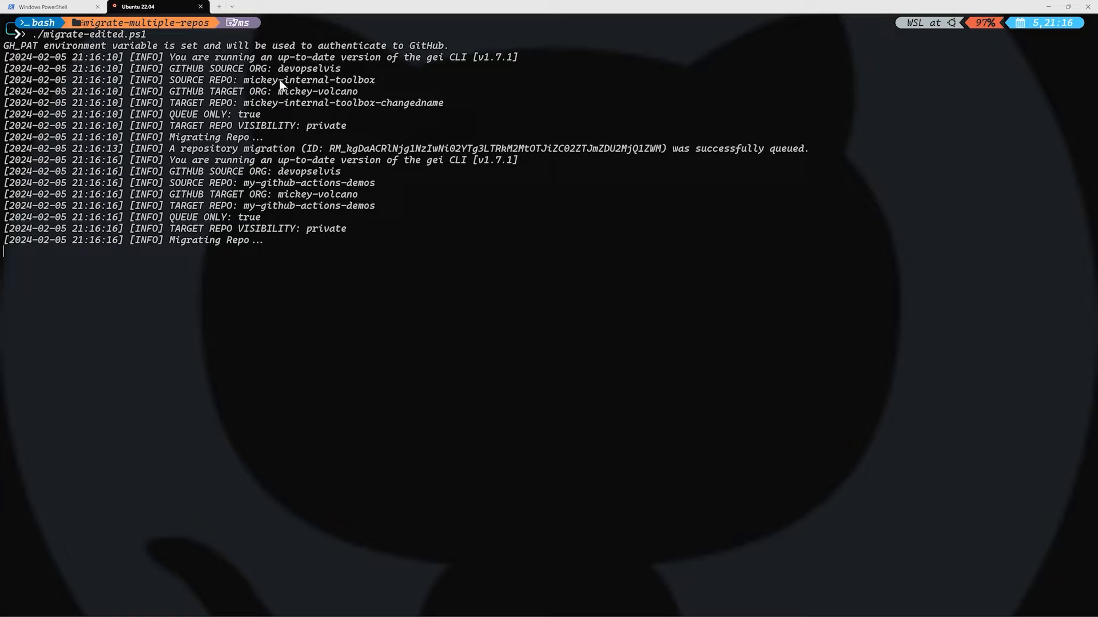
{"action": "double_click", "coordinate": [309, 79]}
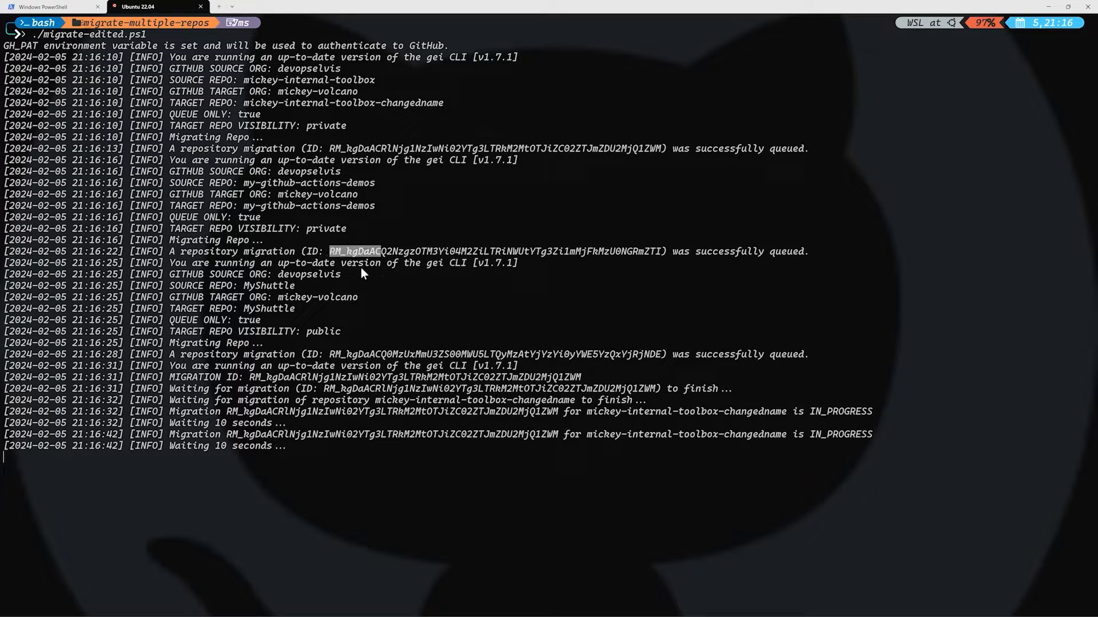
{"action": "double_click", "coordinate": [268, 286]}
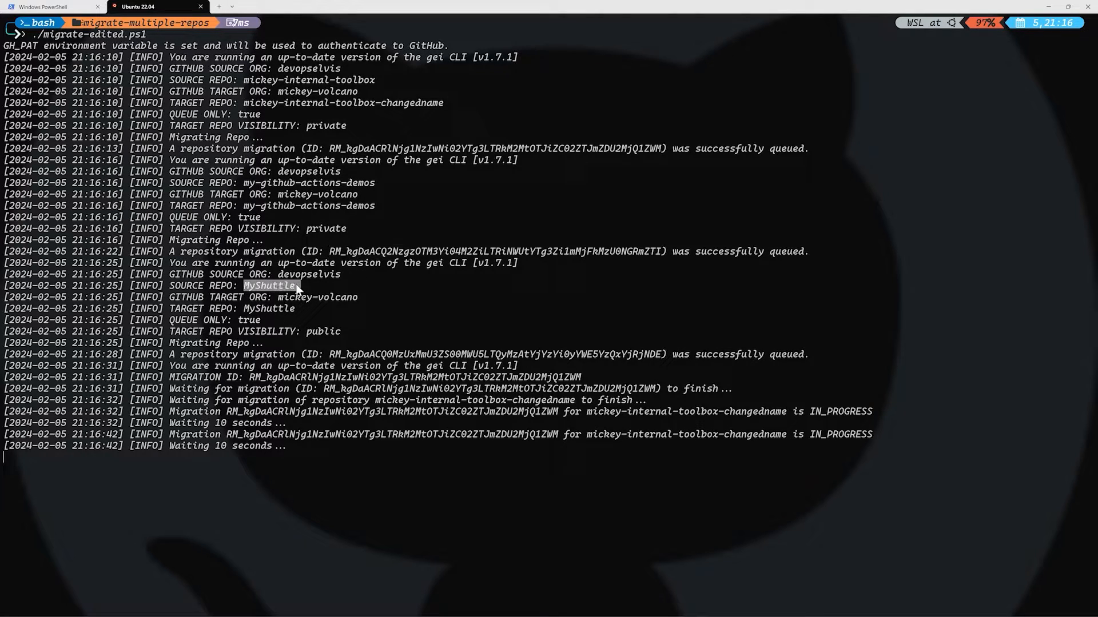
{"action": "mouse_move", "coordinate": [256, 399]}
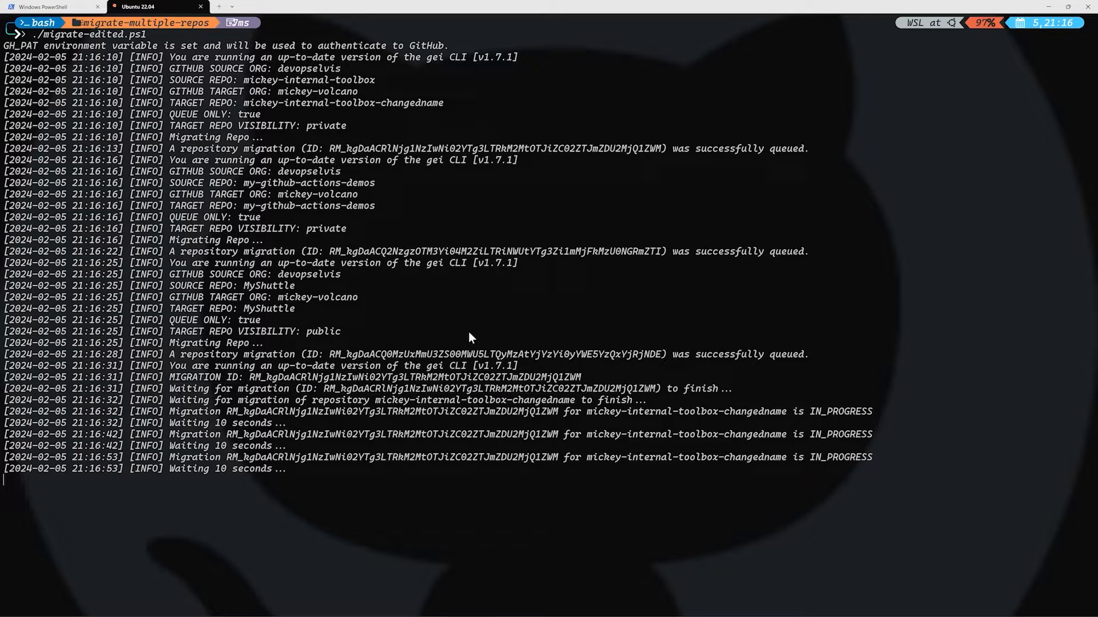
{"action": "mouse_move", "coordinate": [376, 312]}
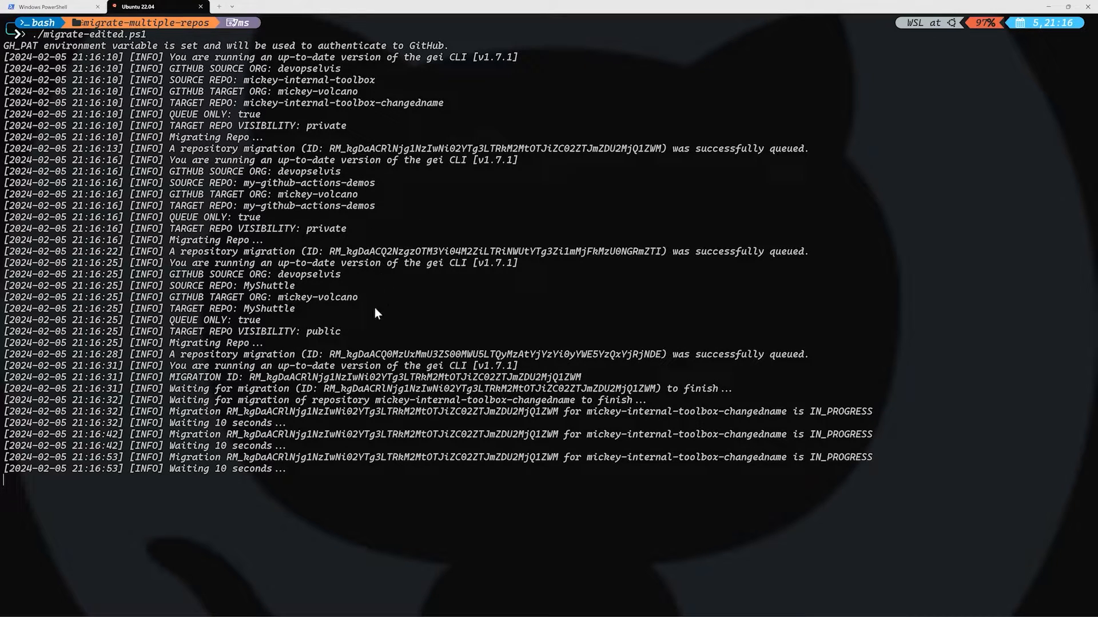
{"action": "mouse_move", "coordinate": [233, 418]}
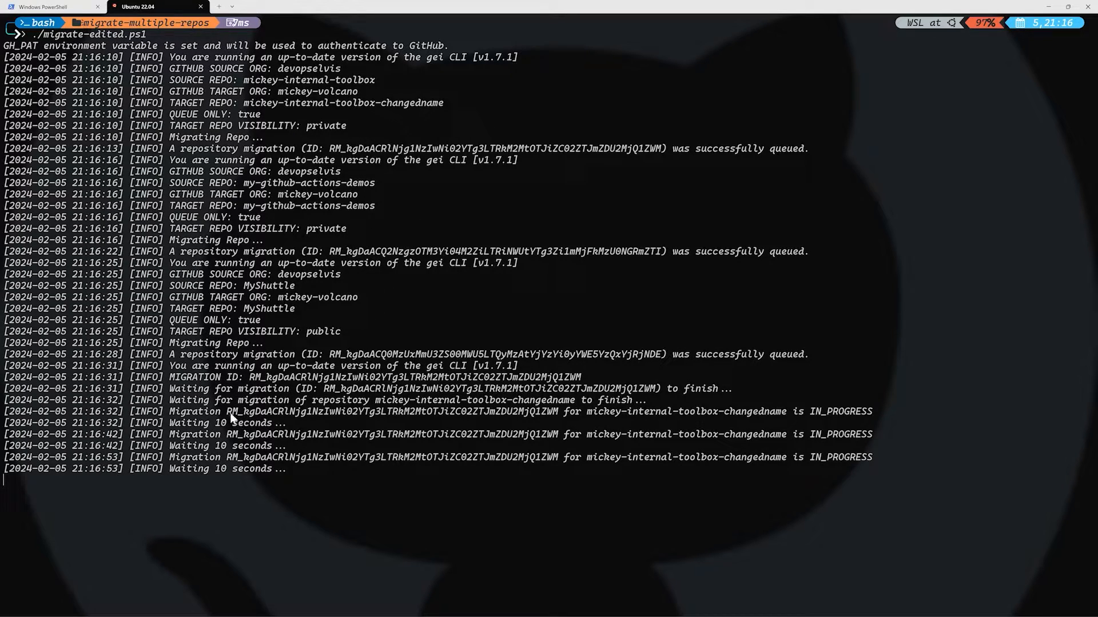
Highlight the first queued migration ID while the script polls its IN_PROGRESS status.
{"action": "left_click_drag", "start_coordinate": [227, 412], "coordinate": [562, 412]}
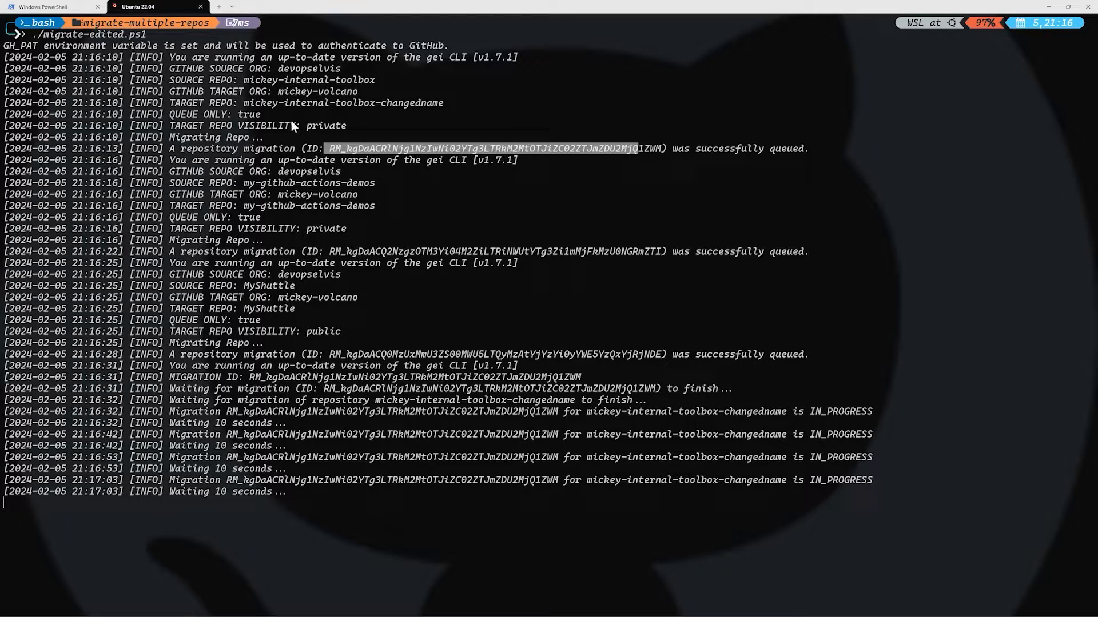
{"action": "mouse_move", "coordinate": [460, 395]}
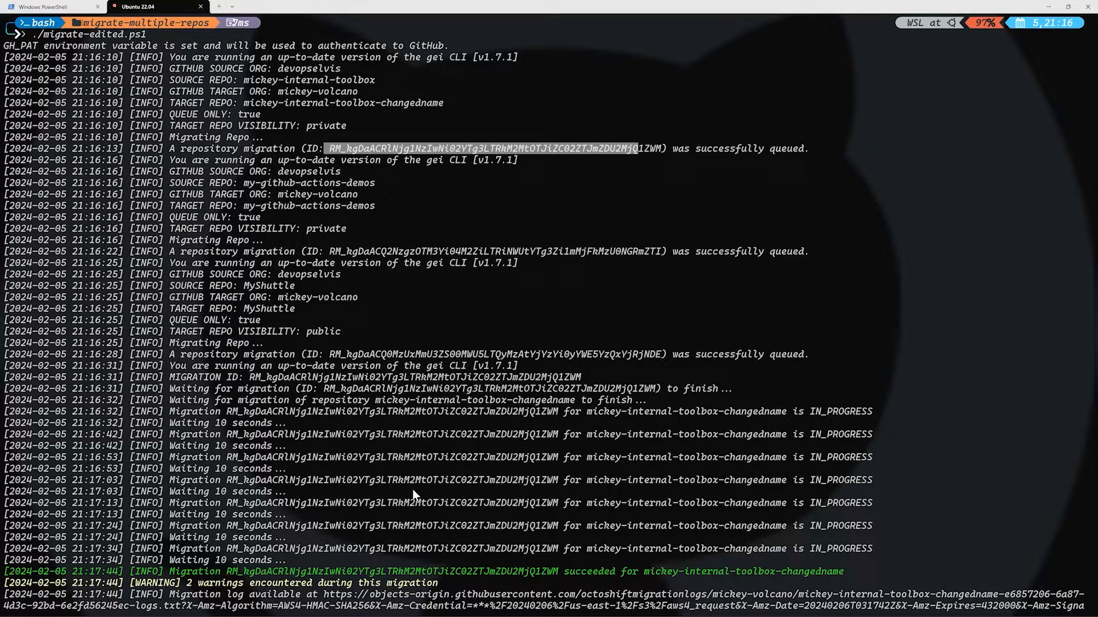
Scroll down to the migration summary reporting 3 successful and 0 failed.
{"action": "scroll", "scroll_direction": "down", "scroll_amount": 3}
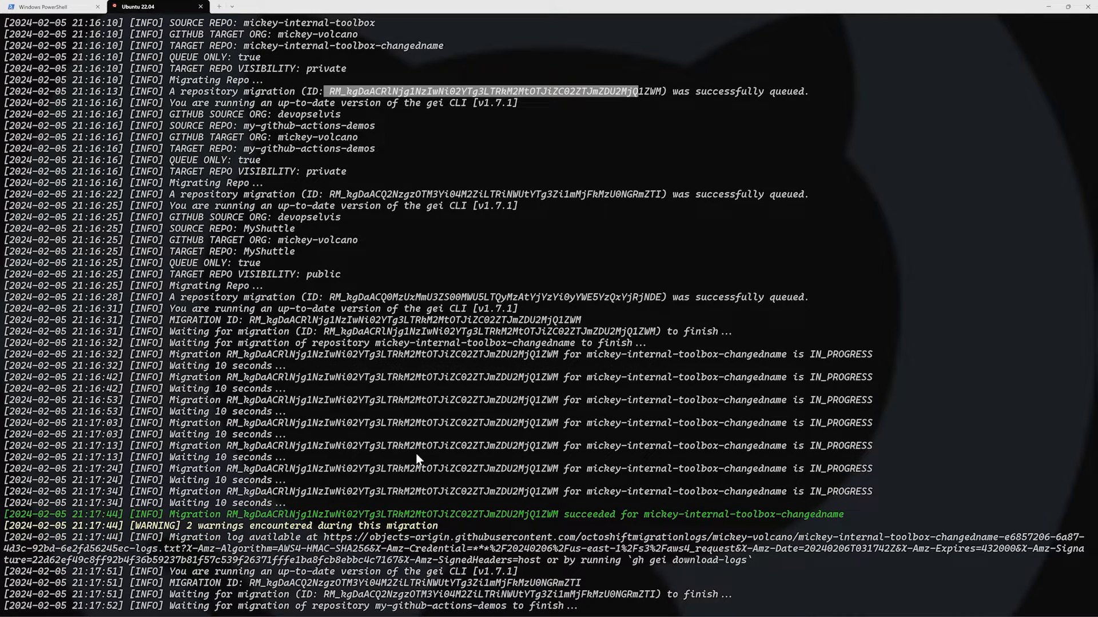
{"action": "mouse_move", "coordinate": [378, 476]}
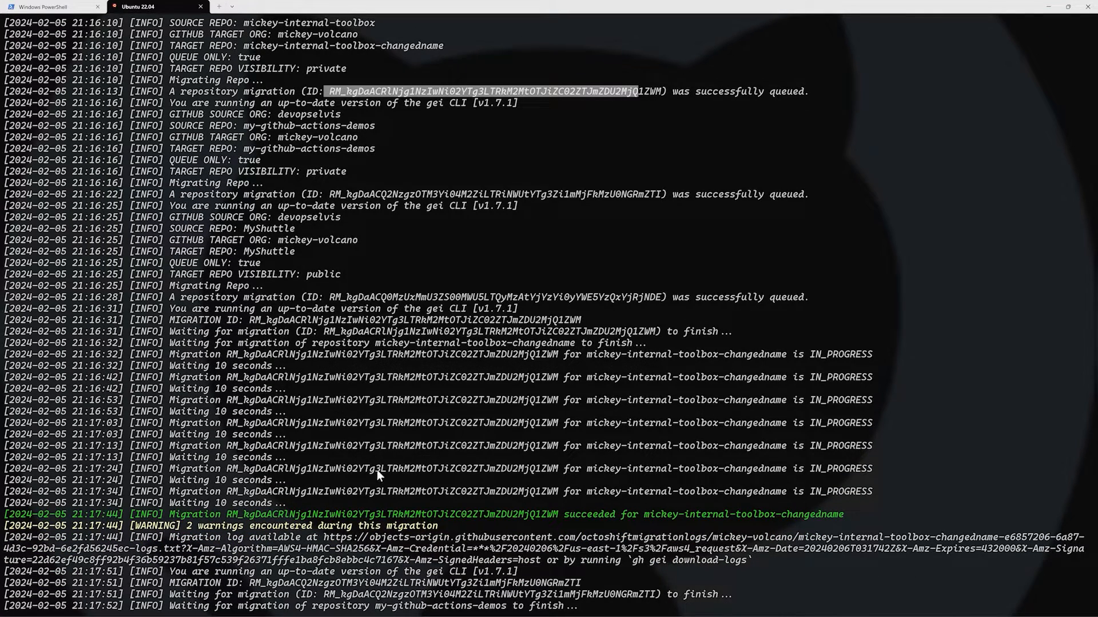
{"action": "scroll", "scroll_direction": "down", "scroll_amount": 3}
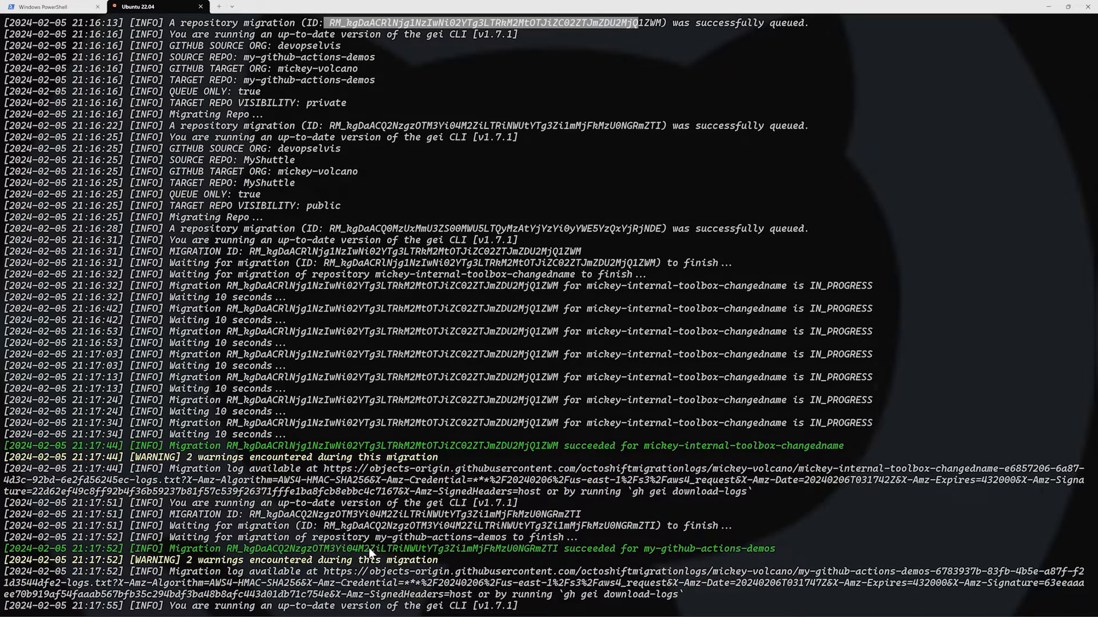
{"action": "scroll", "scroll_direction": "down", "scroll_amount": 3}
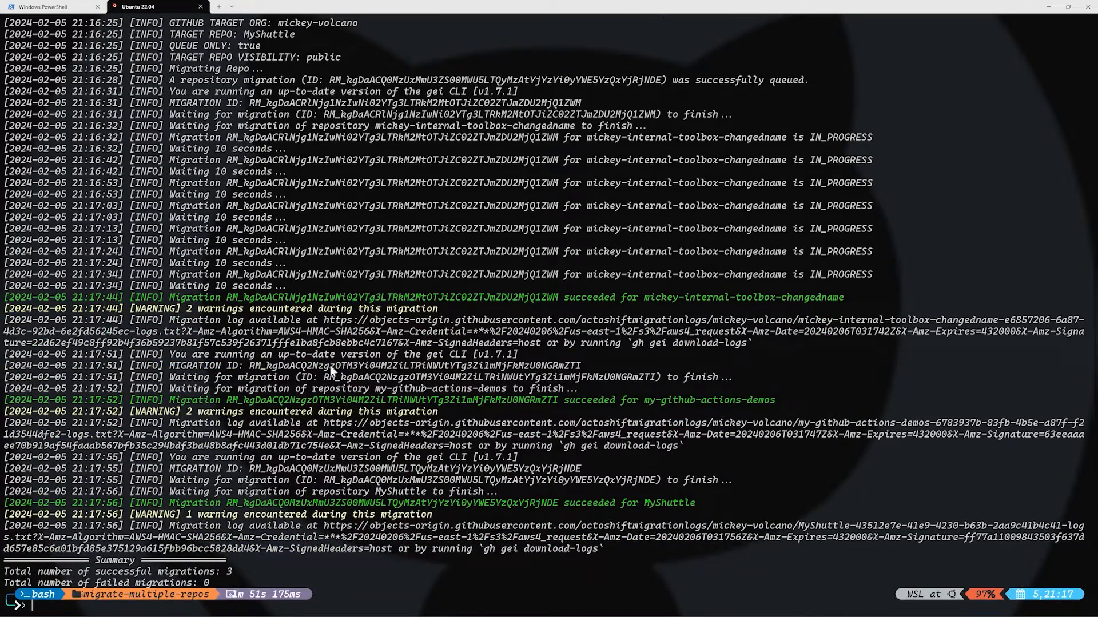
{"action": "mouse_move", "coordinate": [636, 579]}
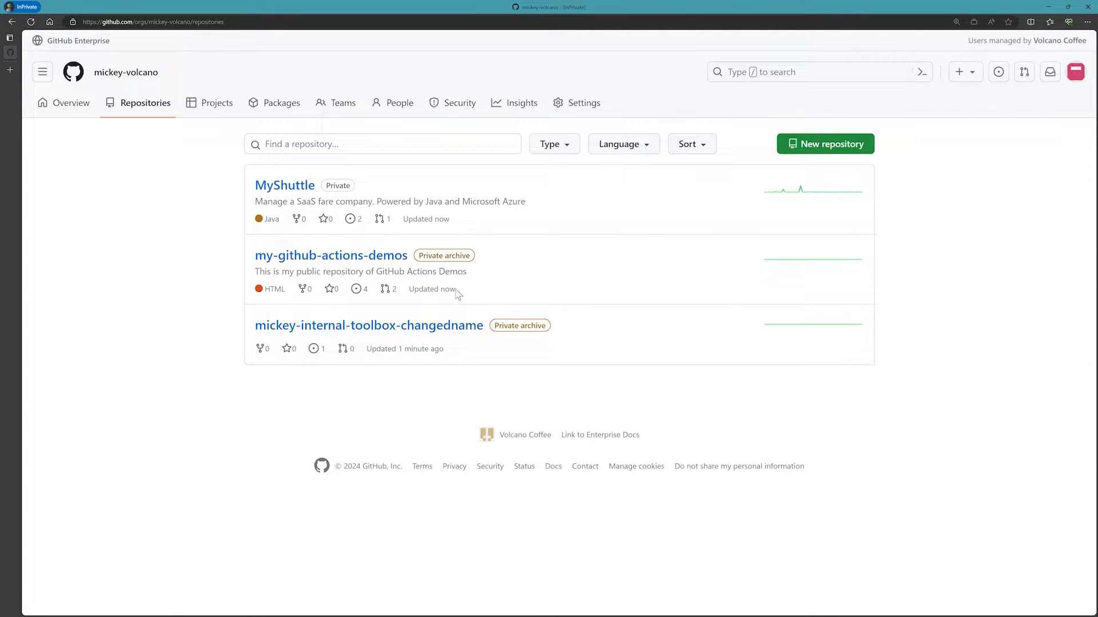
{"action": "mouse_move", "coordinate": [284, 185]}
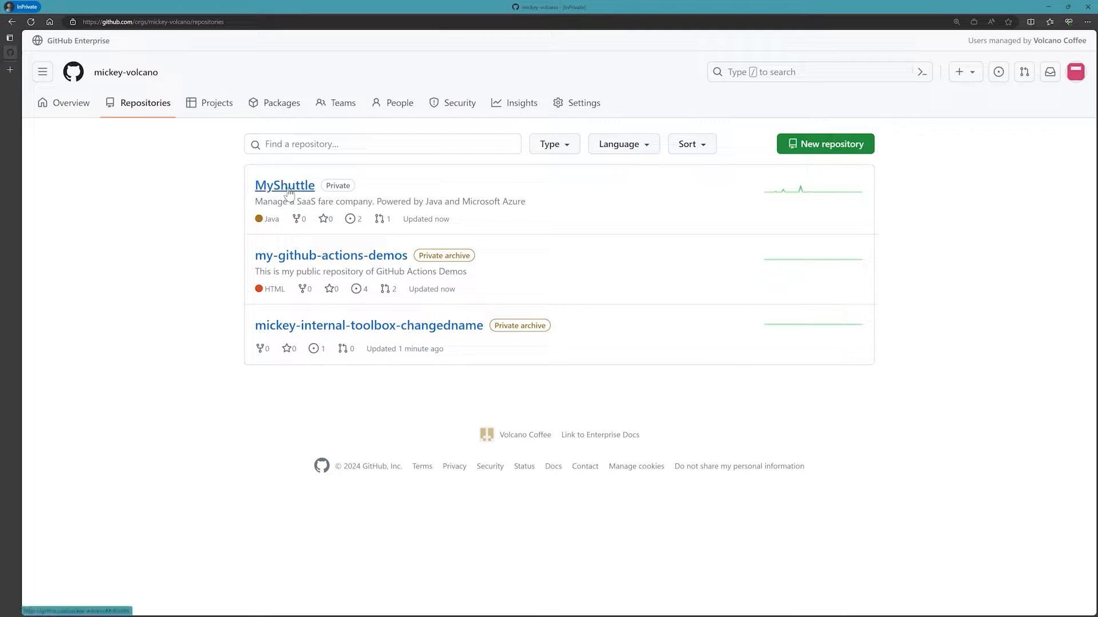
Open the migrated MyShuttle repository under mickey-volcano and view its Settings.
{"action": "left_click", "coordinate": [284, 185]}
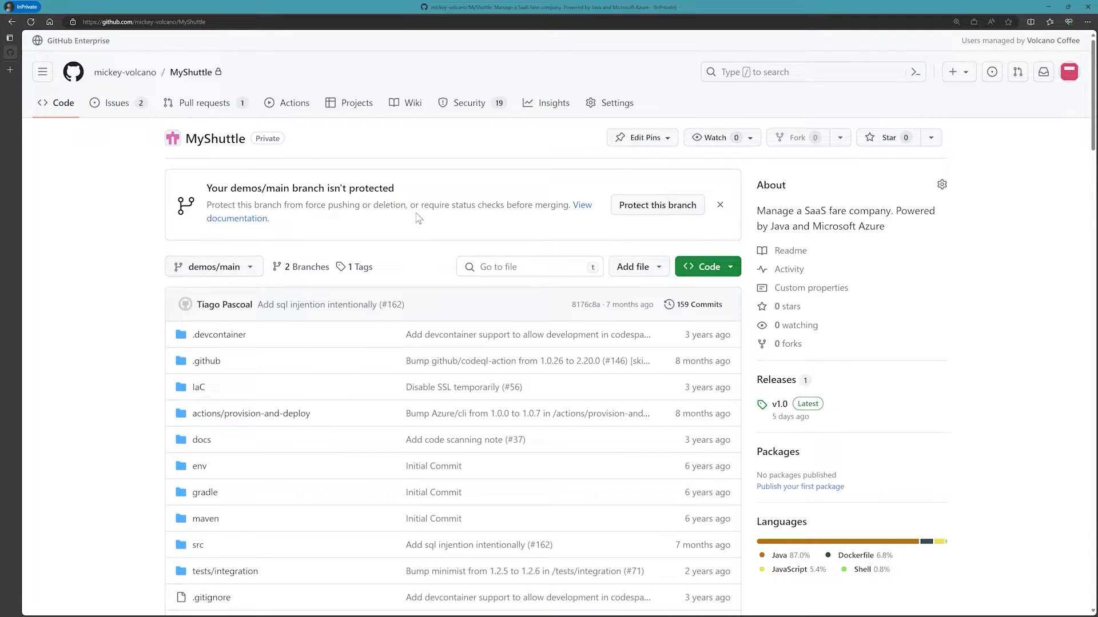
{"action": "mouse_move", "coordinate": [530, 175]}
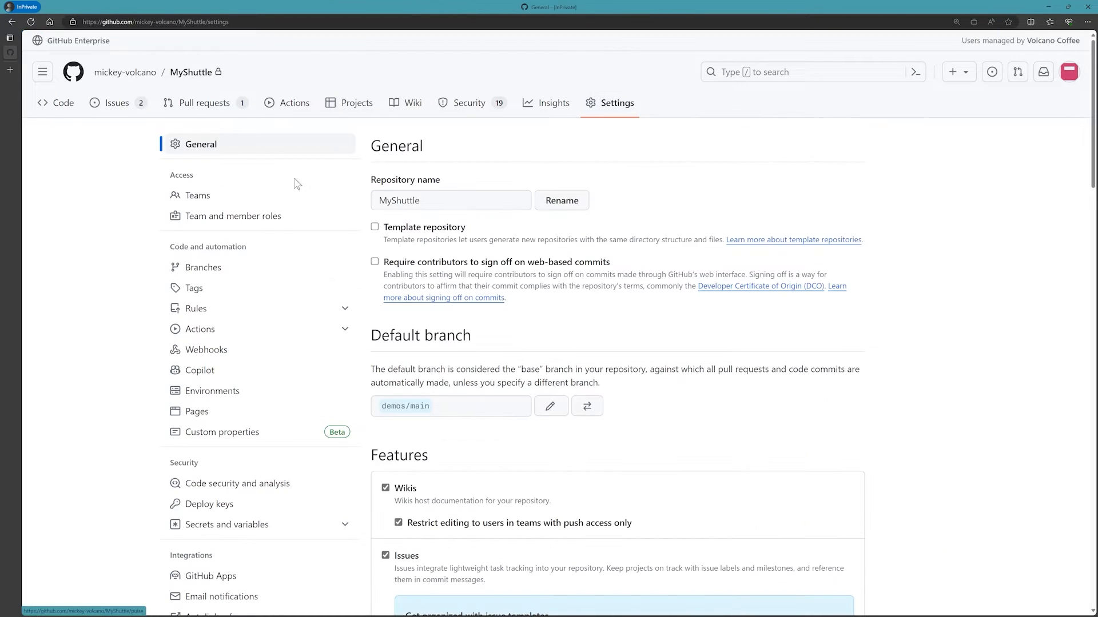
{"action": "left_click", "coordinate": [197, 195]}
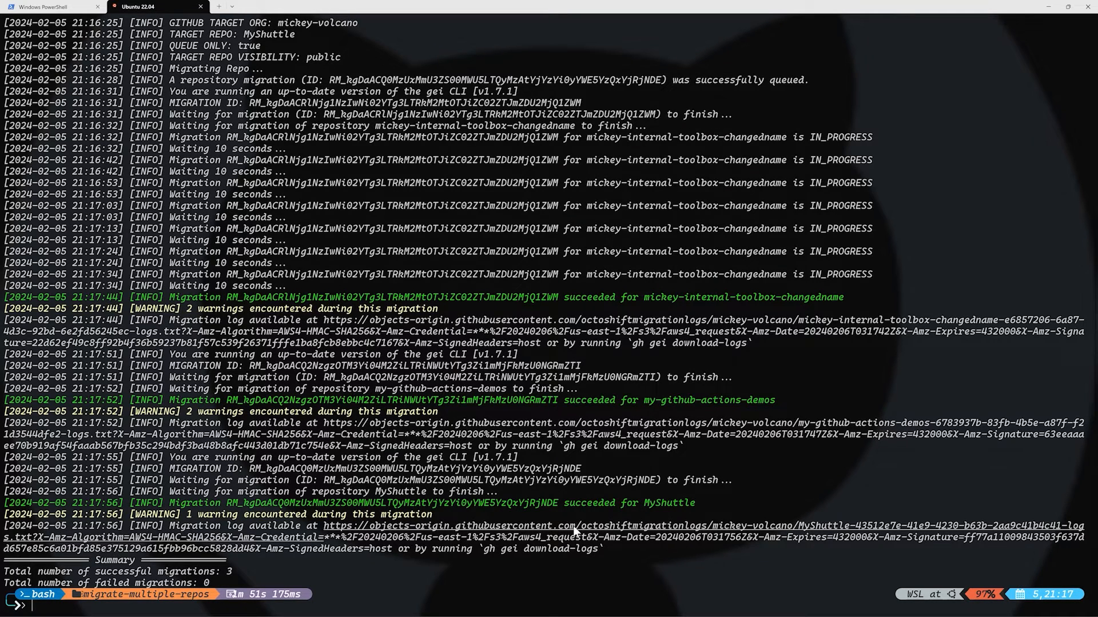
List the folder with ls -la, showing the octoshift log files and both scripts.
{"action": "type", "text": "ls -la"}
{"action": "type", "text": "gh gei"}
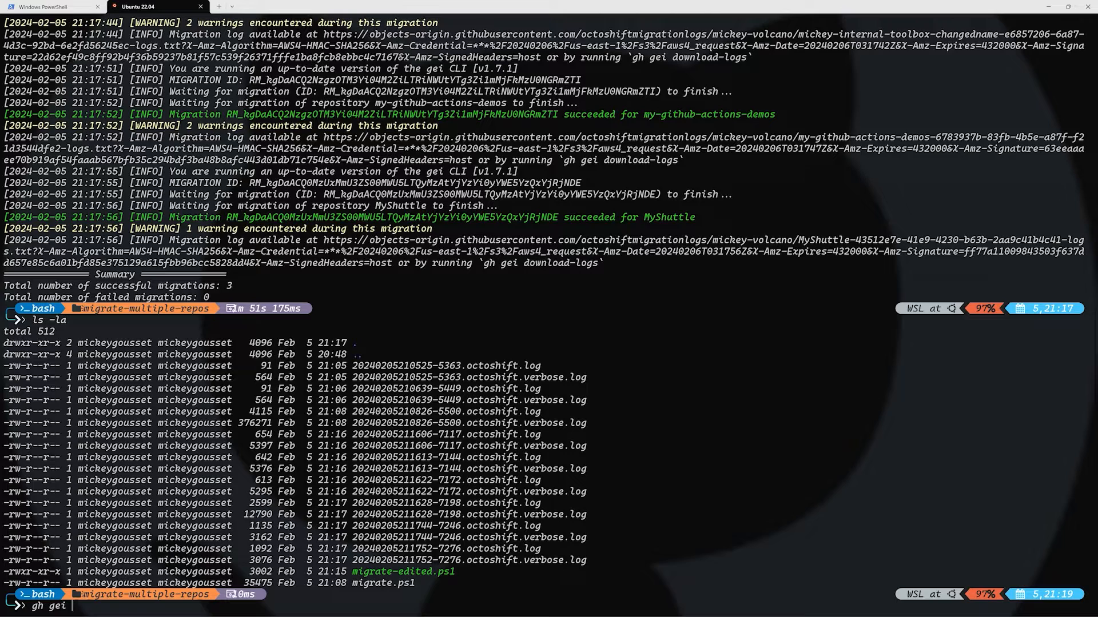
Show gh gei generate-script --help and scroll through its options list.
{"action": "type", "text": "generate-"}
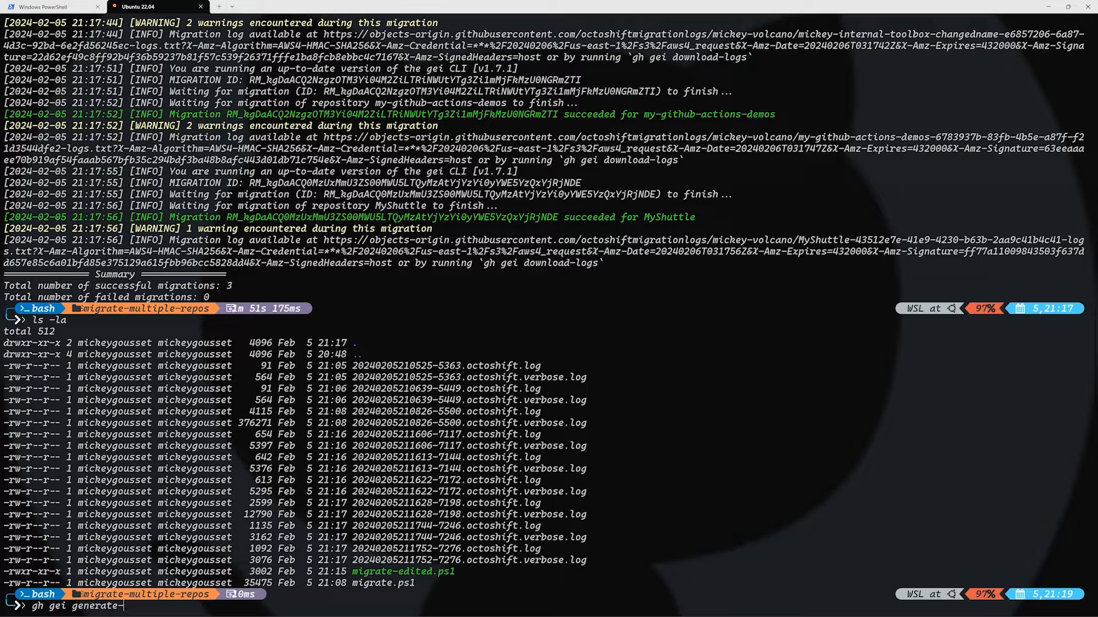
{"action": "type", "text": "script --help"}
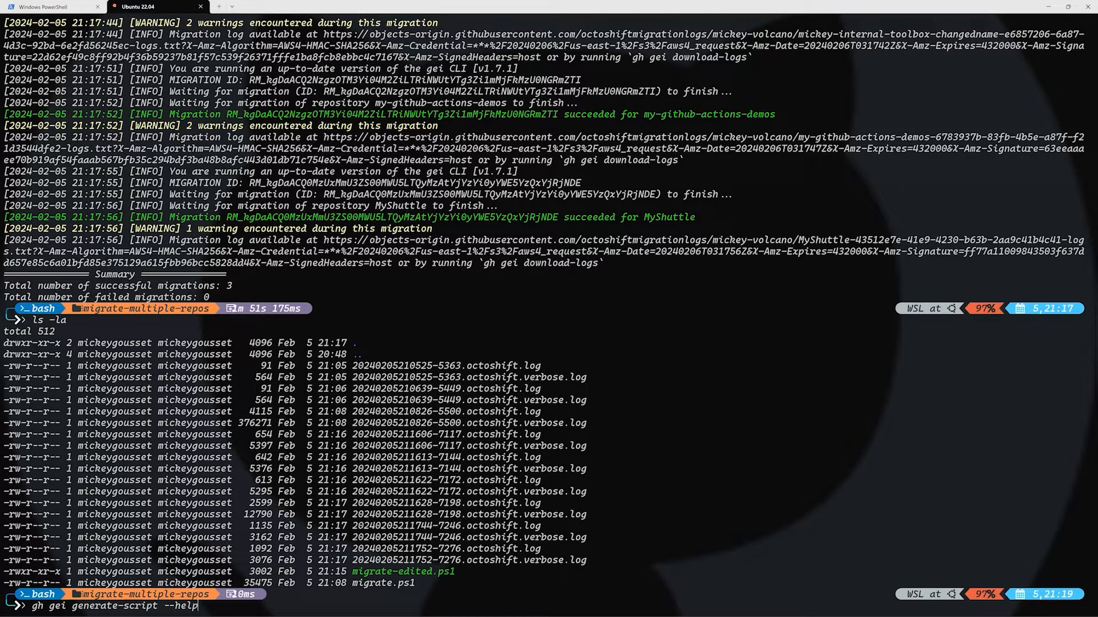
{"action": "scroll", "scroll_direction": "down", "scroll_amount": 3}
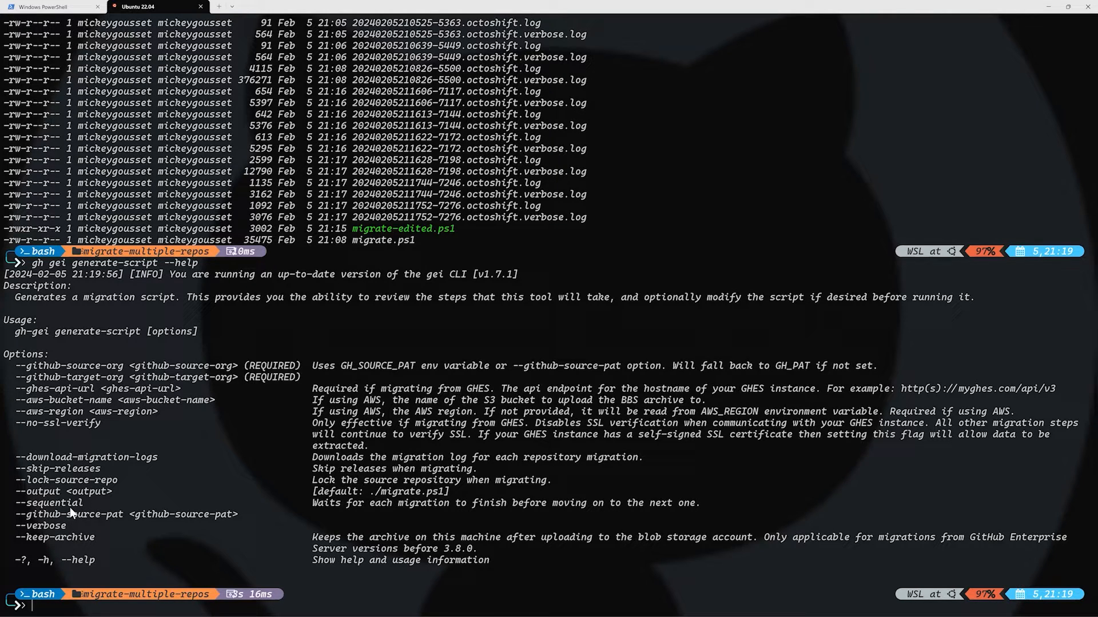
{"action": "mouse_move", "coordinate": [84, 508]}
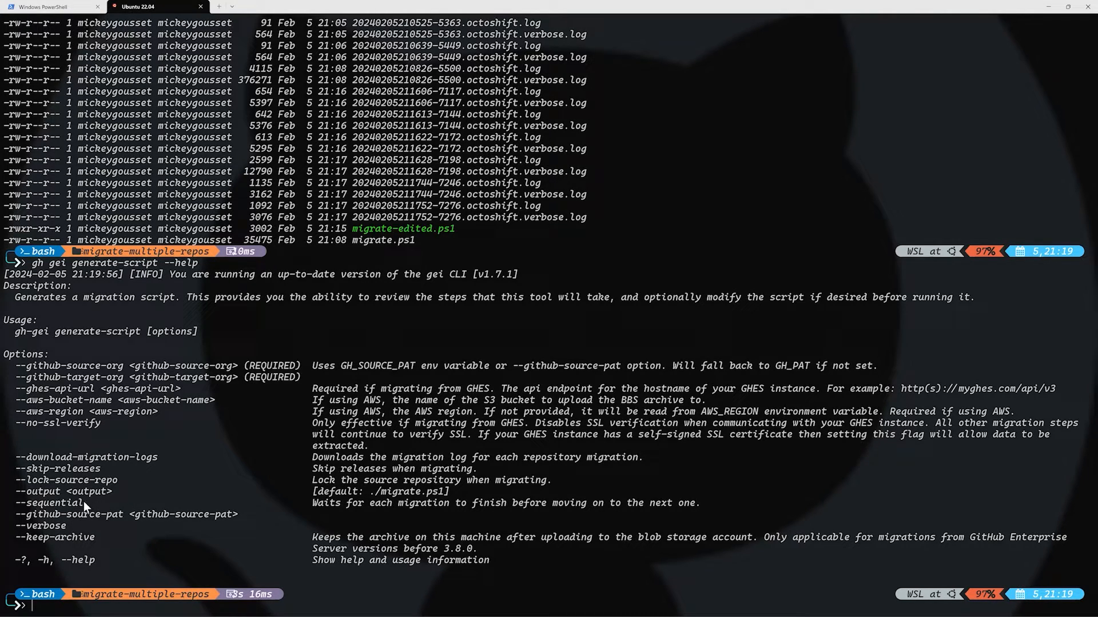